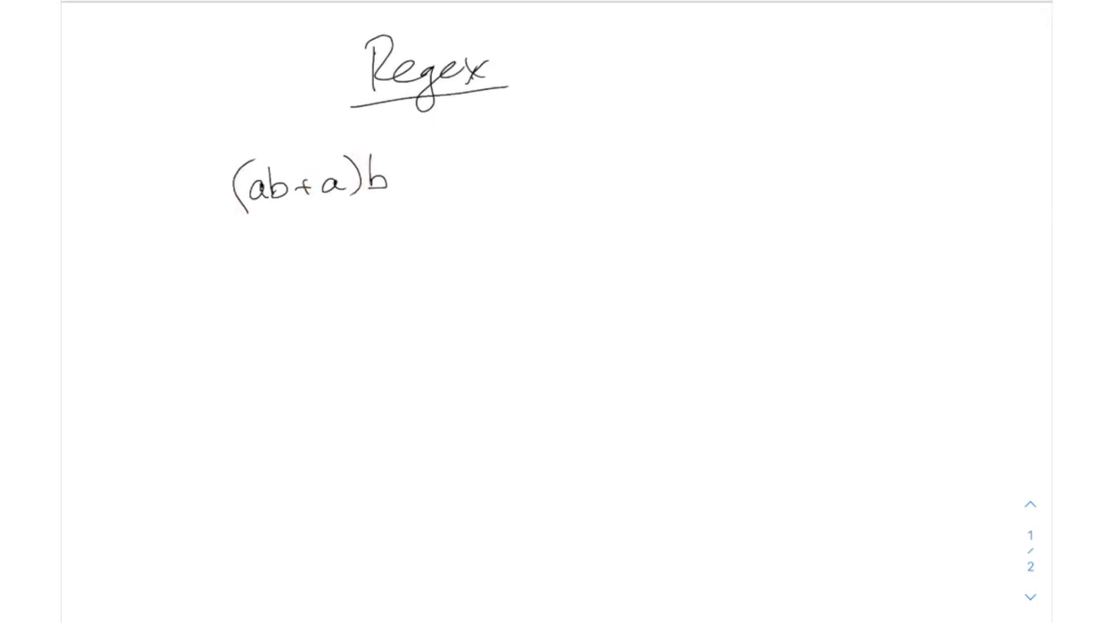
- Handwrite the expression (ab+a)b below the Regex title with the pen
{"action": "left_click", "coordinate": [336, 189]}
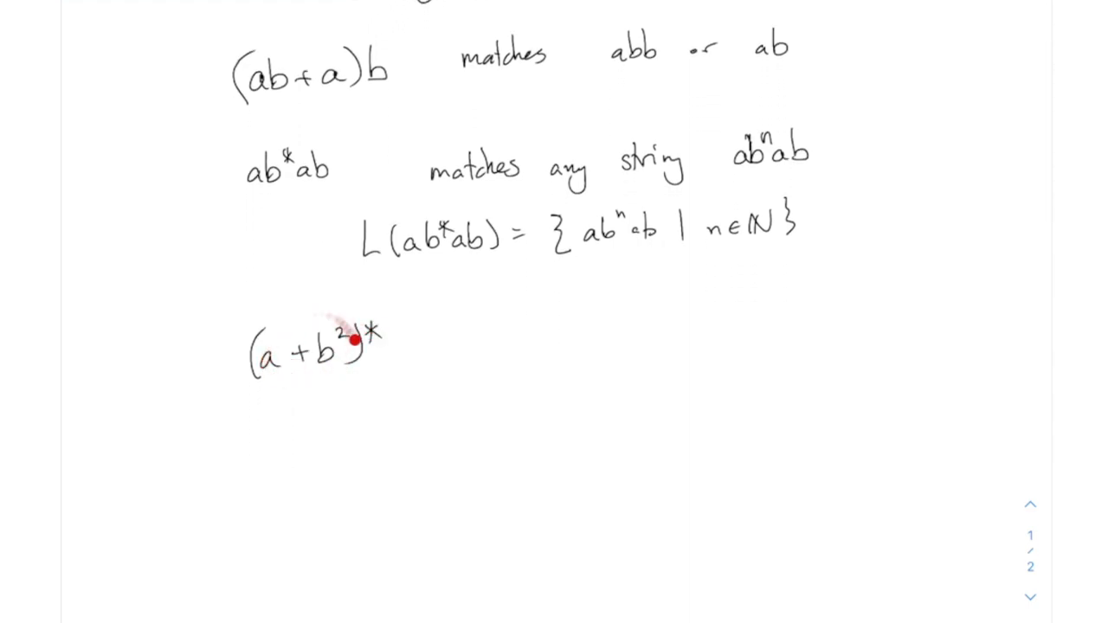
{"action": "mouse_move", "coordinate": [349, 340]}
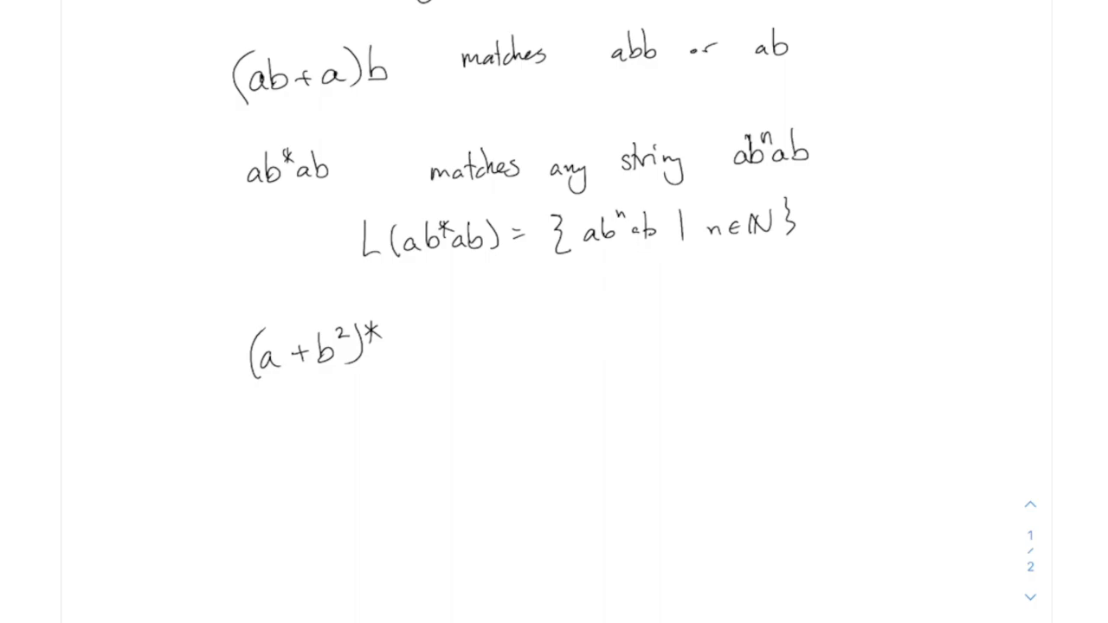
- Handwrite L(ab*ab) = { ab^n ab | n ∈ N } and begin (a+b²)* below it
{"action": "left_click", "coordinate": [436, 349]}
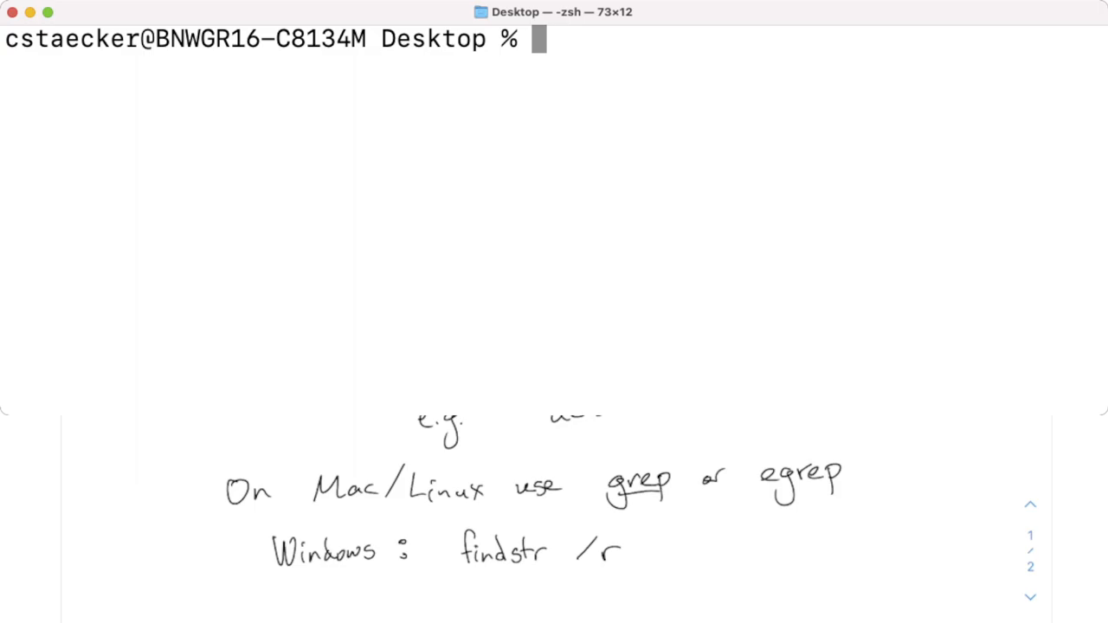
- Scroll past the Windows findstr /r note and handwrite further regex examples
{"action": "scroll", "scroll_direction": "down", "scroll_amount": 3}
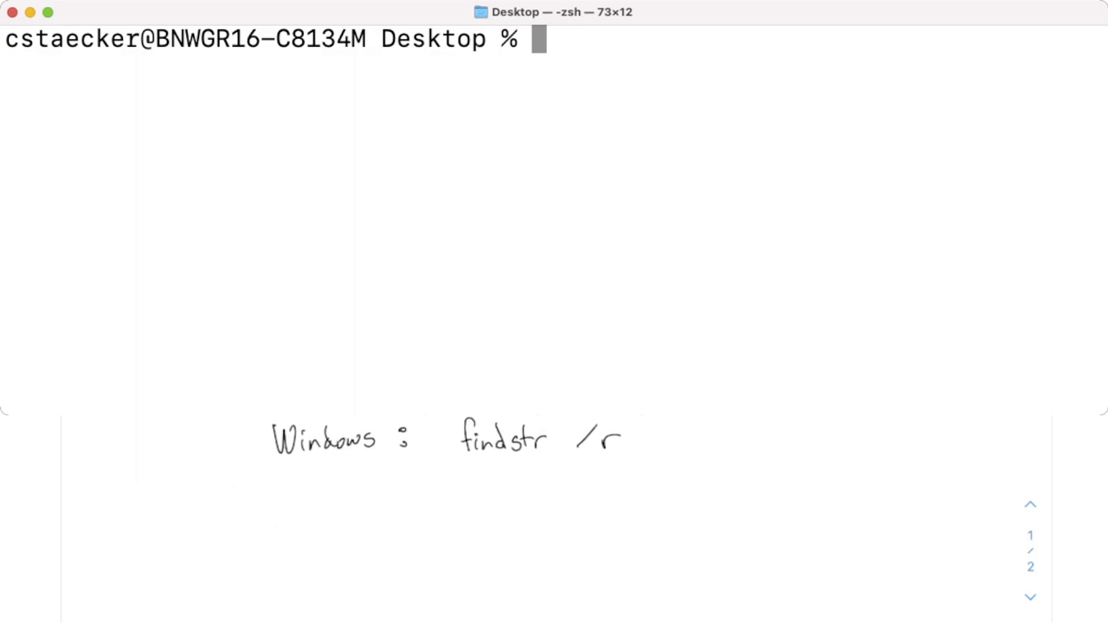
{"action": "type", "text": "a"}
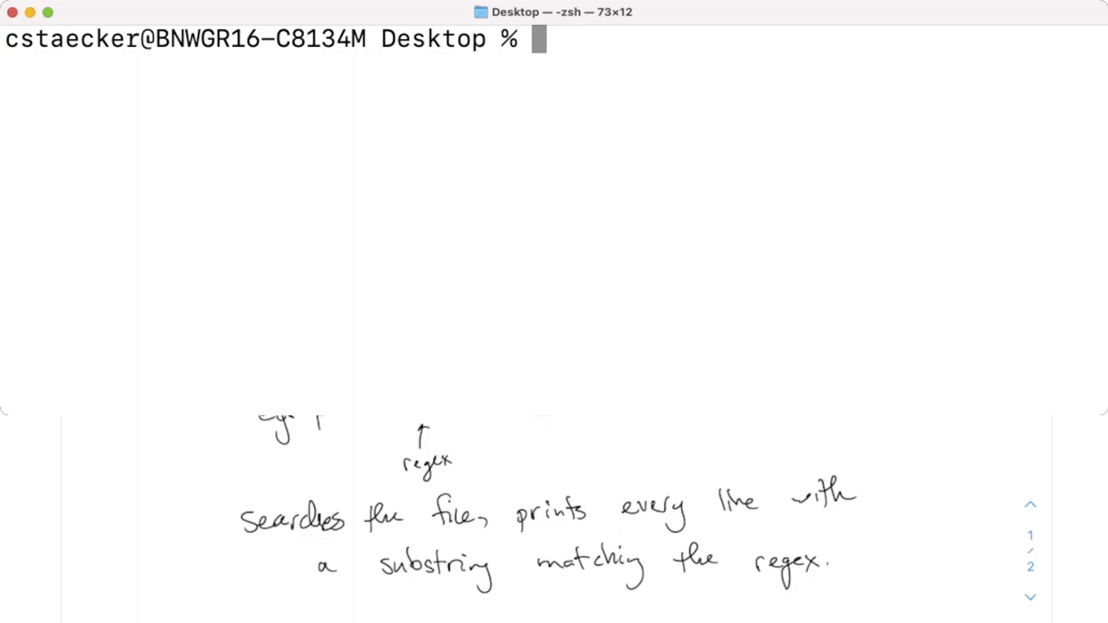
- Run cat wordsEn.txt to print the full English word list ending at zyzzyvas
{"action": "type", "text": "cat"}
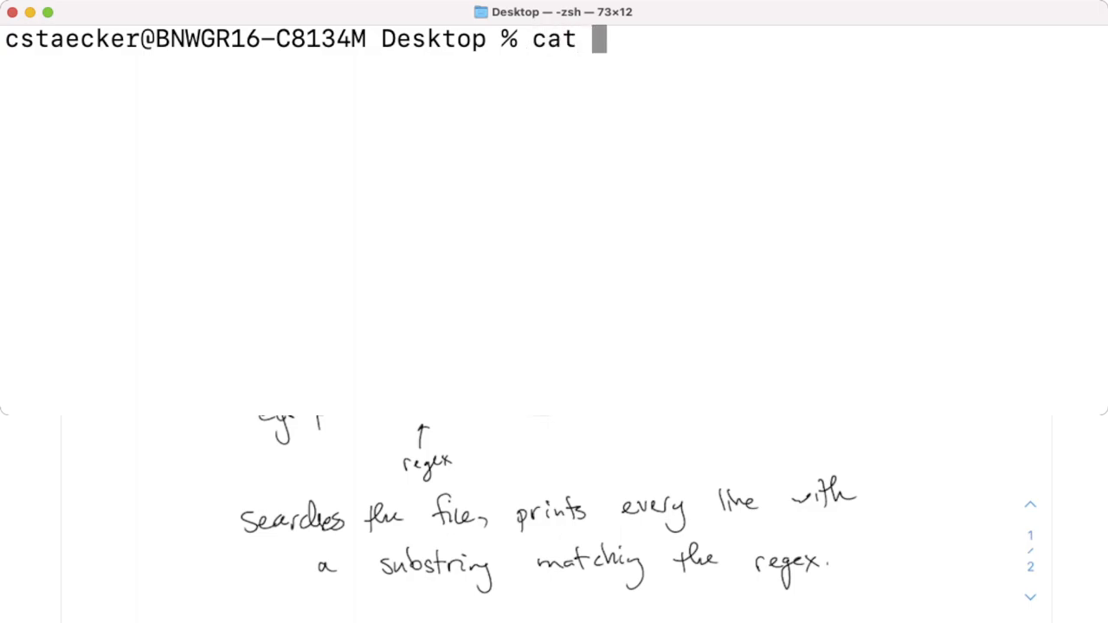
{"action": "type", "text": "wordsEn.txt"}
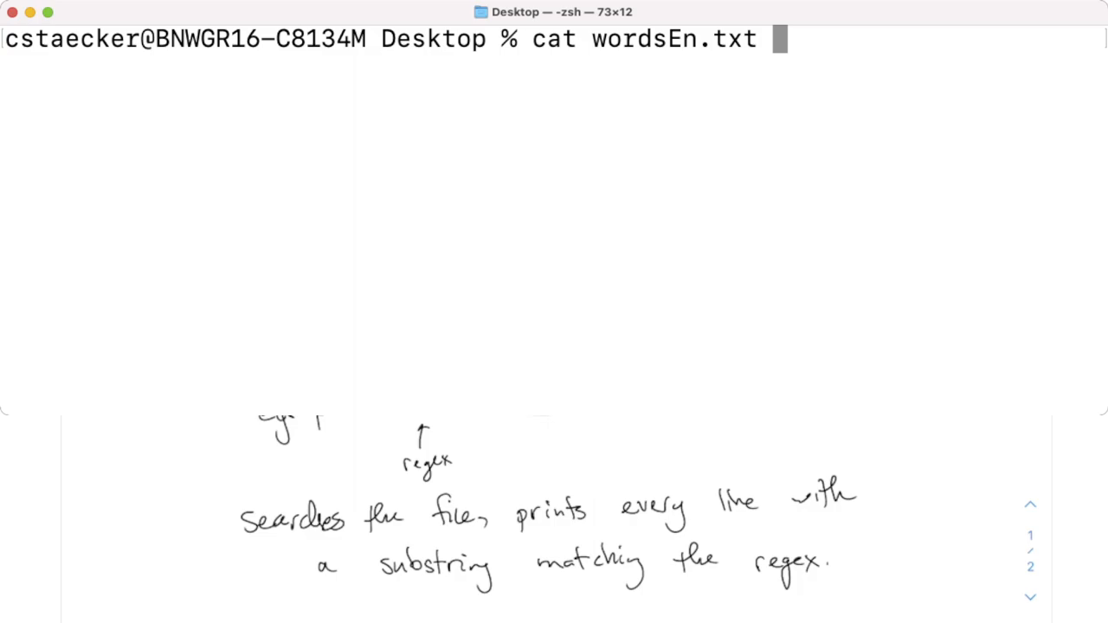
{"action": "key", "text": "Return"}
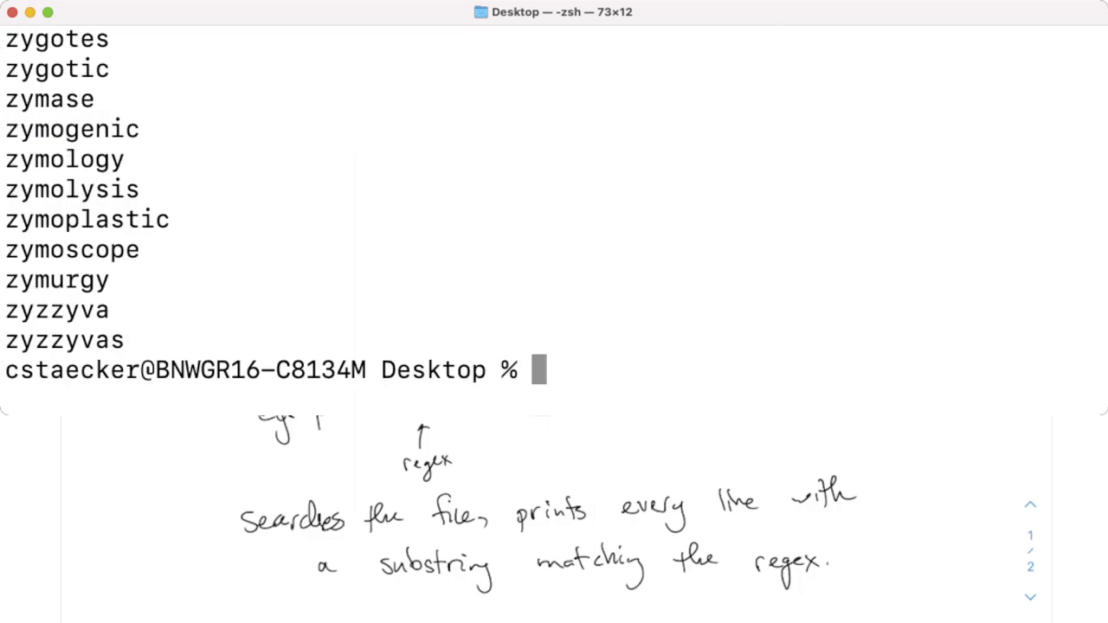
{"action": "scroll", "scroll_direction": "up", "scroll_amount": 3}
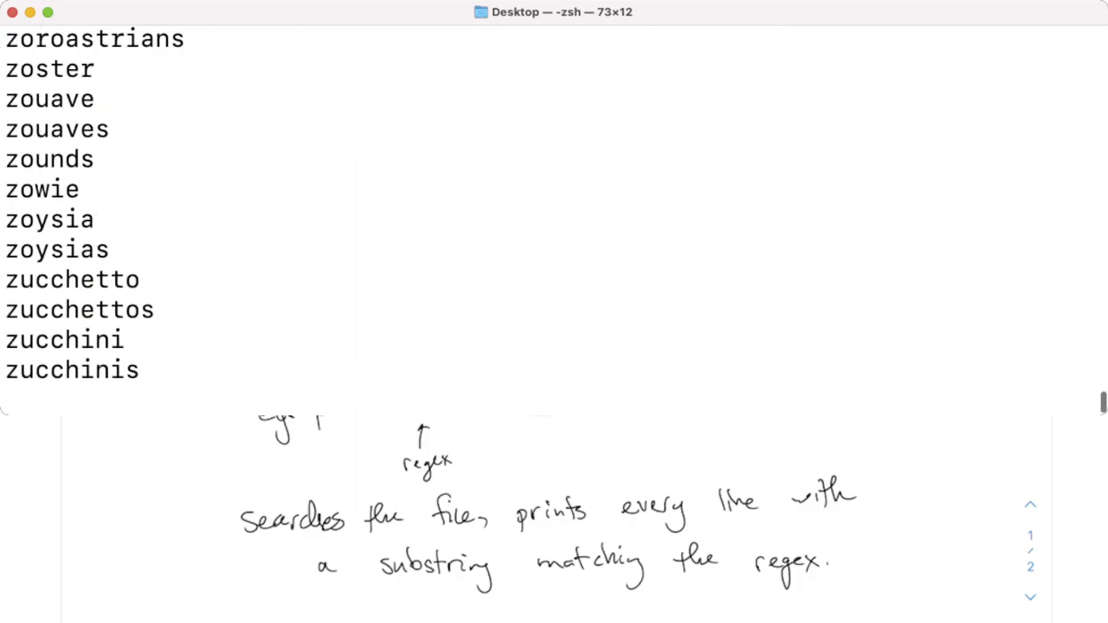
{"action": "scroll", "scroll_direction": "down", "scroll_amount": 3}
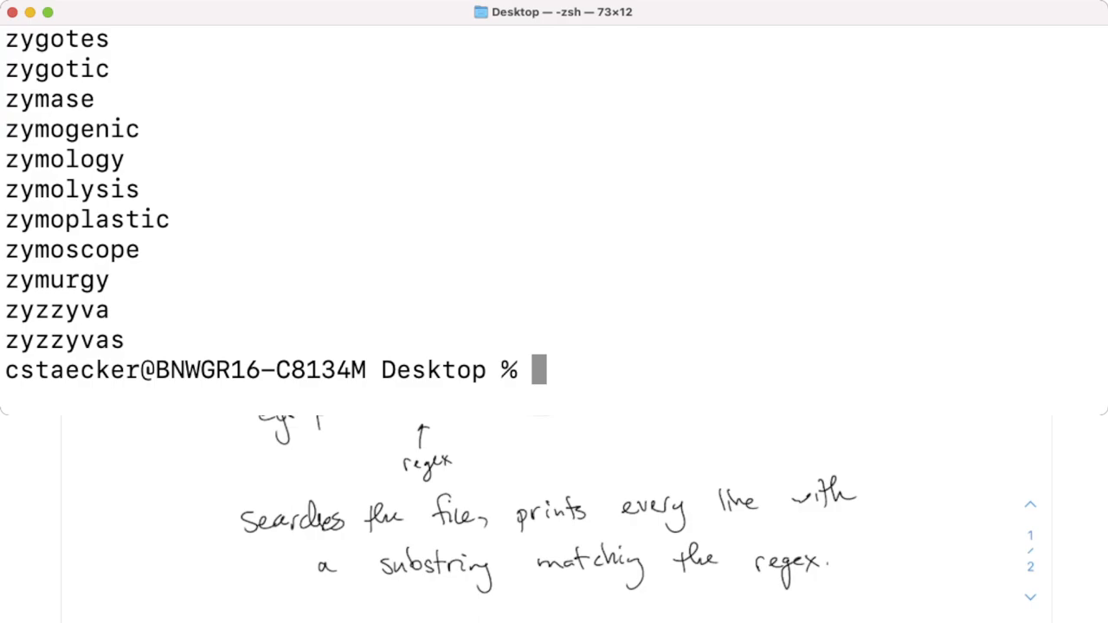
- Enter egrep "abb" wordsEn.txt to list words containing abb, like wabble and yabbers
{"action": "type", "text": "egrep"}
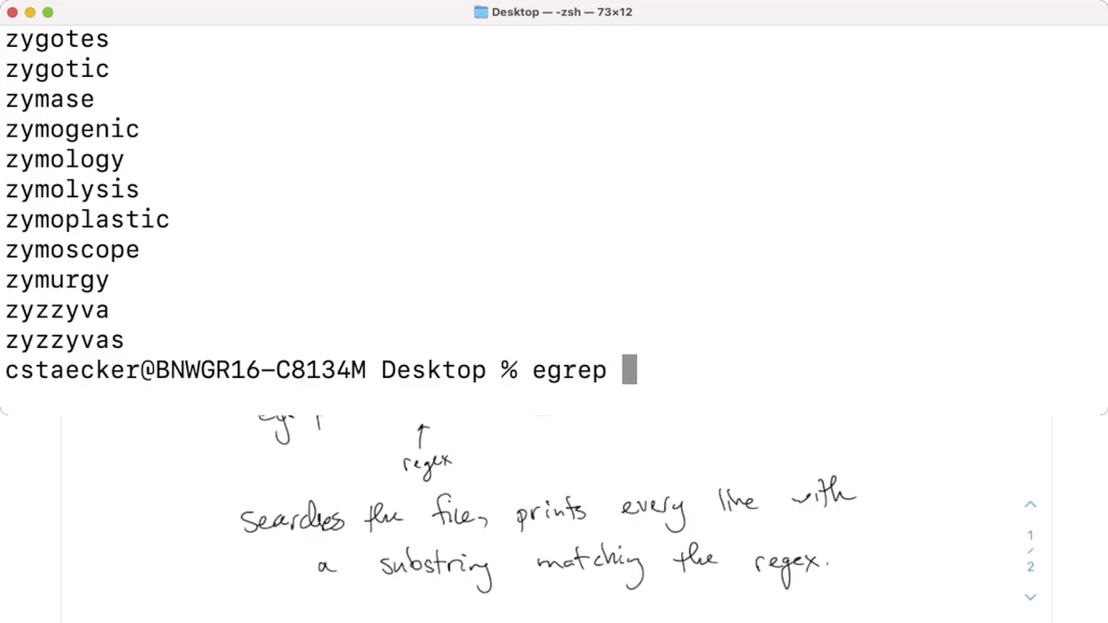
{"action": "type", "text": "\"a"}
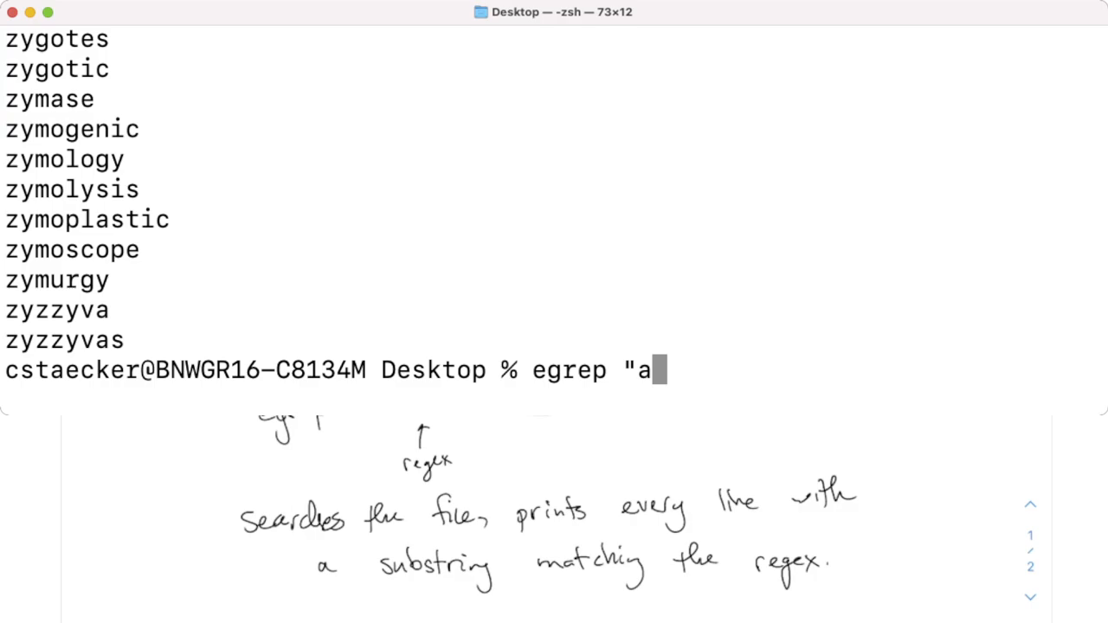
{"action": "type", "text": "bb\""}
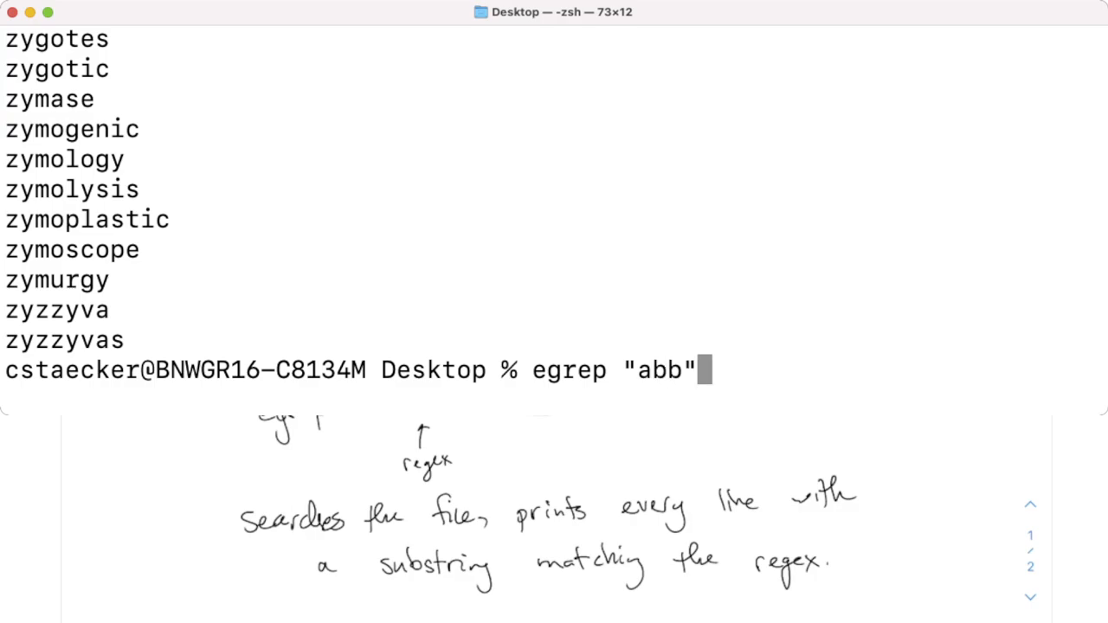
{"action": "type", "text": "wordsEn.txt"}
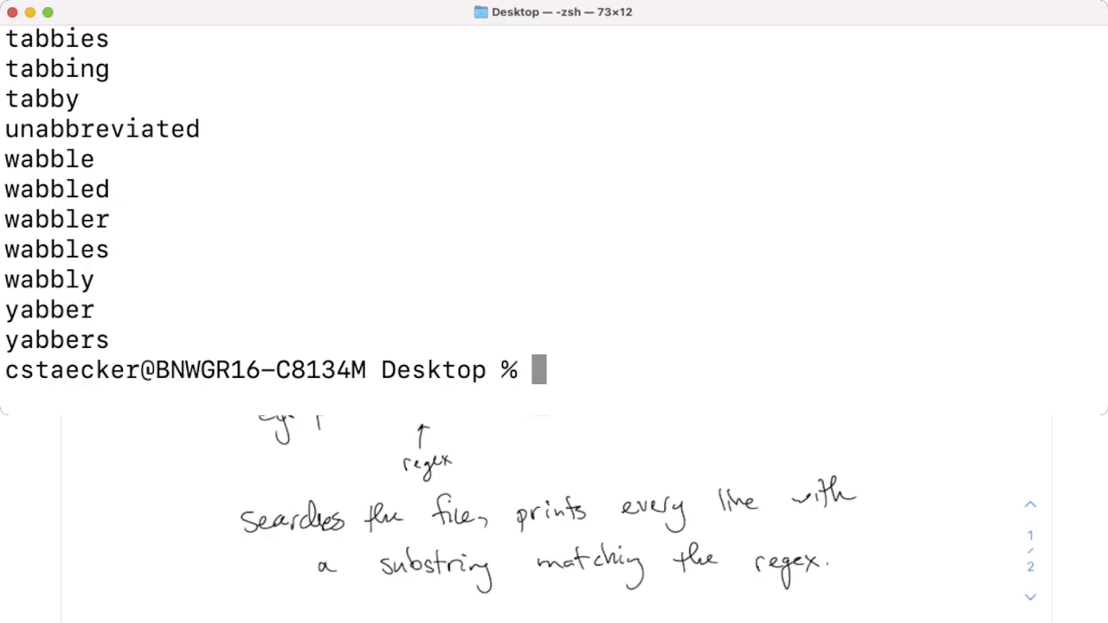
- Search wordsEn.txt for "bep" (hebephrenia, hebephrenic), then "bpp", which matches nothing
{"action": "type", "text": "egrep \"abb\" wordsEn.txt"}
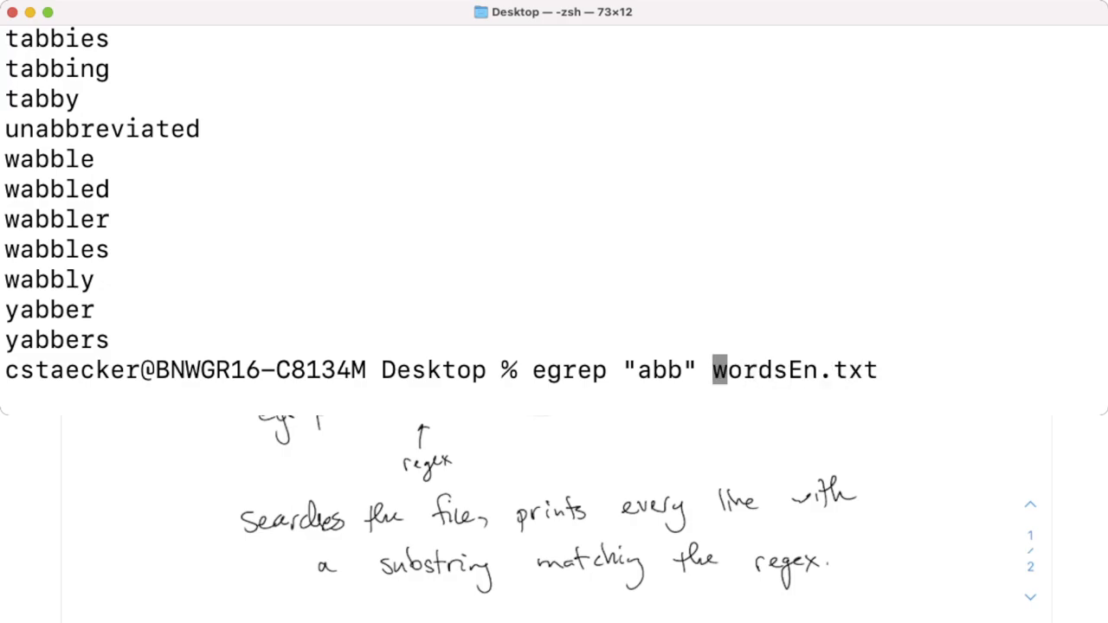
{"action": "type", "text": "bep"}
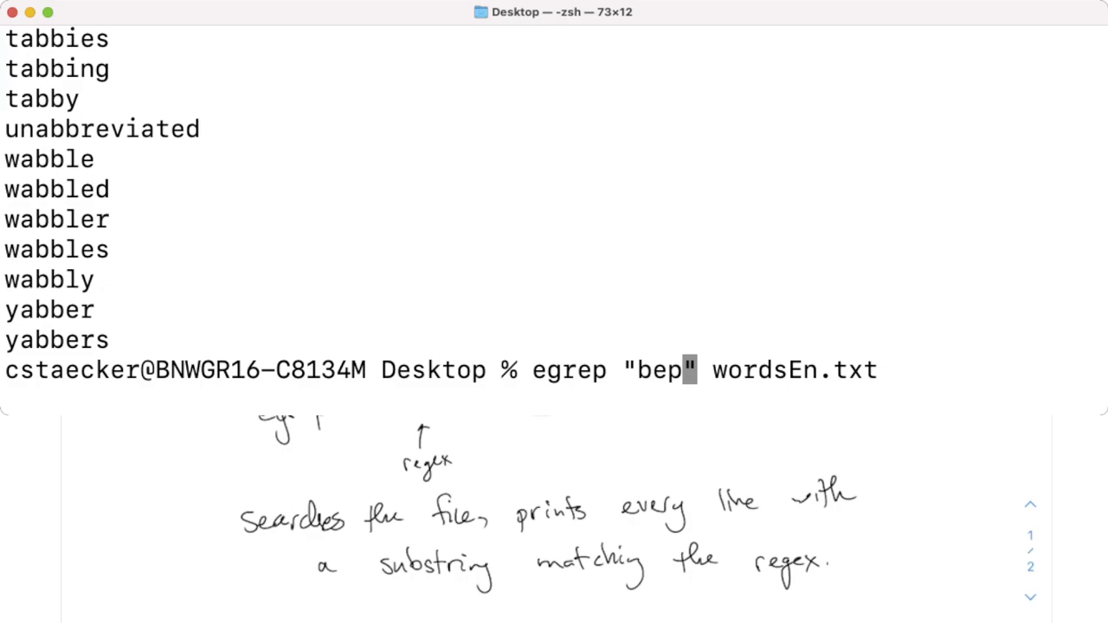
{"action": "key", "text": "Return"}
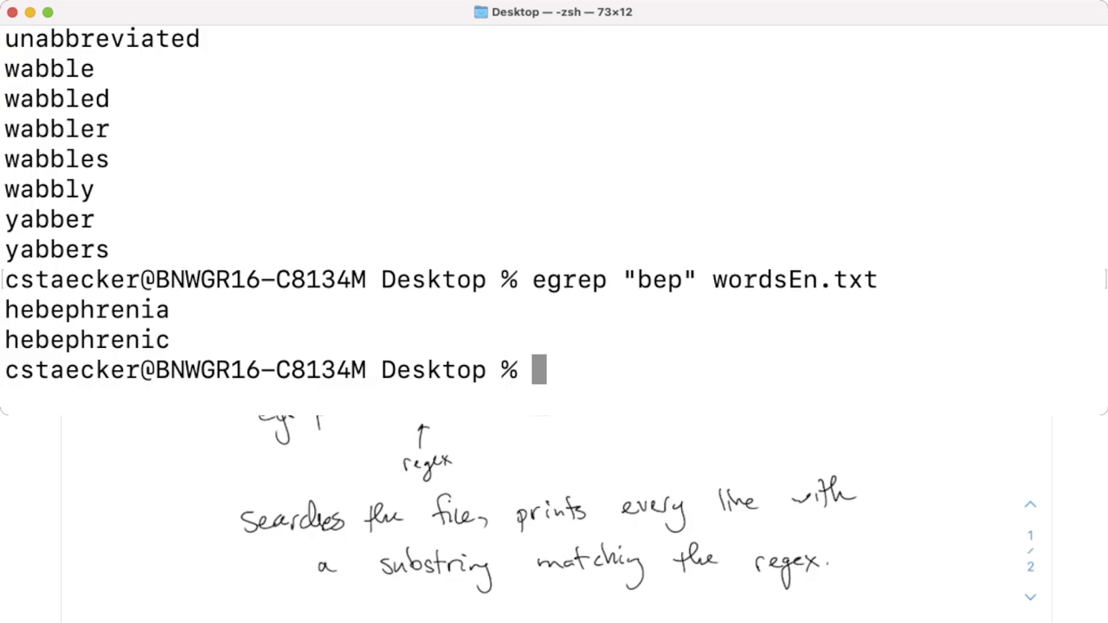
{"action": "key", "text": "Up"}
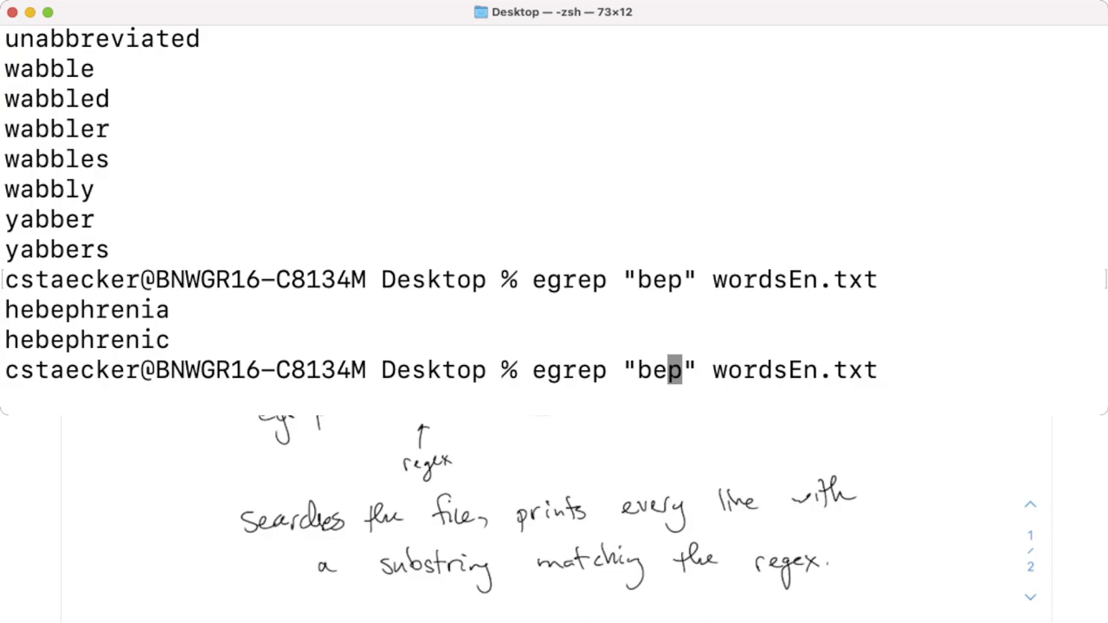
{"action": "key", "text": "Return"}
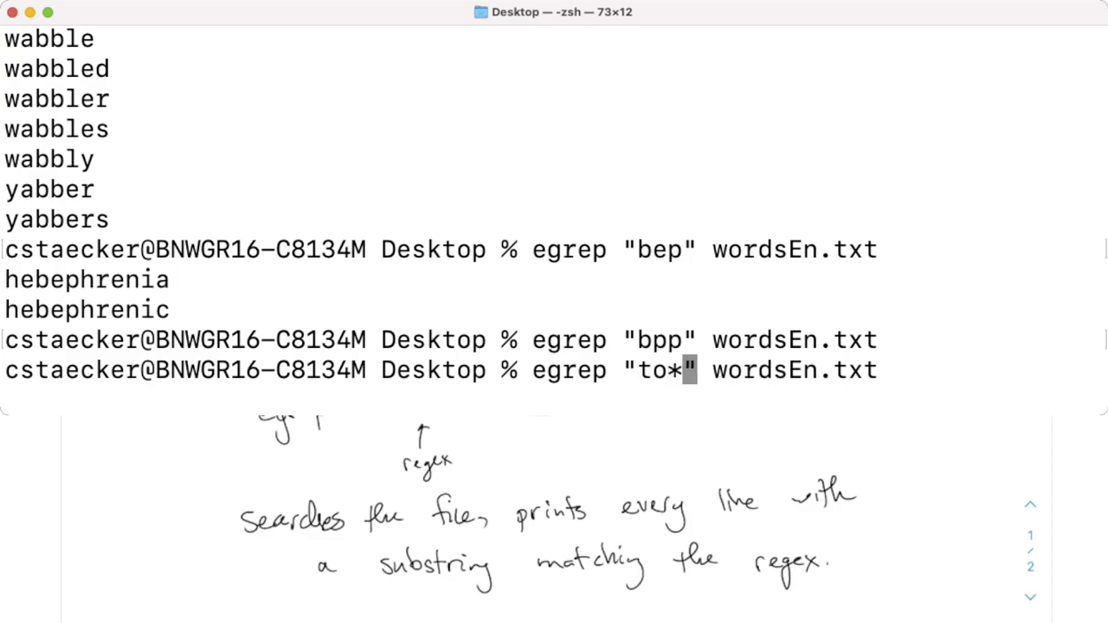
- Run egrep "to*th" on wordsEn.txt, matching autotherapy, bucktooth and cutthroat
{"action": "type", "text": "th"}
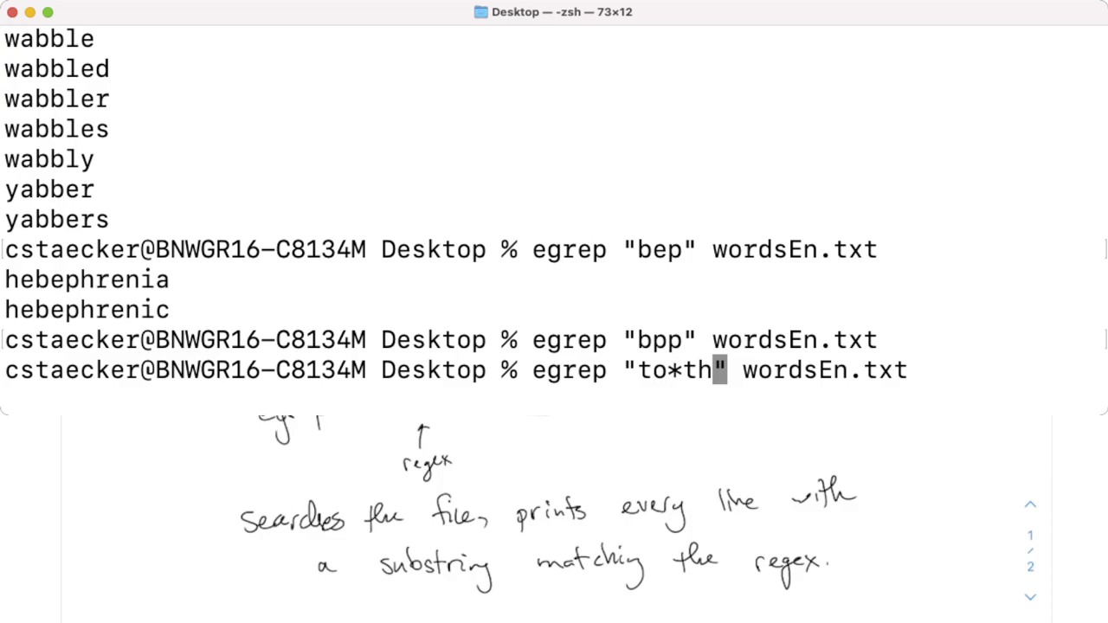
{"action": "key", "text": "Return"}
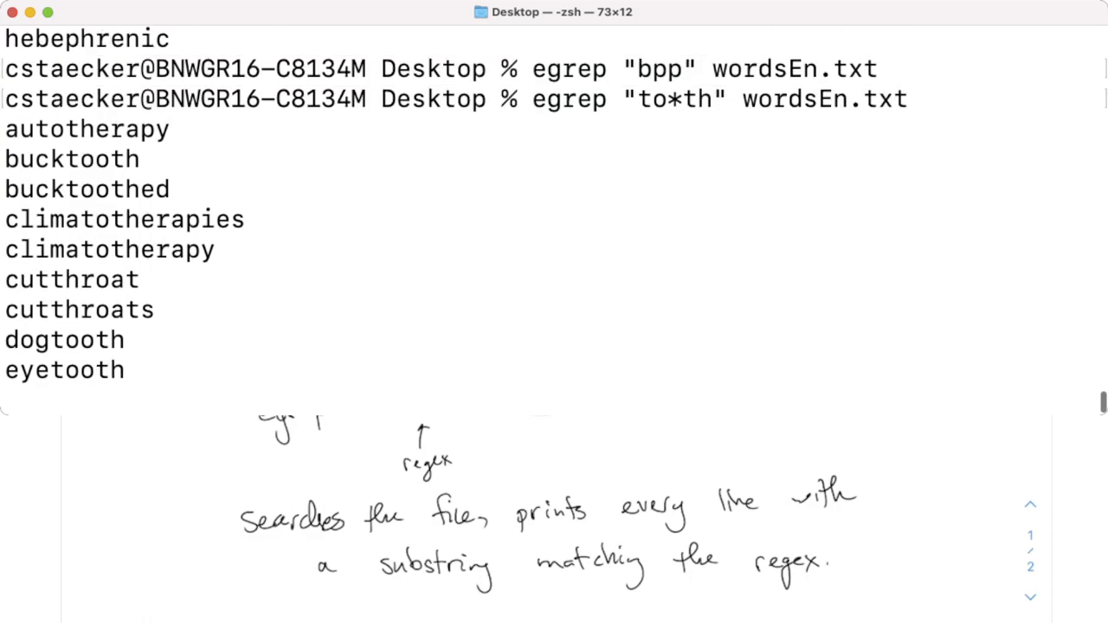
- Handwrite the note OR is "|" below the egrep explanation
{"action": "scroll", "scroll_direction": "down", "scroll_amount": 3}
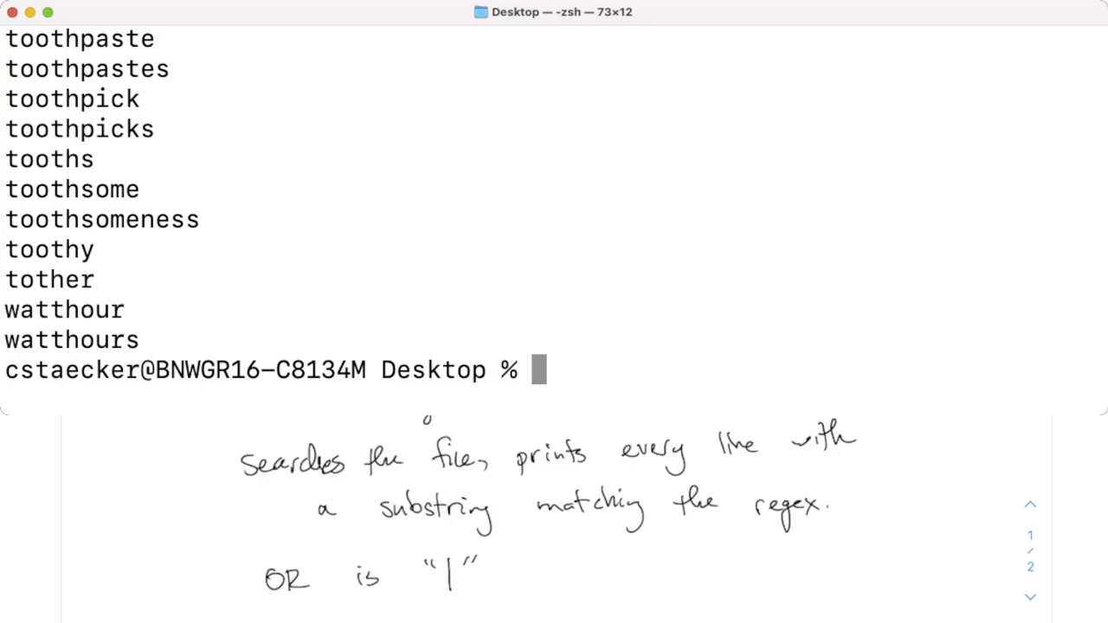
- Run egrep "lb(a|e)r" wordsEn.txt, aborting the hung run first, listing filbert, mulberry and wheelbarrow
{"action": "type", "text": "eger"}
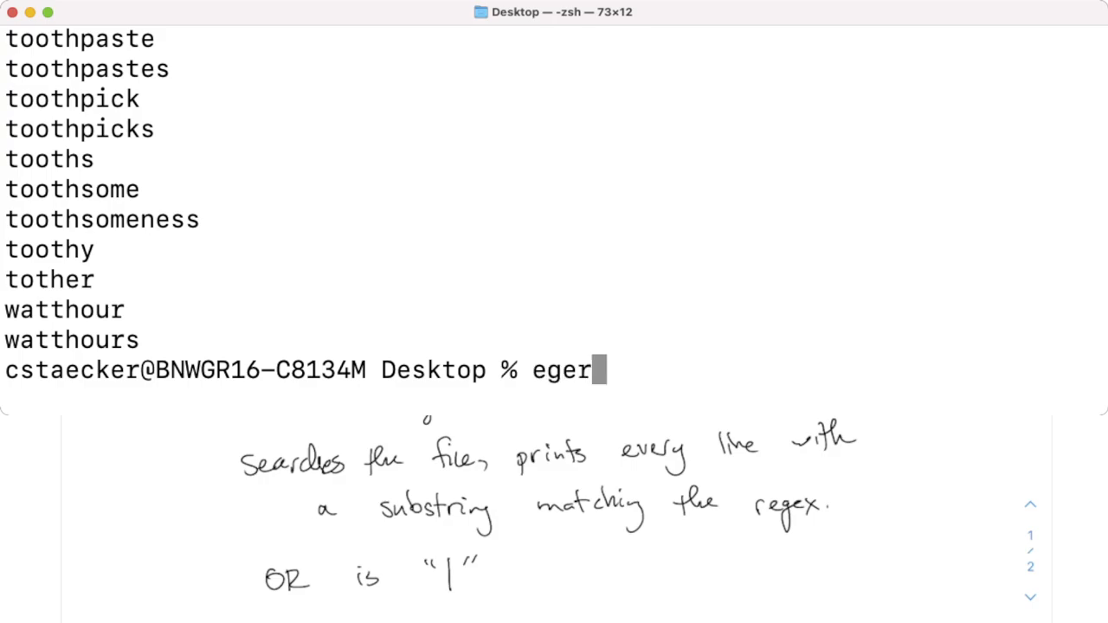
{"action": "type", "text": "p \""}
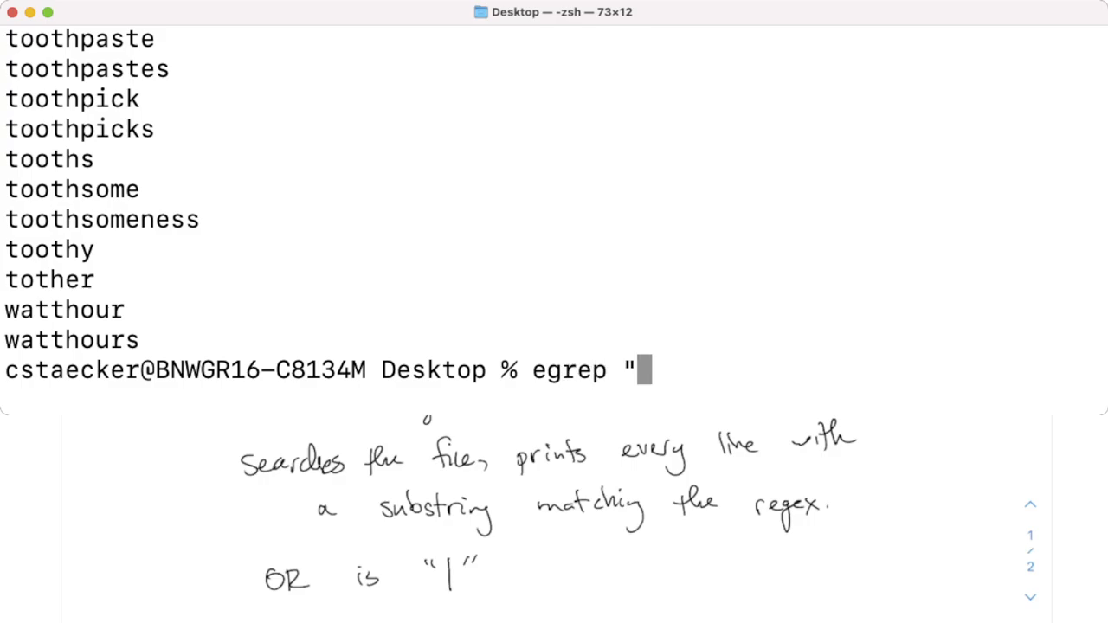
{"action": "type", "text": "lb"}
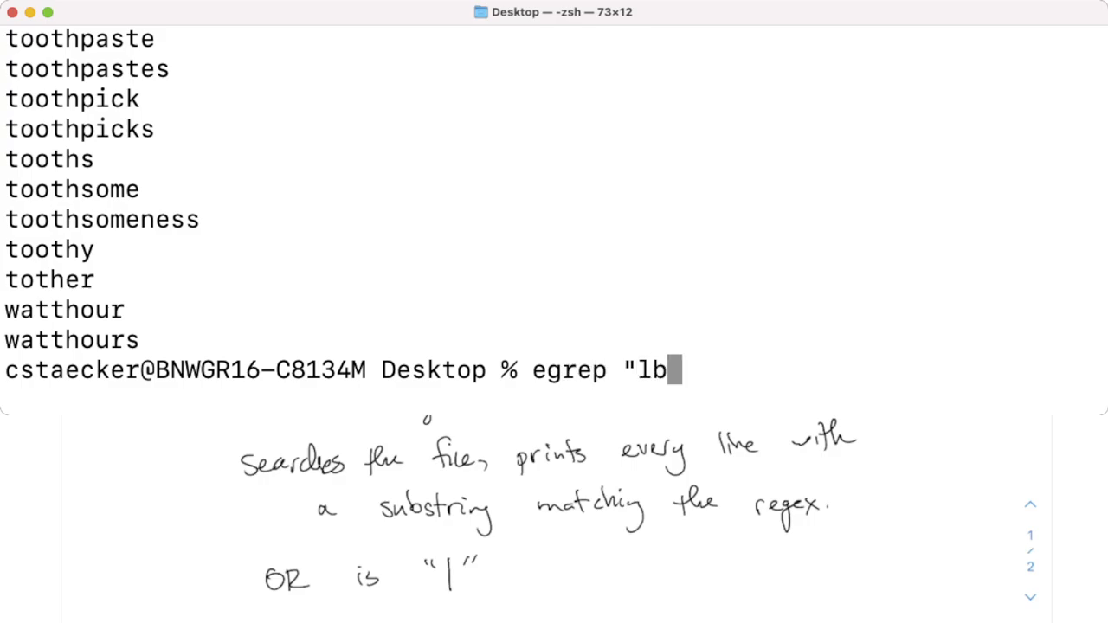
{"action": "type", "text": "(a|e"}
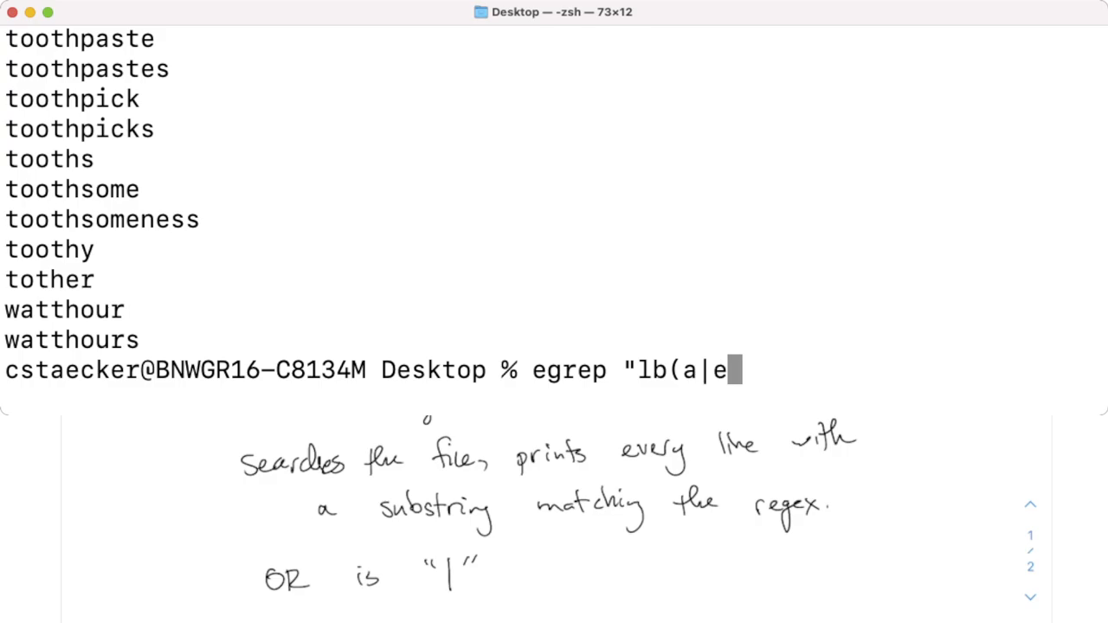
{"action": "type", "text": ")r\""}
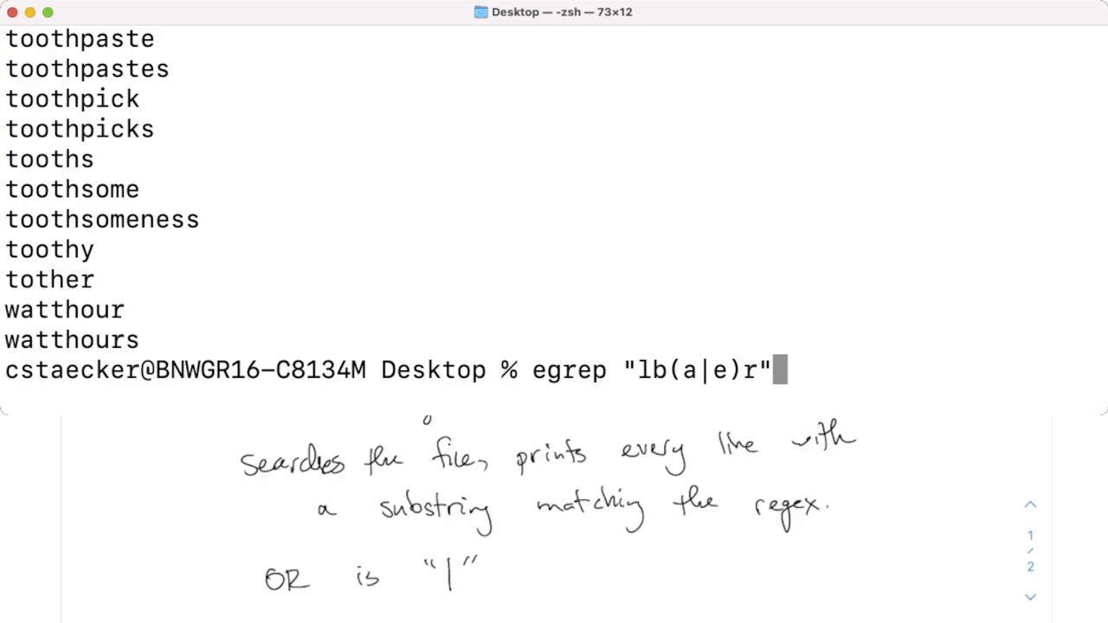
{"action": "key", "text": "Return"}
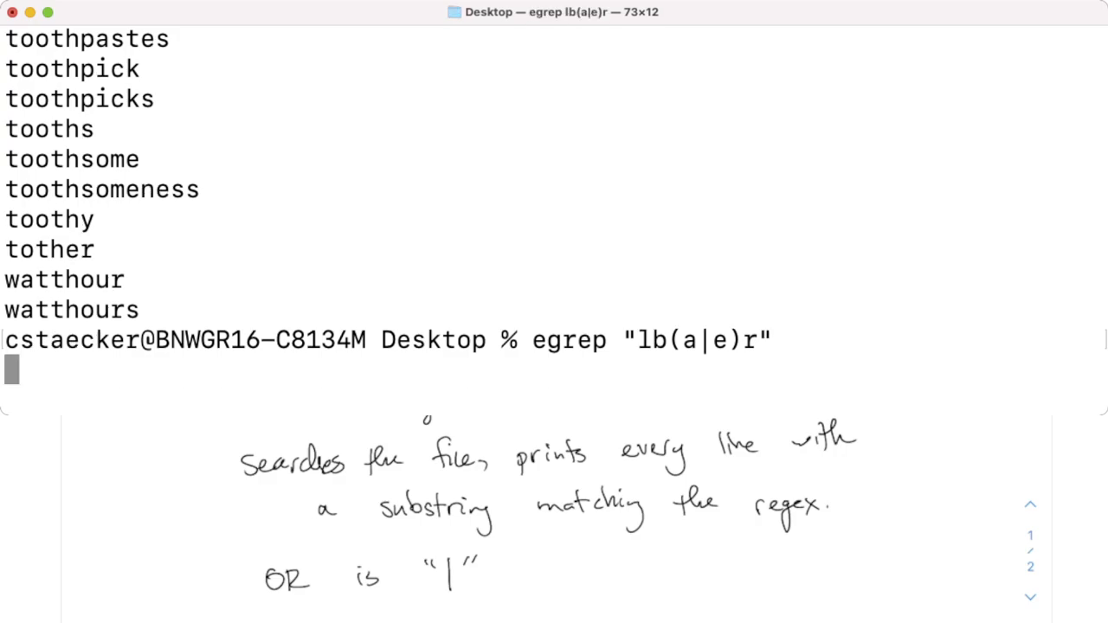
{"action": "key", "text": "ctrl+c"}
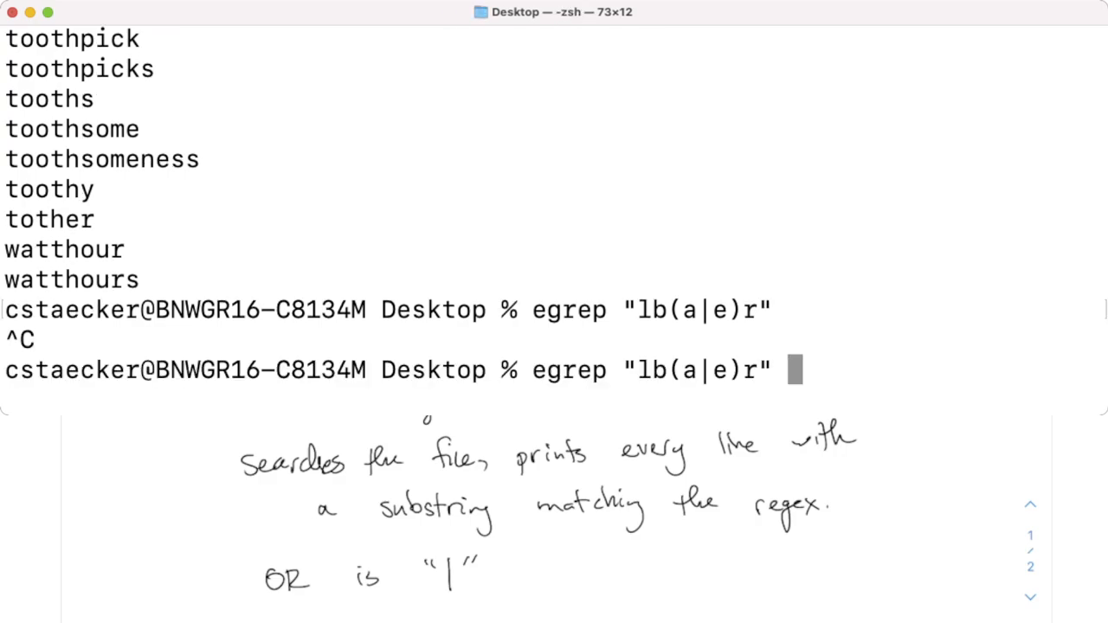
{"action": "key", "text": "Return"}
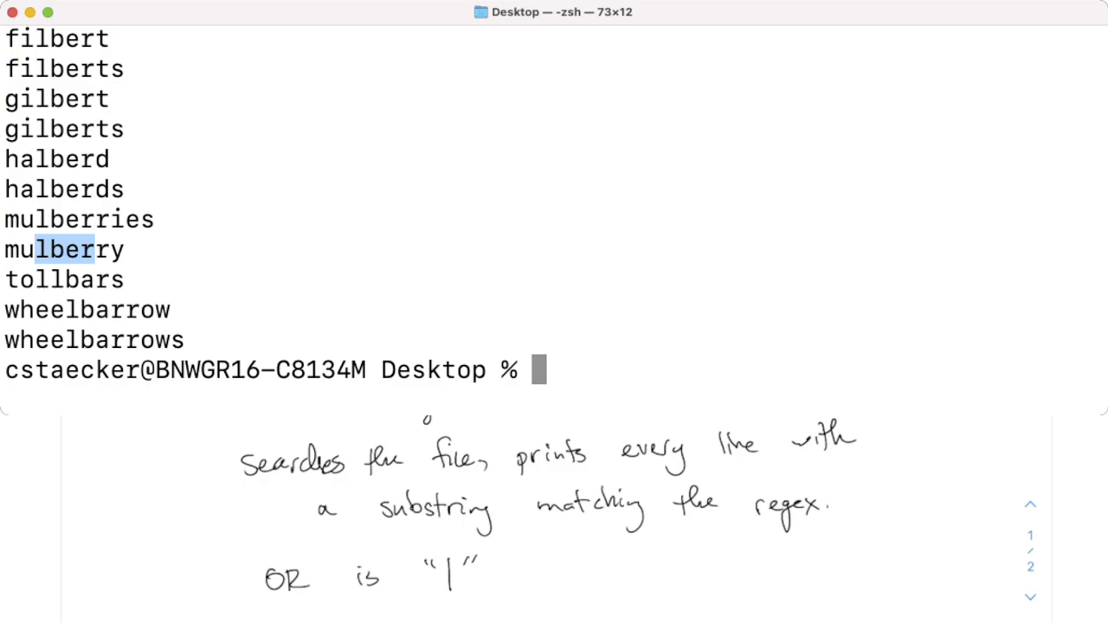
- Handwrite 'Shortcuts: . matches any single character' and recall the egrep command in Terminal
{"action": "type", "text": "egrep \"lb(a|e)r\" wordsEn.txt"}
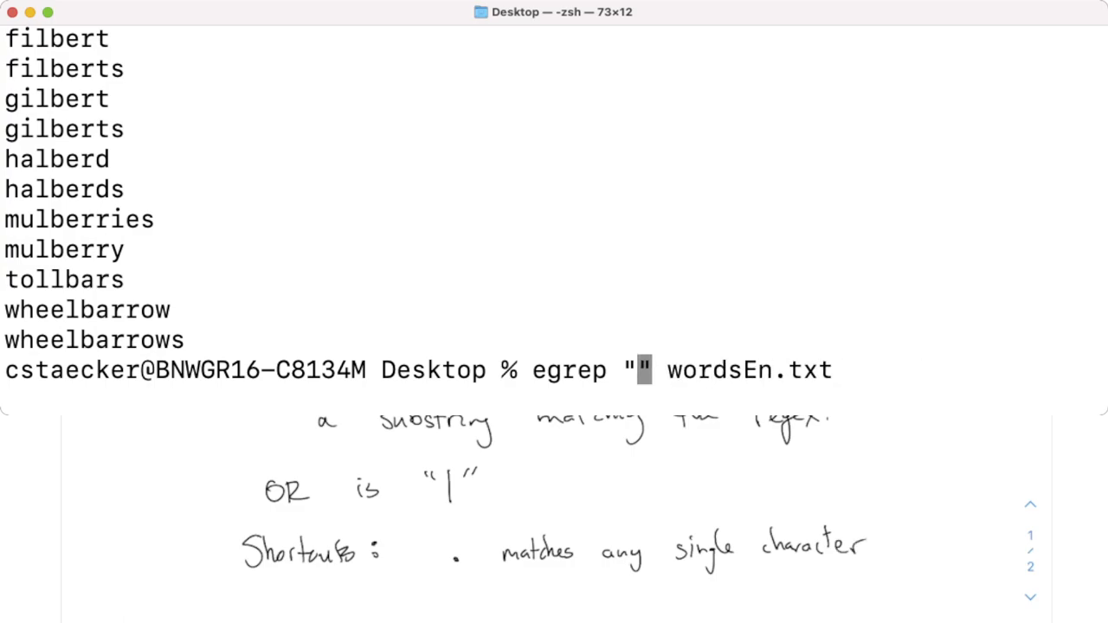
- Run egrep "pel.r" wordsEn.txt, returning gospelers and pelorias
{"action": "type", "text": "pel"}
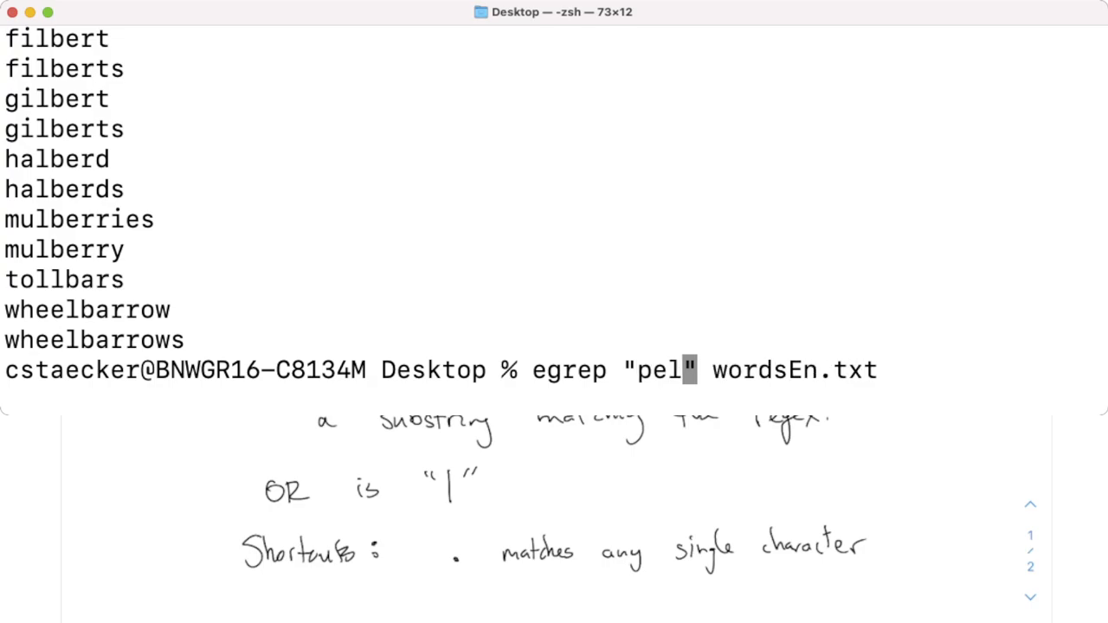
{"action": "type", "text": ".r"}
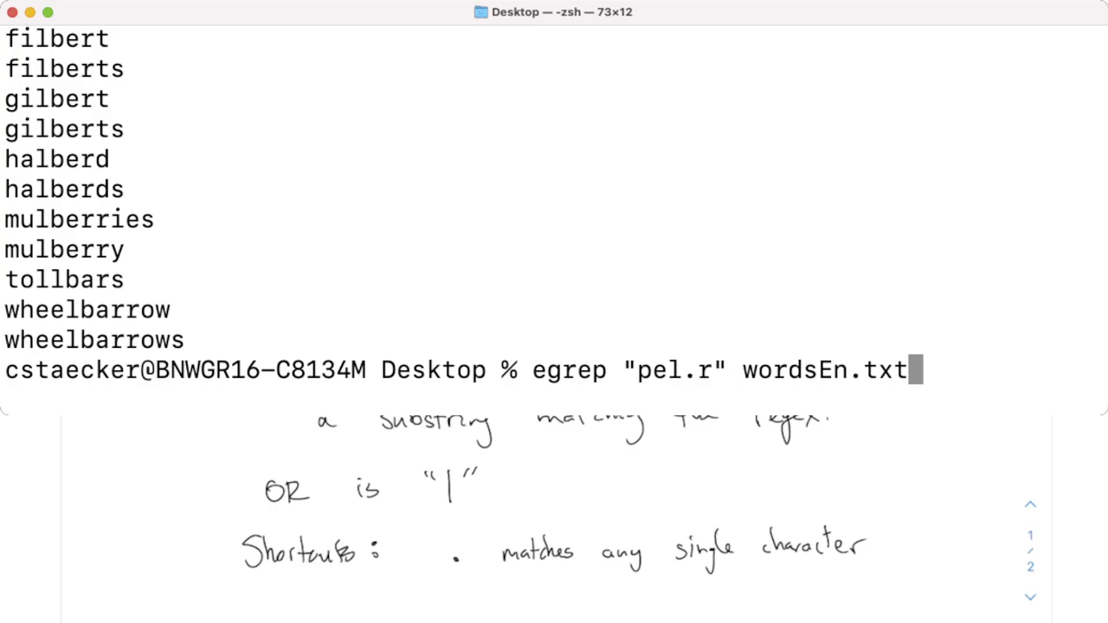
{"action": "key", "text": "Return"}
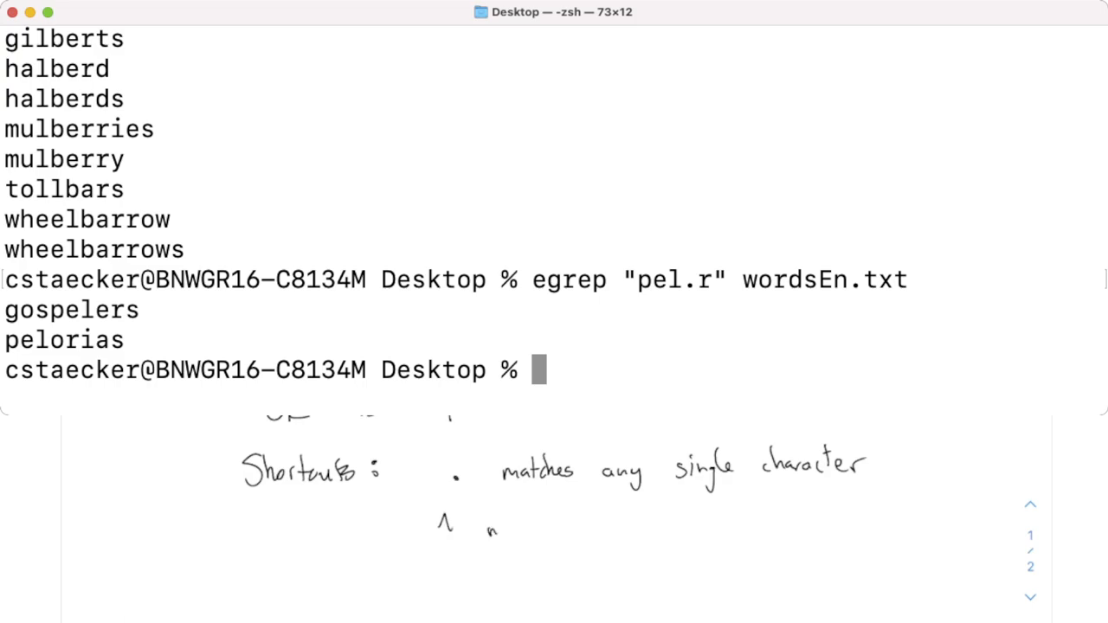
- Note that ^ matches the start of the line and begin typing egrep "^sta" in Terminal
{"action": "type", "text": "matches the start of the lin"}
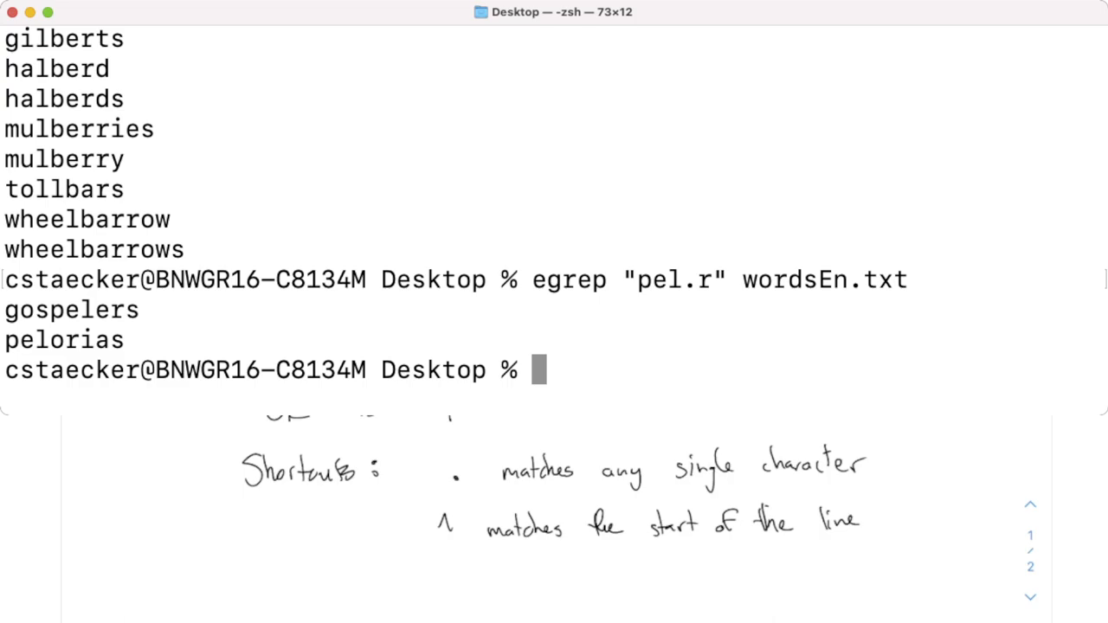
{"action": "type", "text": "e"}
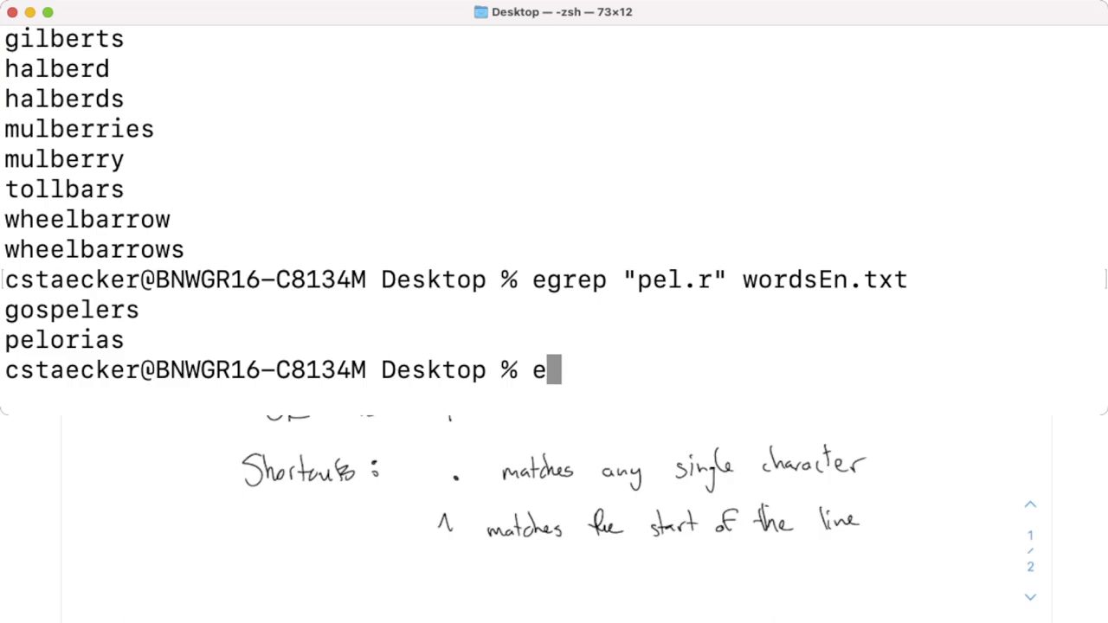
{"action": "type", "text": "grep \""}
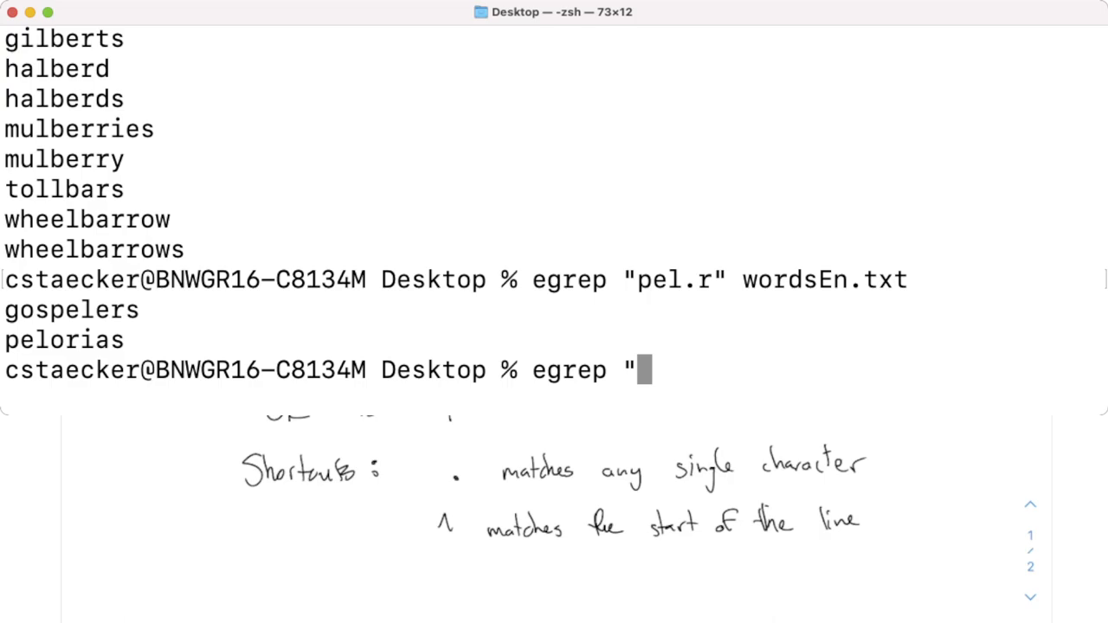
{"action": "type", "text": "^"}
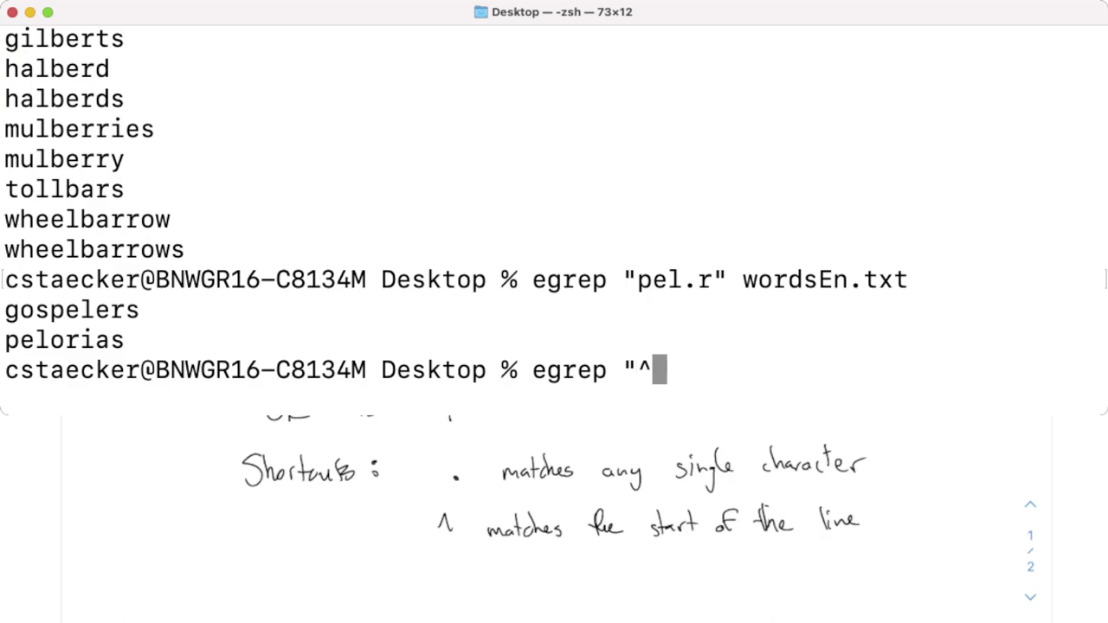
{"action": "type", "text": "sta\""}
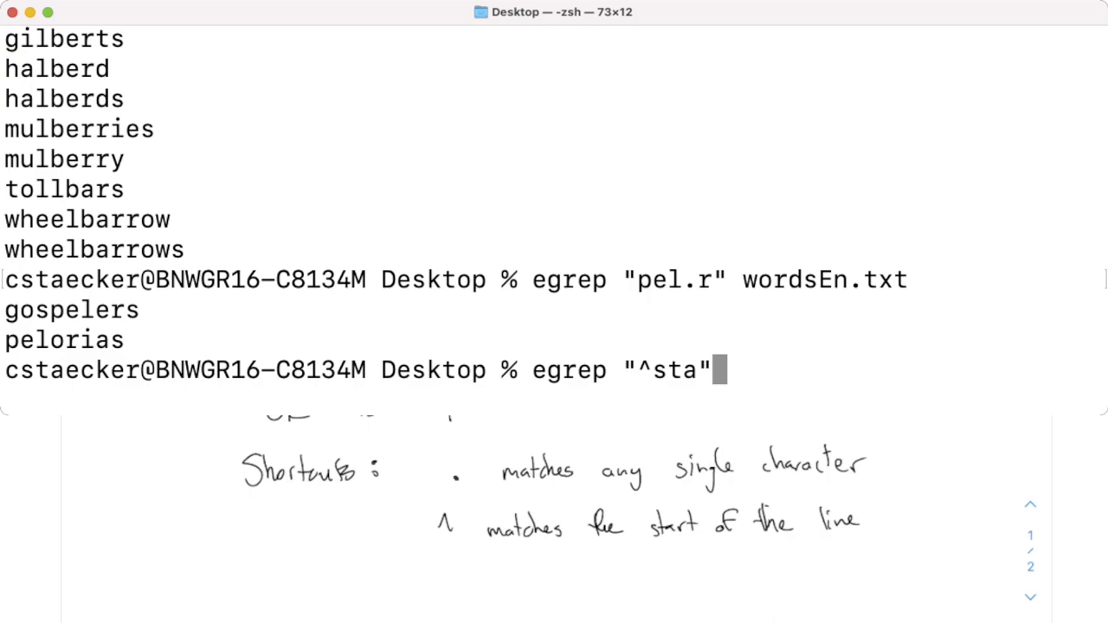
- Note \r matches end of line and run egrep "^feet\r" wordsEn.txt, returning only feet
{"action": "type", "text": "w"}
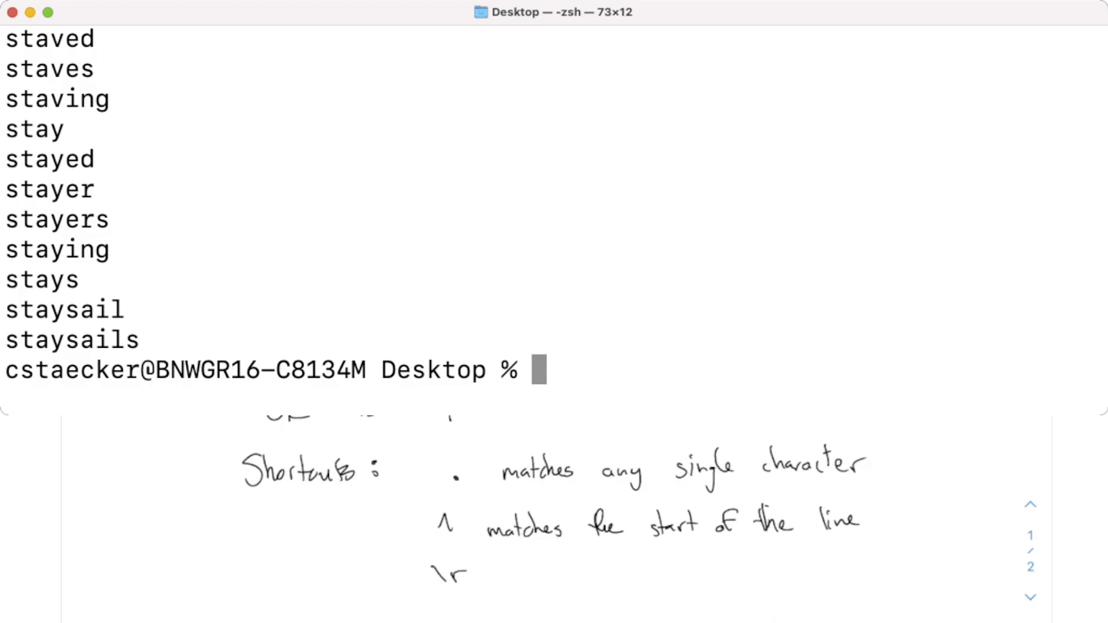
{"action": "type", "text": "m"}
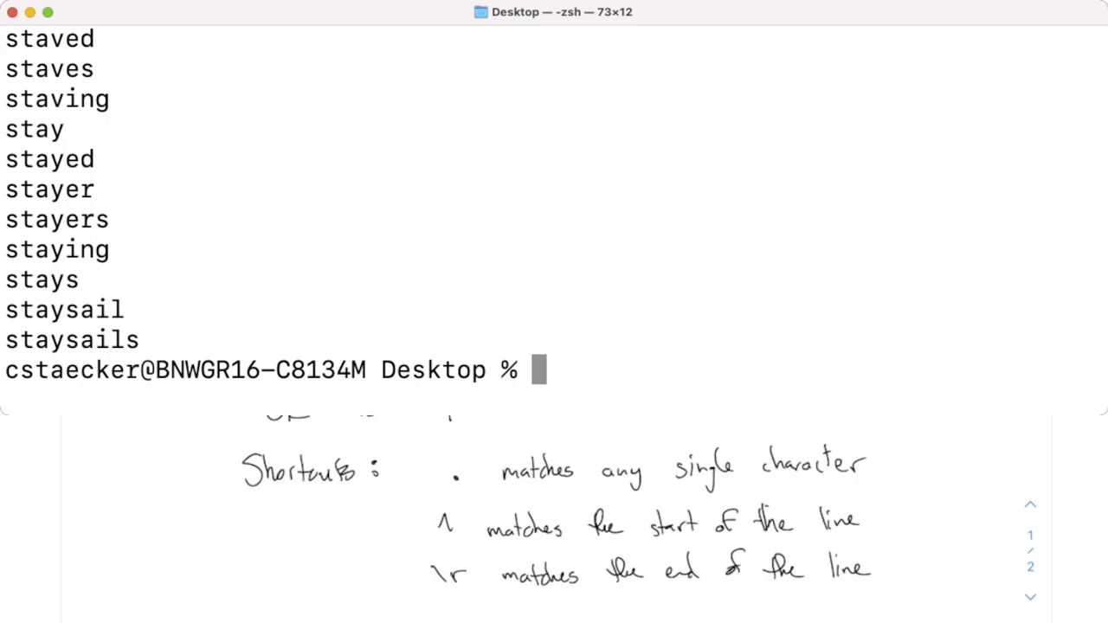
{"action": "type", "text": "e"}
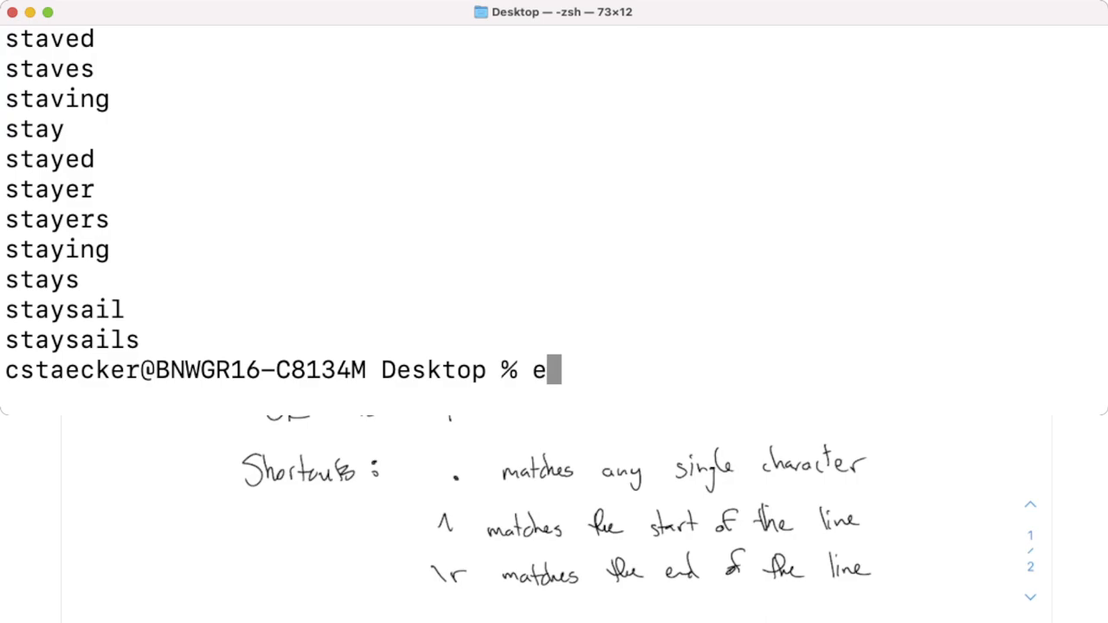
{"action": "type", "text": "grep"}
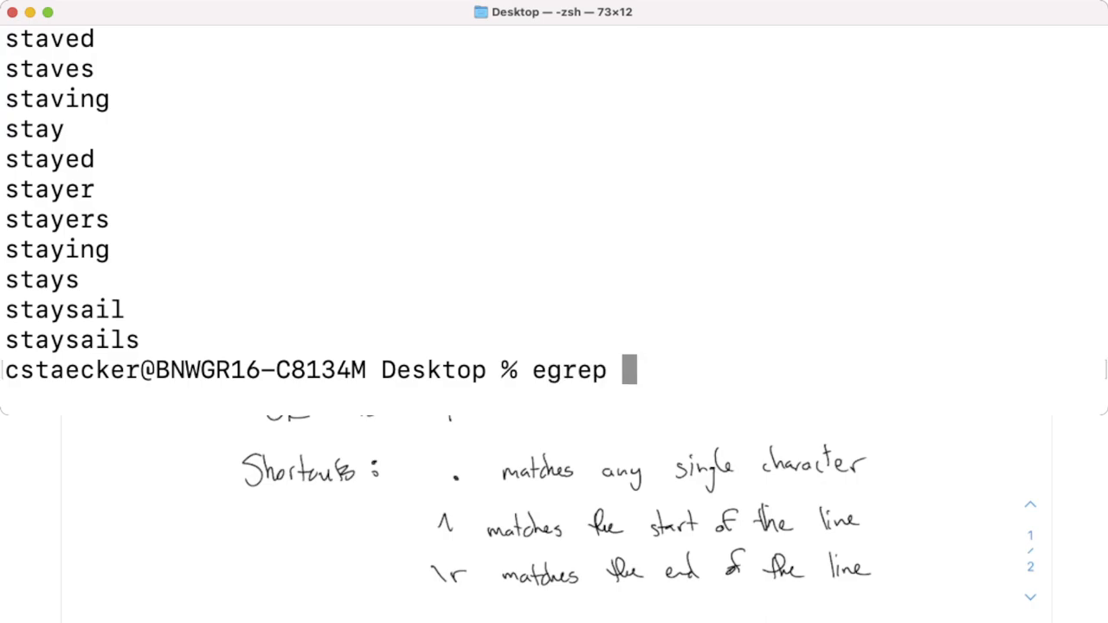
{"action": "type", "text": "\"^"}
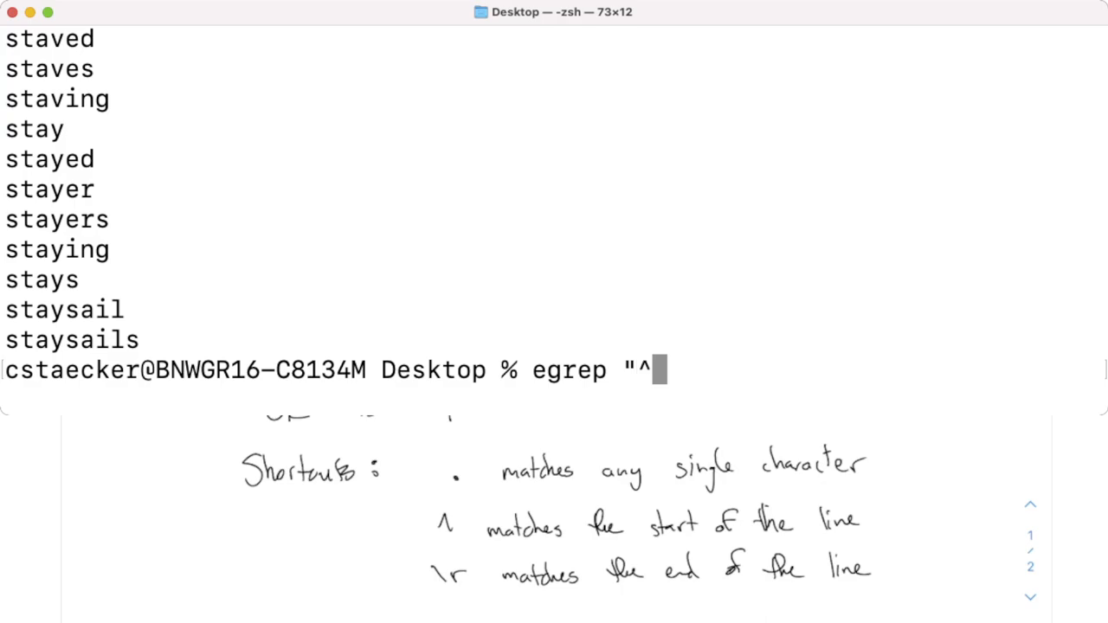
{"action": "type", "text": "feet\\"}
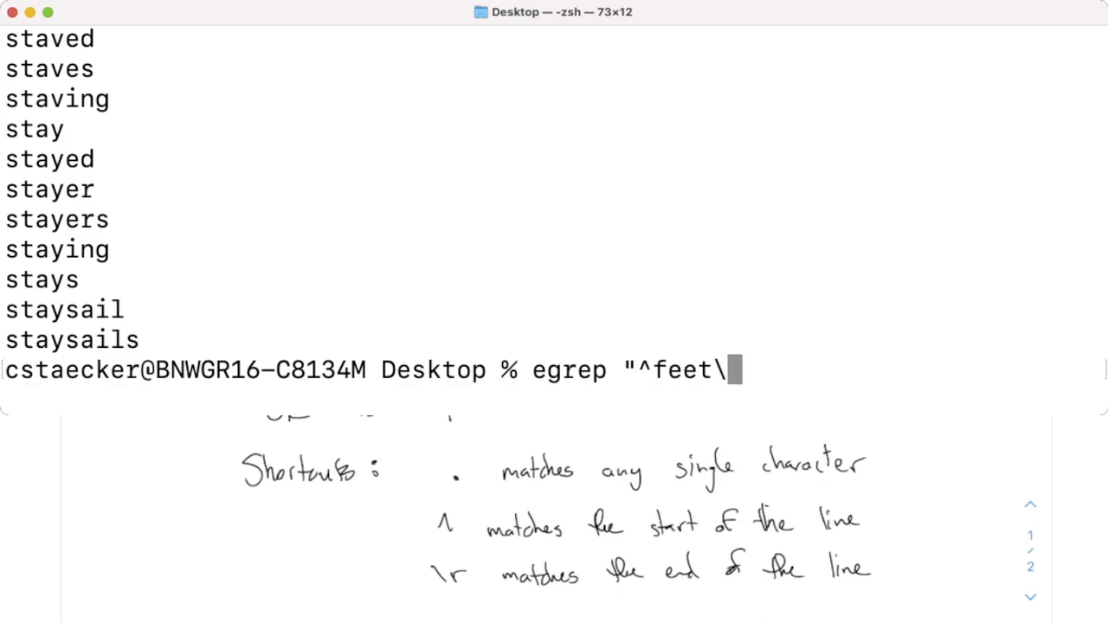
{"action": "type", "text": "r\" wo"}
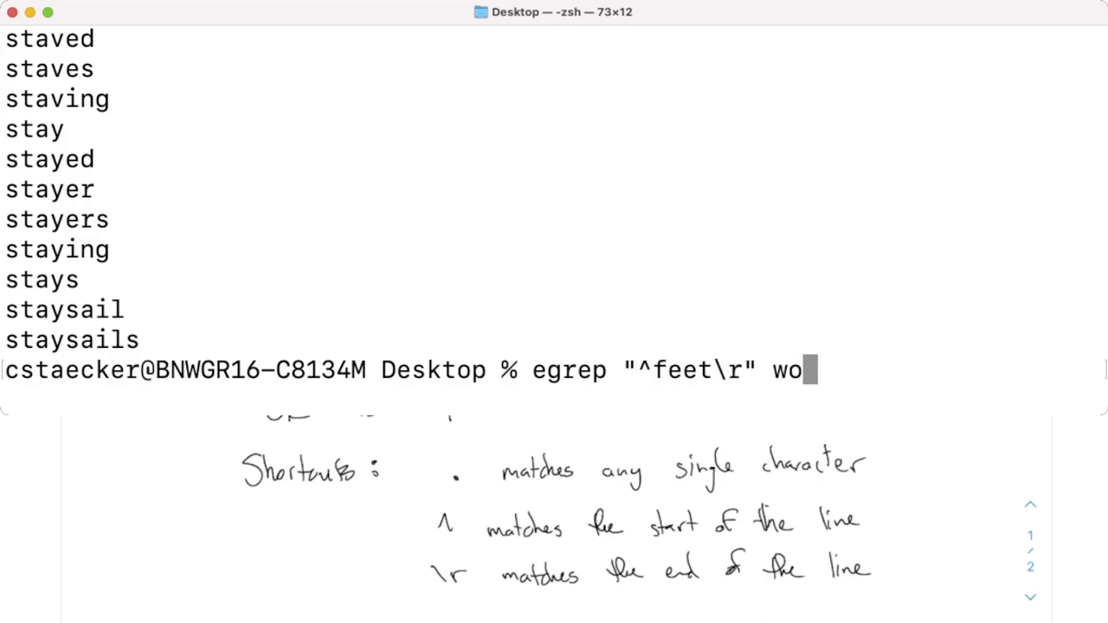
{"action": "type", "text": "rdsEn.txt"}
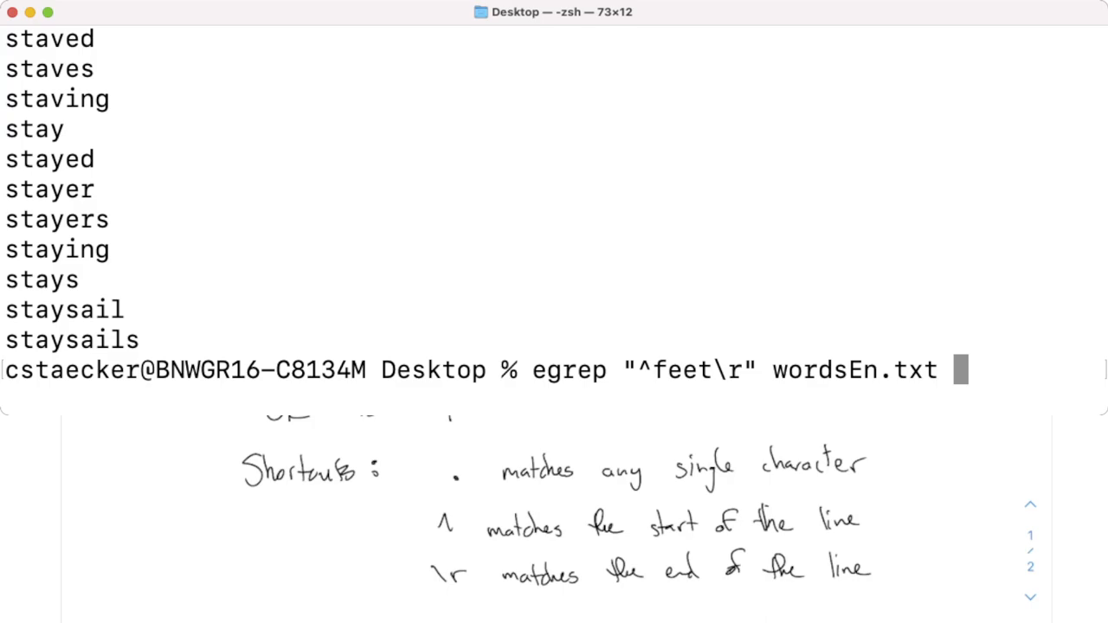
{"action": "key", "text": "Return"}
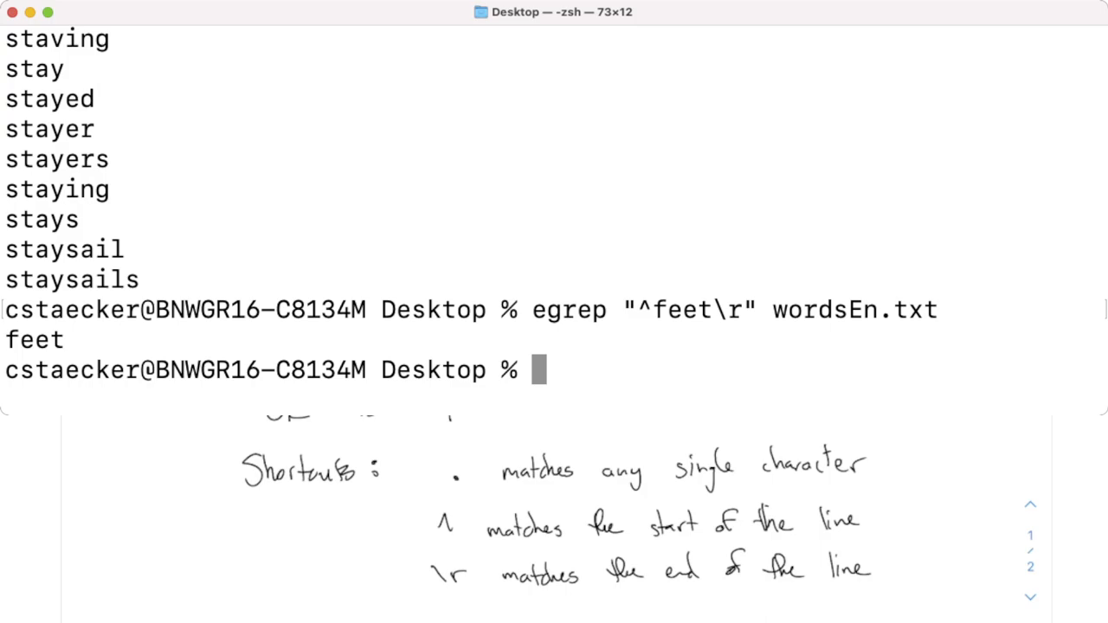
- Run egrep "......" wordsEn.txt to list words containing six characters
{"action": "type", "text": "egrep \""}
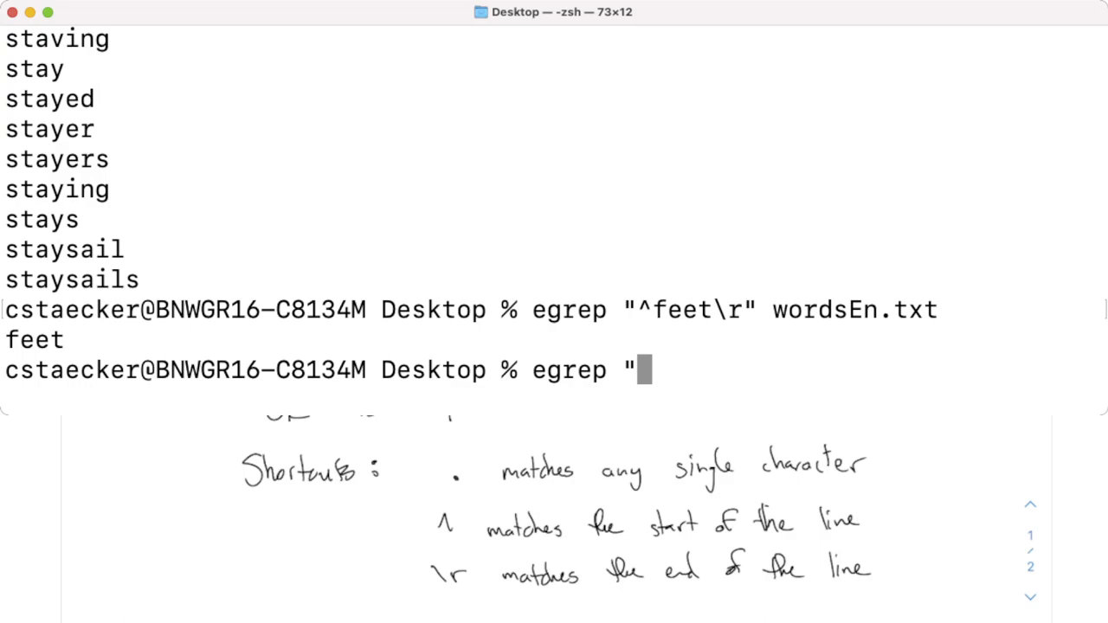
{"action": "type", "text": "......"}
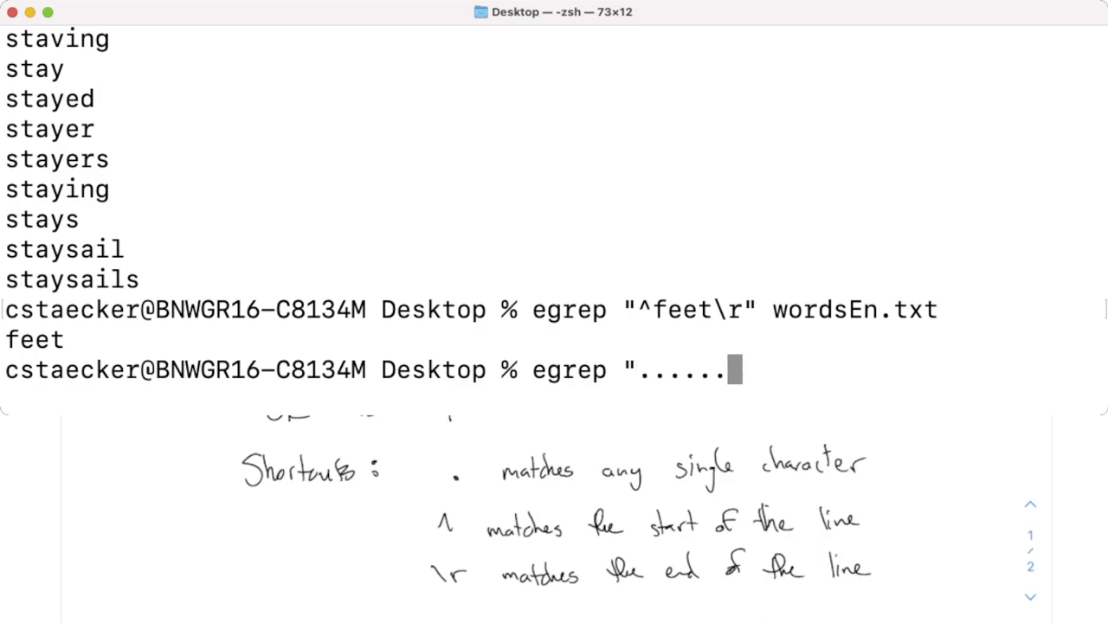
{"action": "type", "text": "\" wordsEn.txt"}
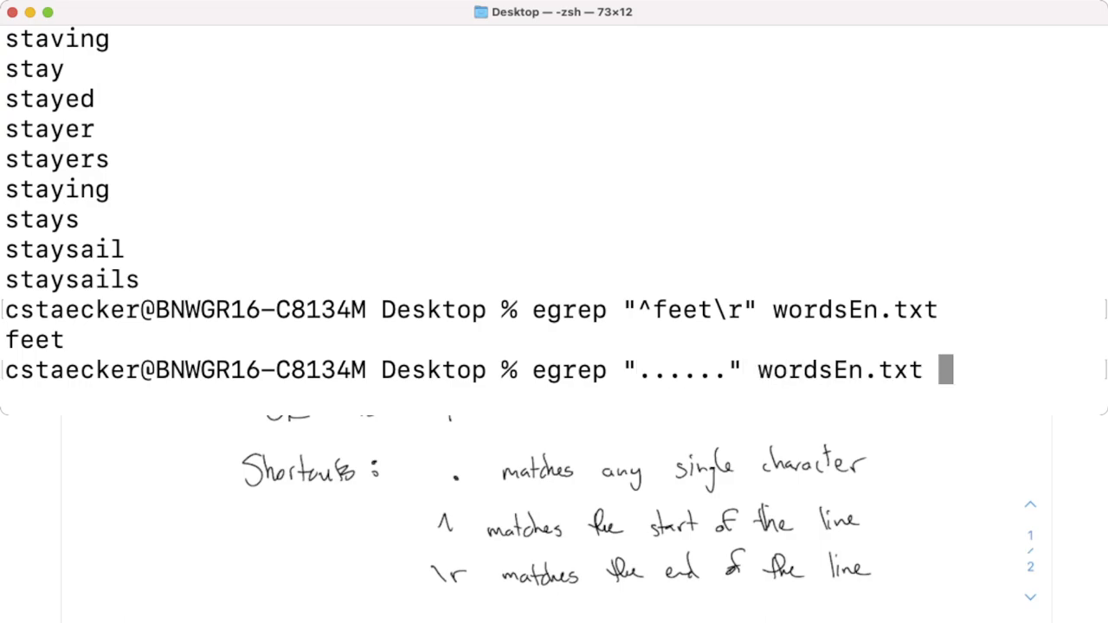
{"action": "key", "text": "Return"}
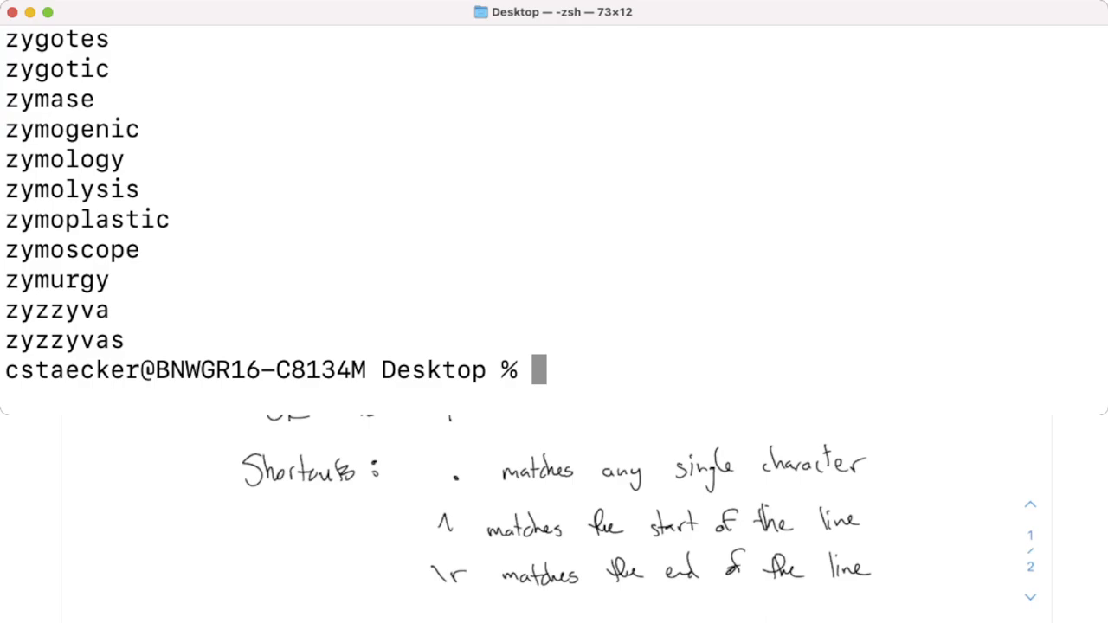
- Anchor it as egrep "^......\r" wordsEn.txt to list exactly six-letter words and review them
{"action": "type", "text": "egrep \"......\" wordsEn.txt"}
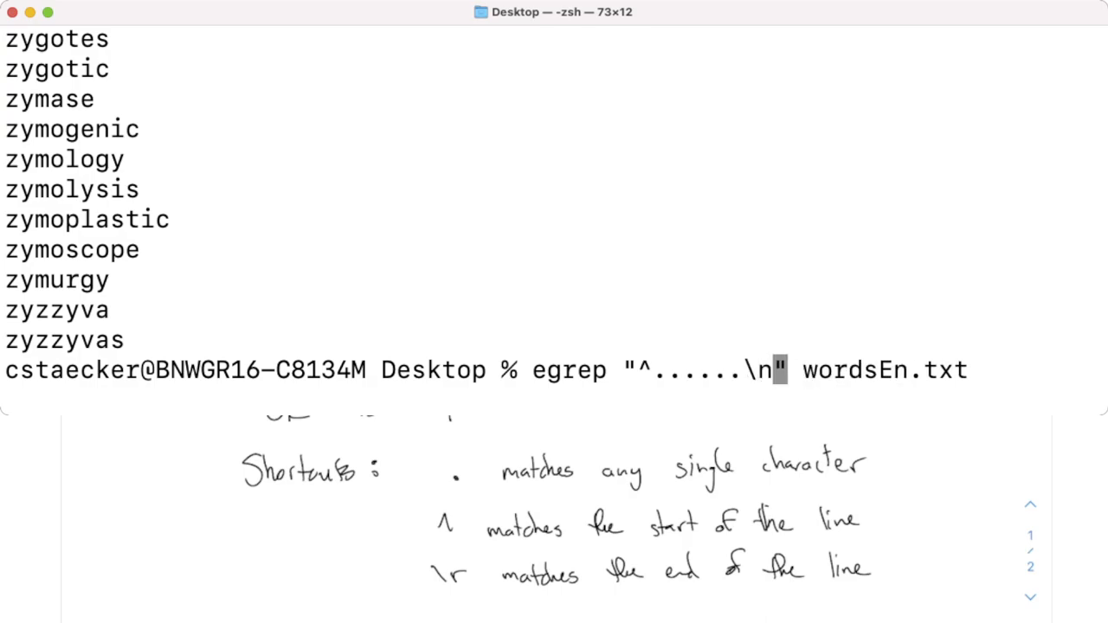
{"action": "type", "text": "r"}
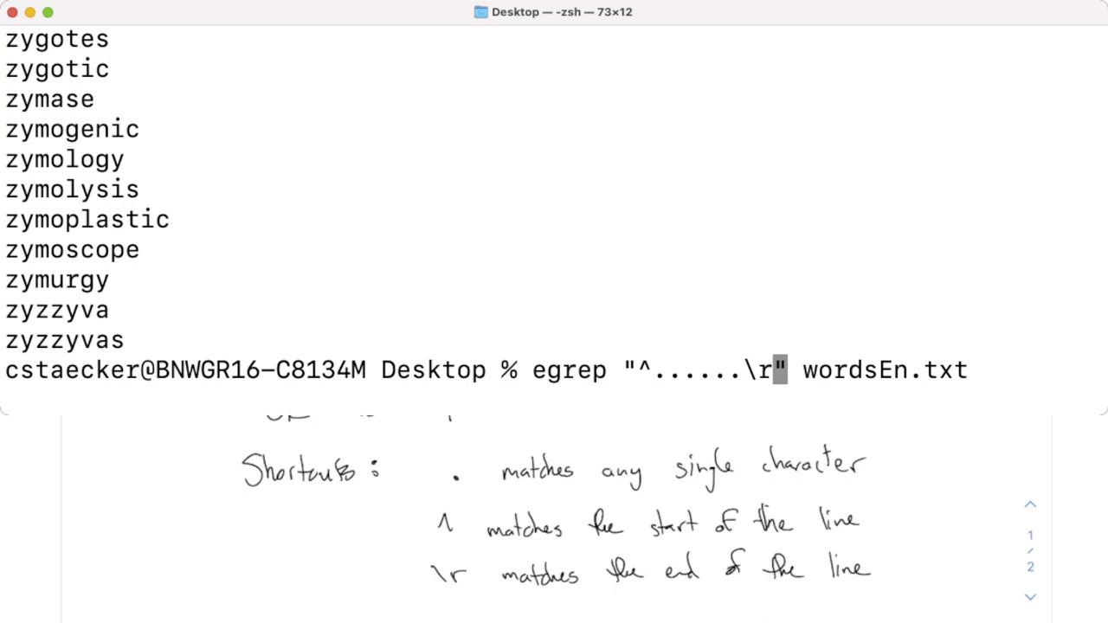
{"action": "key", "text": "Return"}
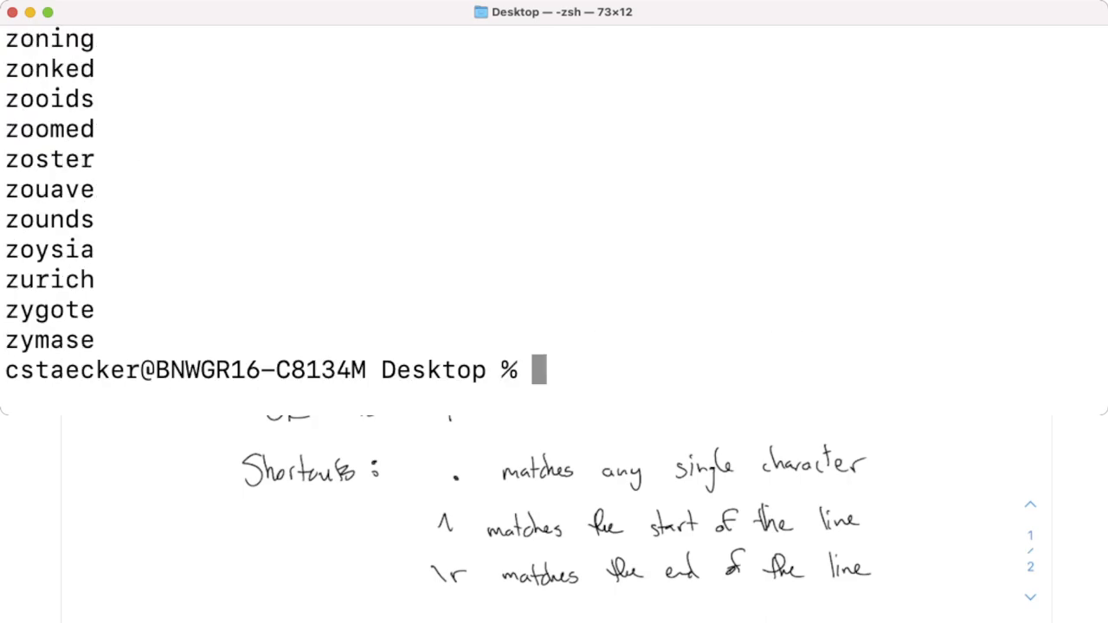
{"action": "scroll", "scroll_direction": "up", "scroll_amount": 3}
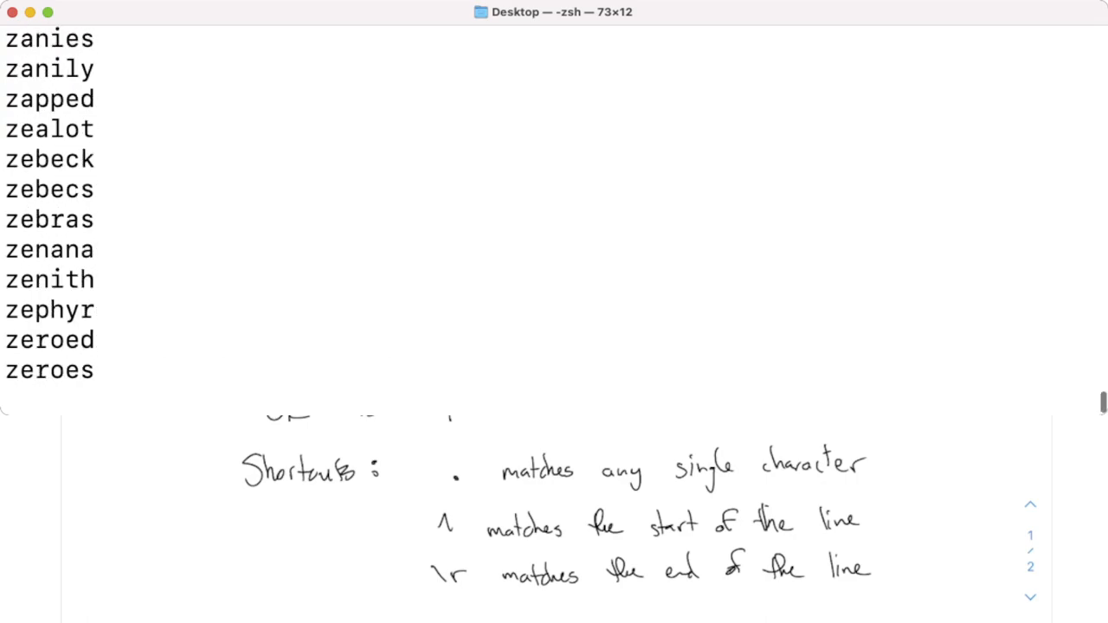
{"action": "scroll", "scroll_direction": "down", "scroll_amount": 3}
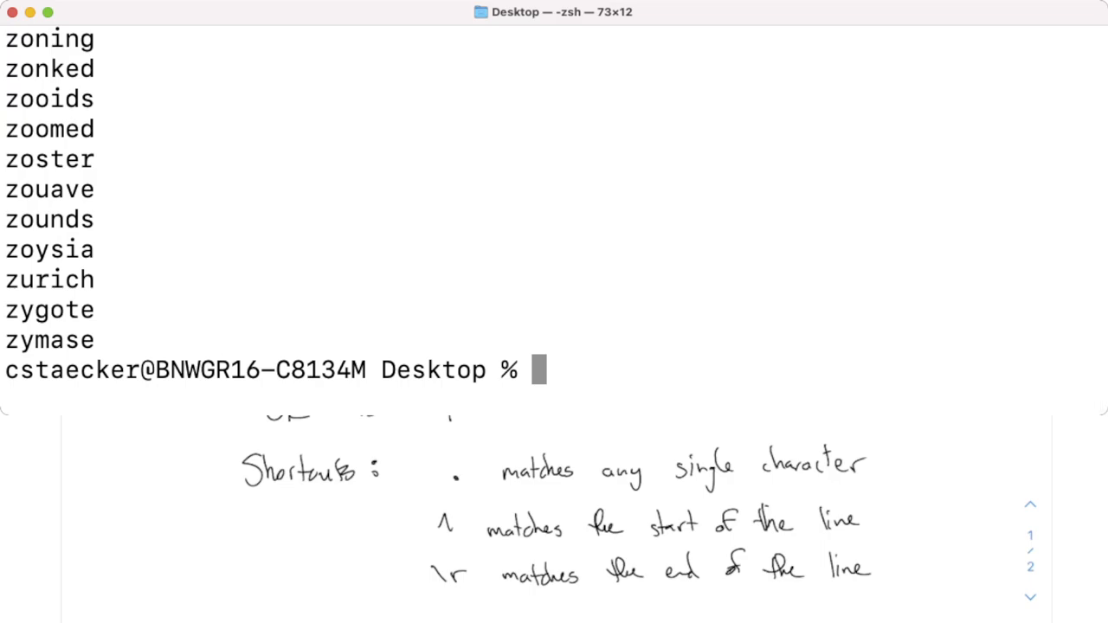
- Run egrep "^.....\r" wordsEn.txt to list only five-letter words such as zulus and zunis
{"action": "type", "text": "egrep \"^......\\r\" wordsEn.txt"}
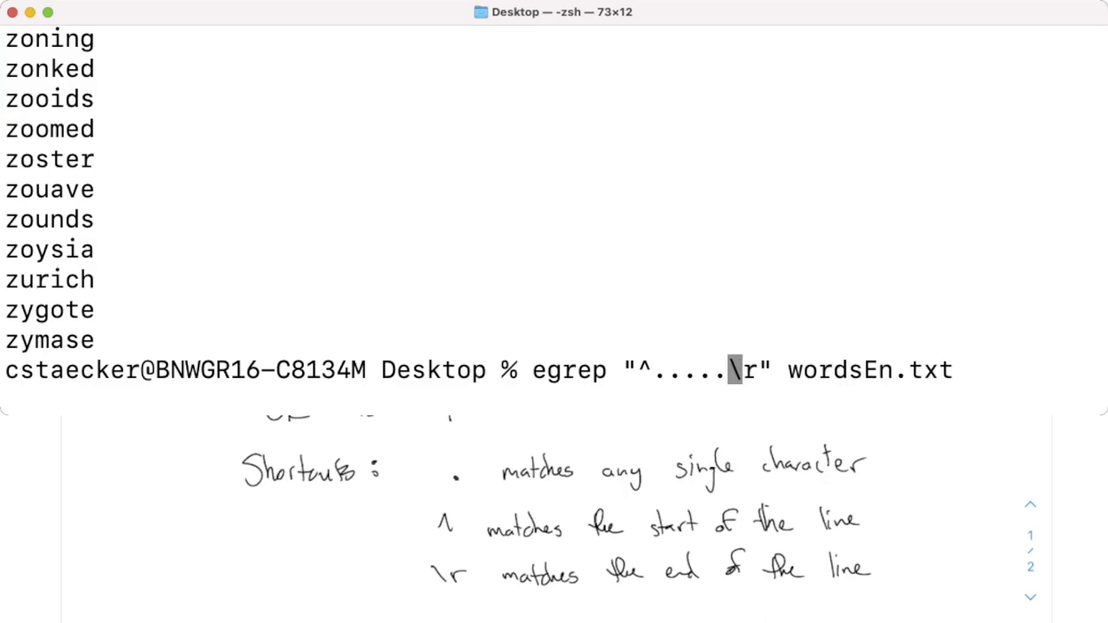
{"action": "key", "text": "Return"}
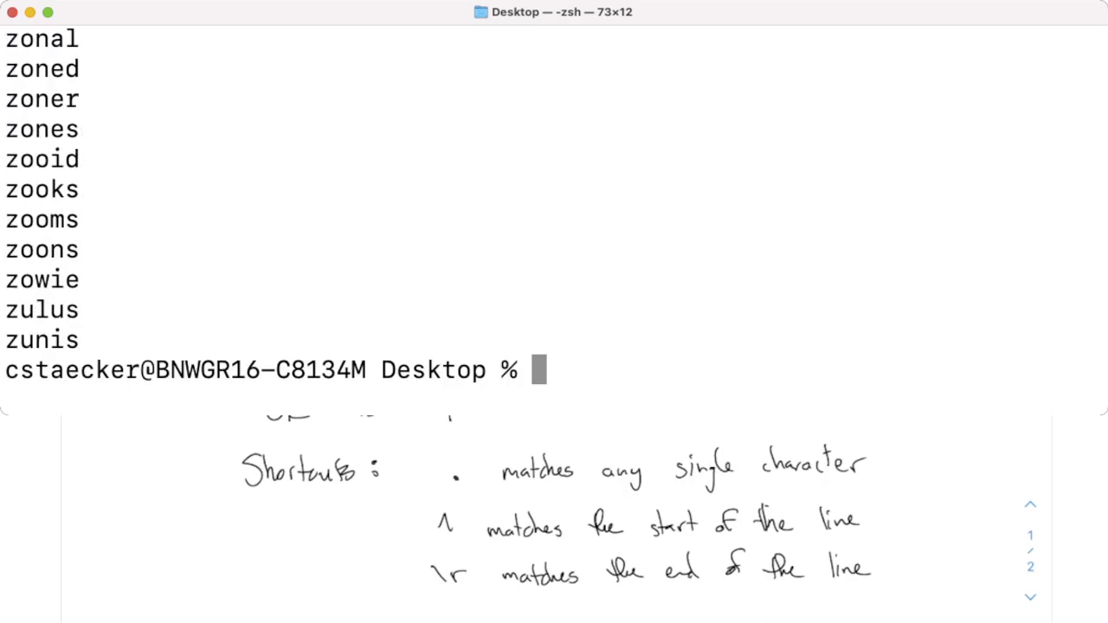
{"action": "type", "text": "egrep \"^.....\\r\" wordsEn.txt"}
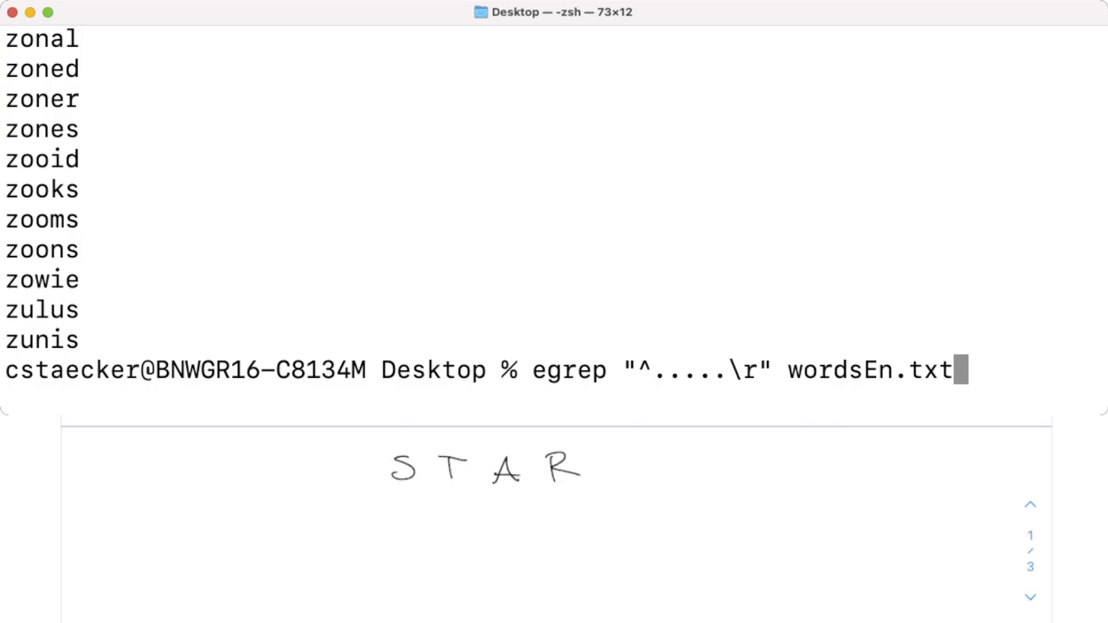
- Write STARE above FRIED with R and E circled and an arrow toward the E
{"action": "type", "text": "E"}
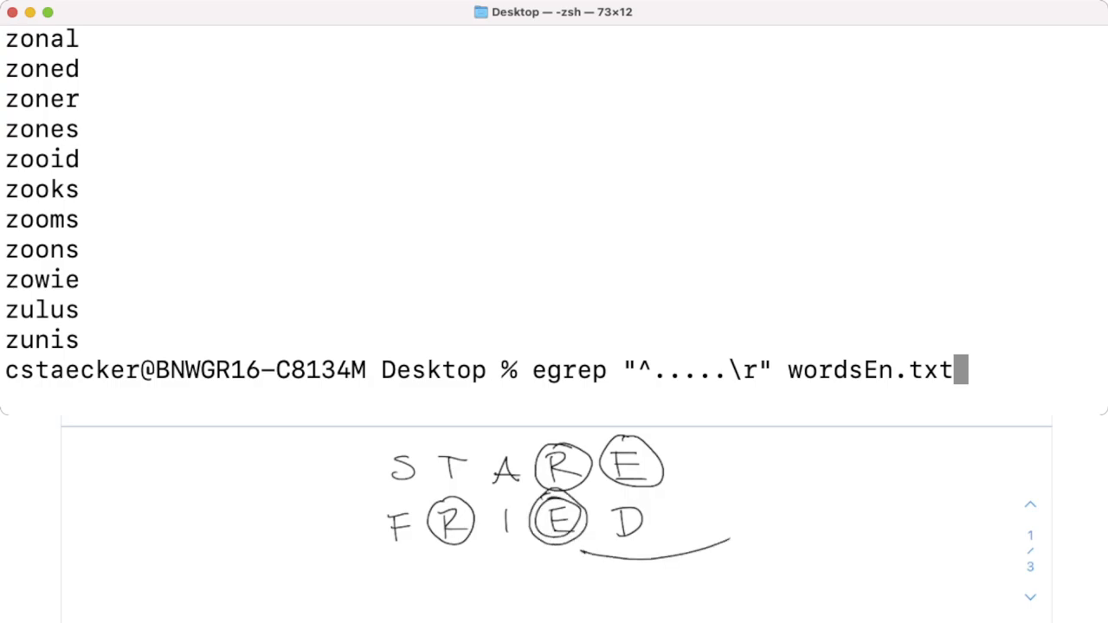
- Label the arrow "in the right spot" and run egrep "^...e.\r" wordsEn.txt for five-letter words with e fourth
{"action": "type", "text": "in the"}
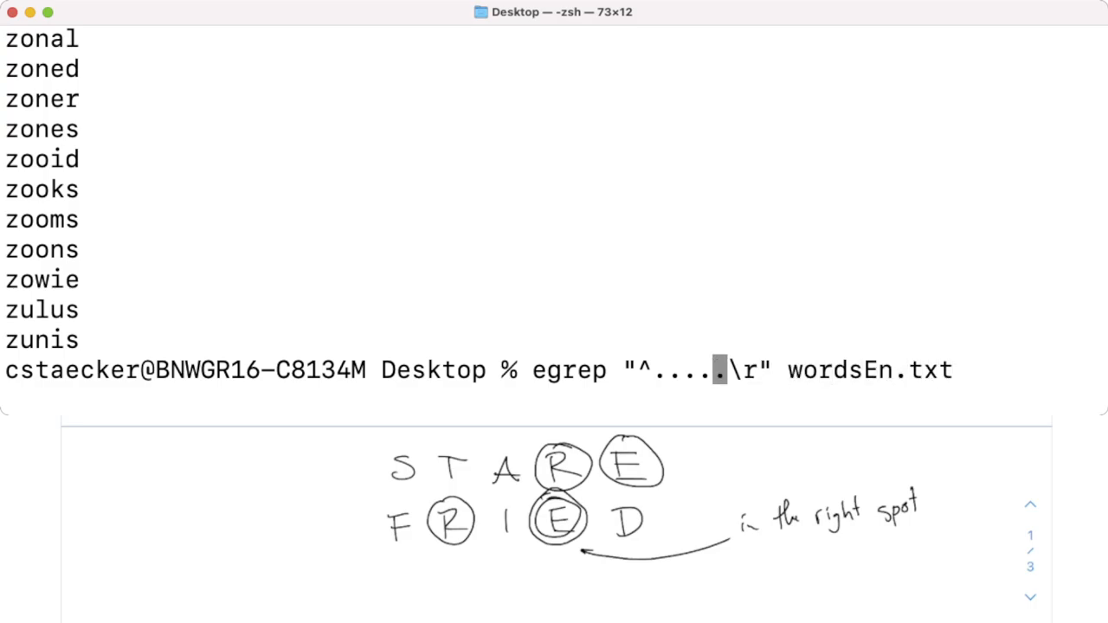
{"action": "type", "text": "e"}
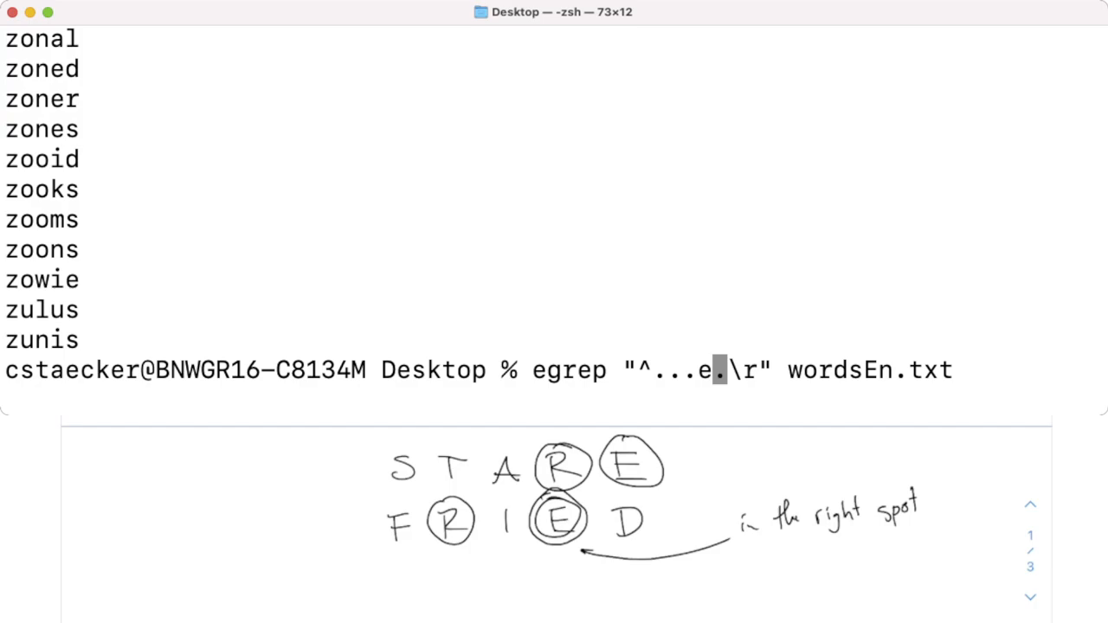
{"action": "key", "text": "Return"}
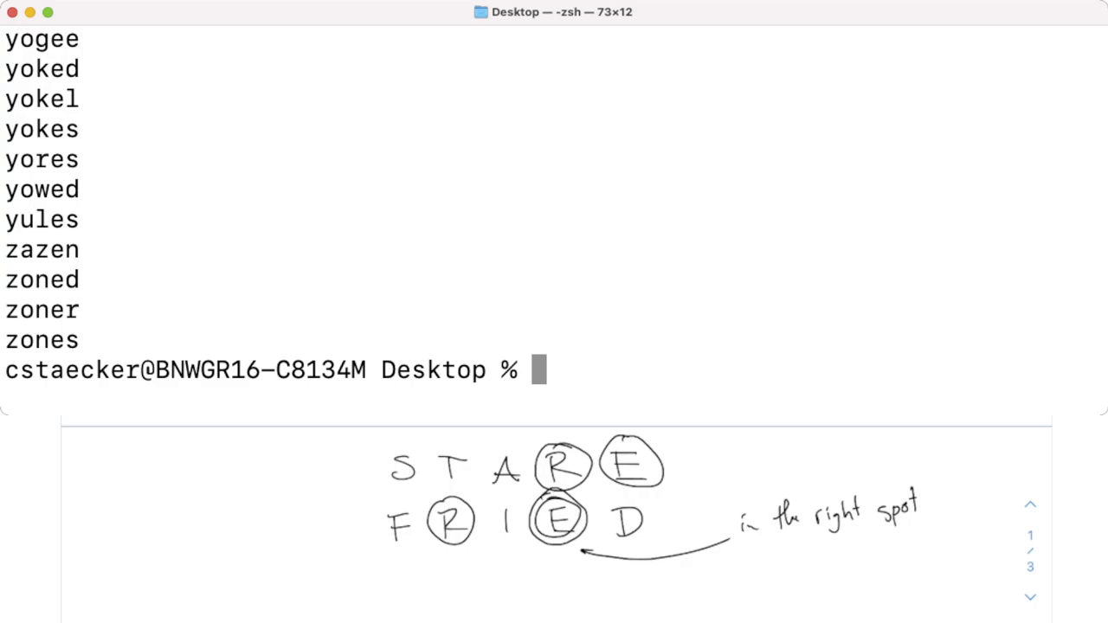
{"action": "scroll", "scroll_direction": "up", "scroll_amount": 3}
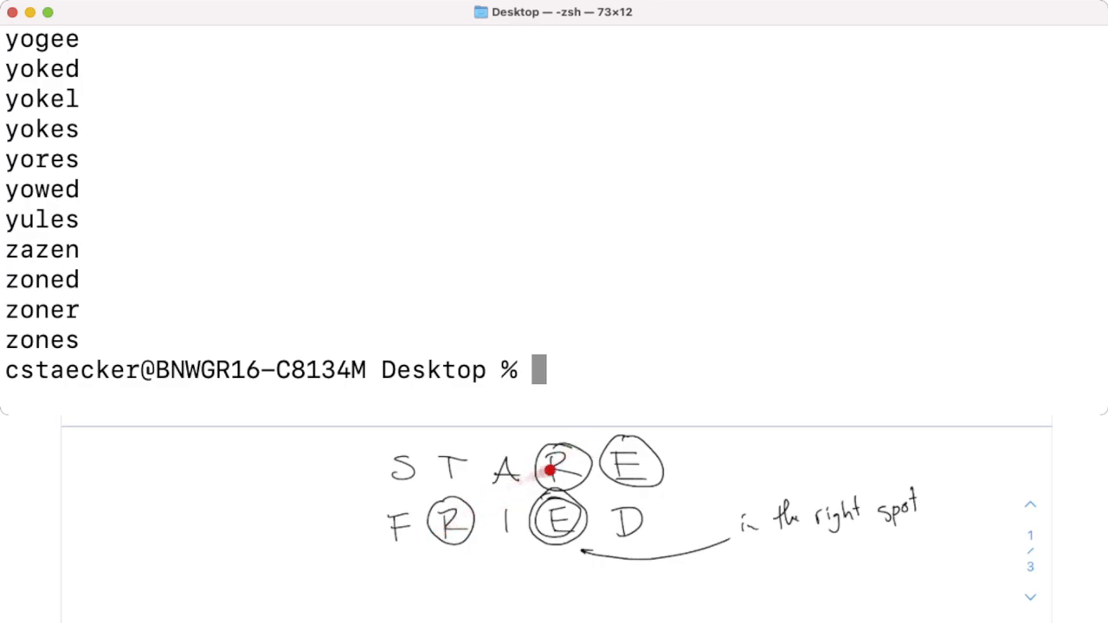
- Note spot 4 has e and r in 1st, 3rd or 5th; recall egrep "^...e.\r" wordsEn.txt
{"action": "type", "text": "egrep \"^...e.\\r\" wordsEn.txt"}
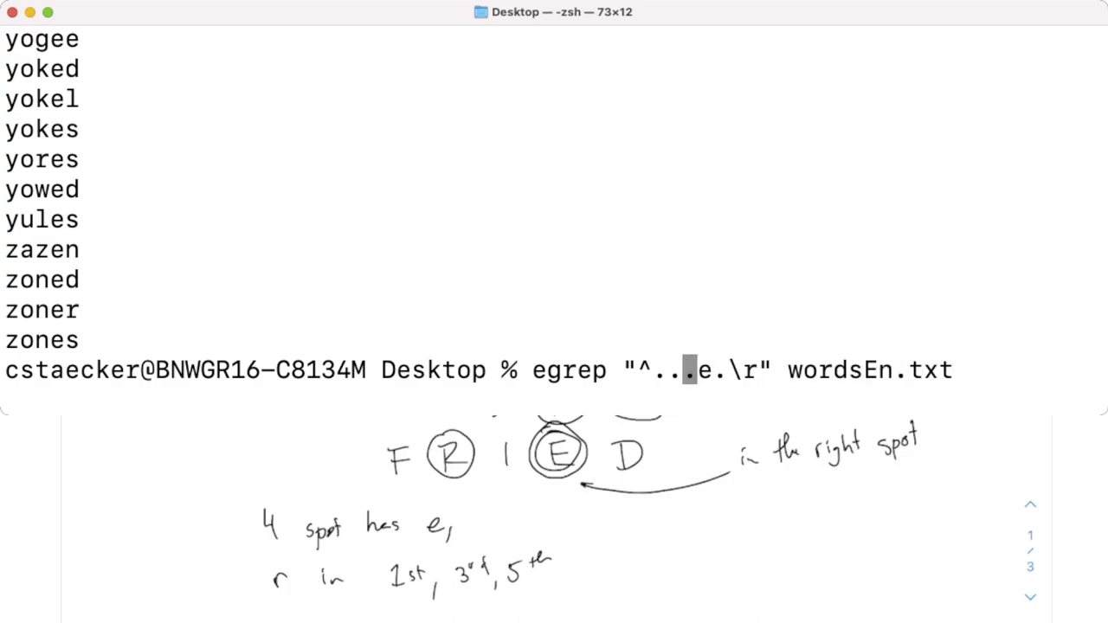
- Run egrep "^(r..e.|..re.|...er)\r" wordsEn.txt for five-letter words with e fourth and r first, third or fifth
{"action": "key", "text": "Return"}
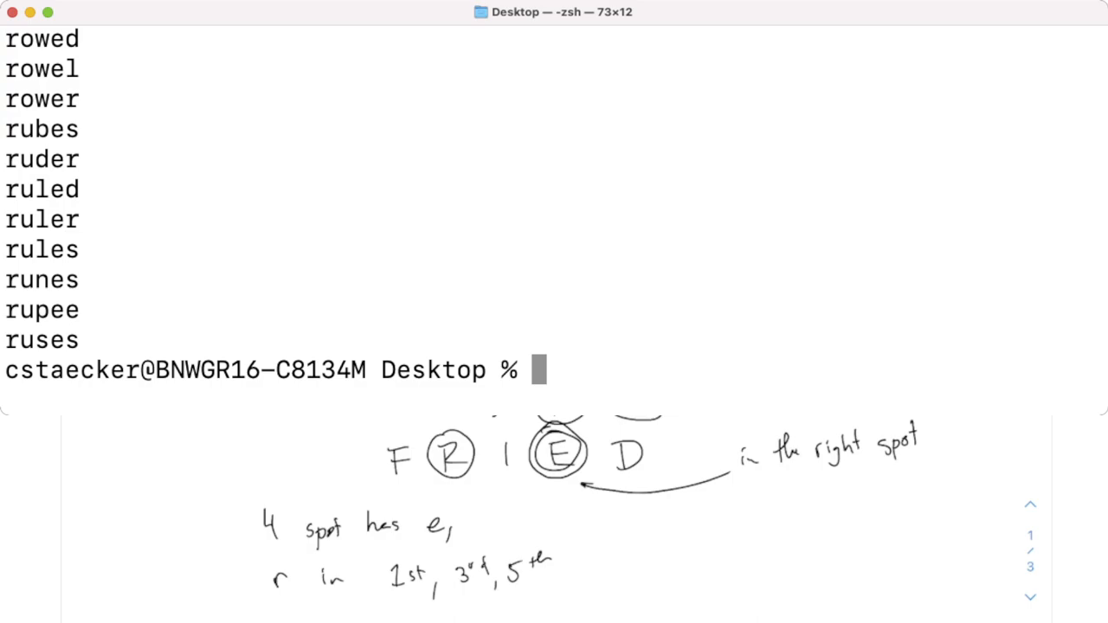
{"action": "type", "text": "egrep \"^r..e.\\r\" wordsEn.txt"}
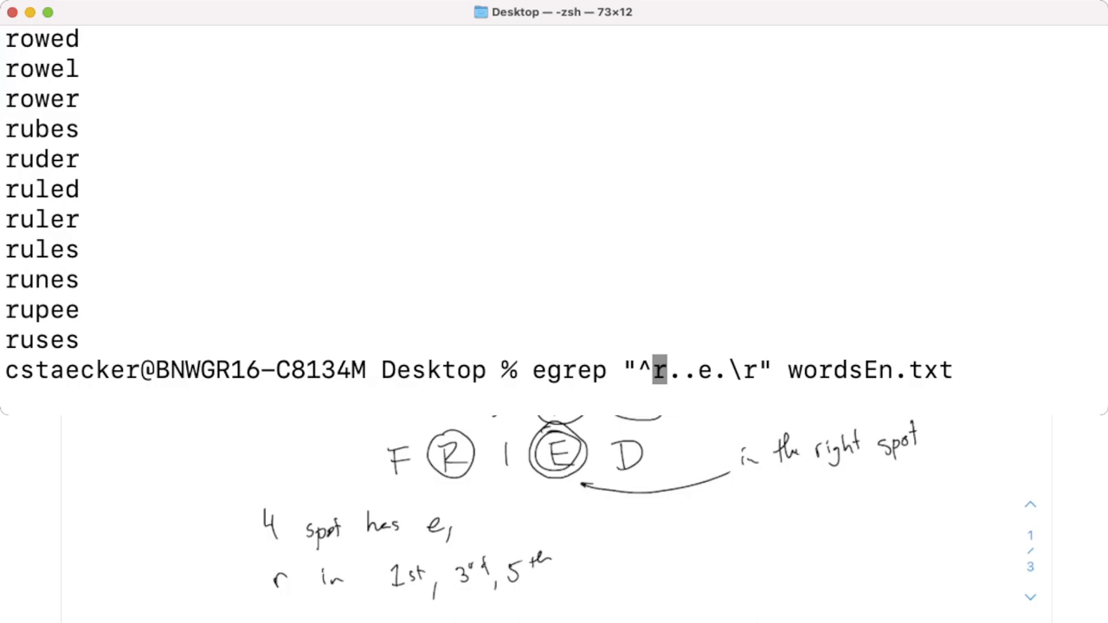
{"action": "type", "text": "("}
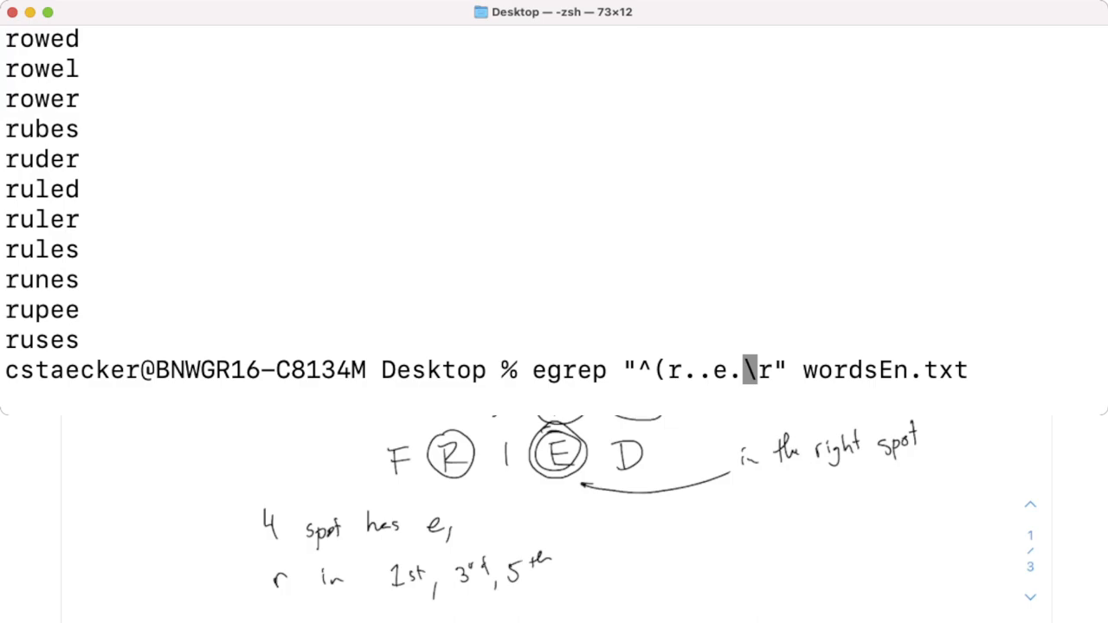
{"action": "type", "text": "|"}
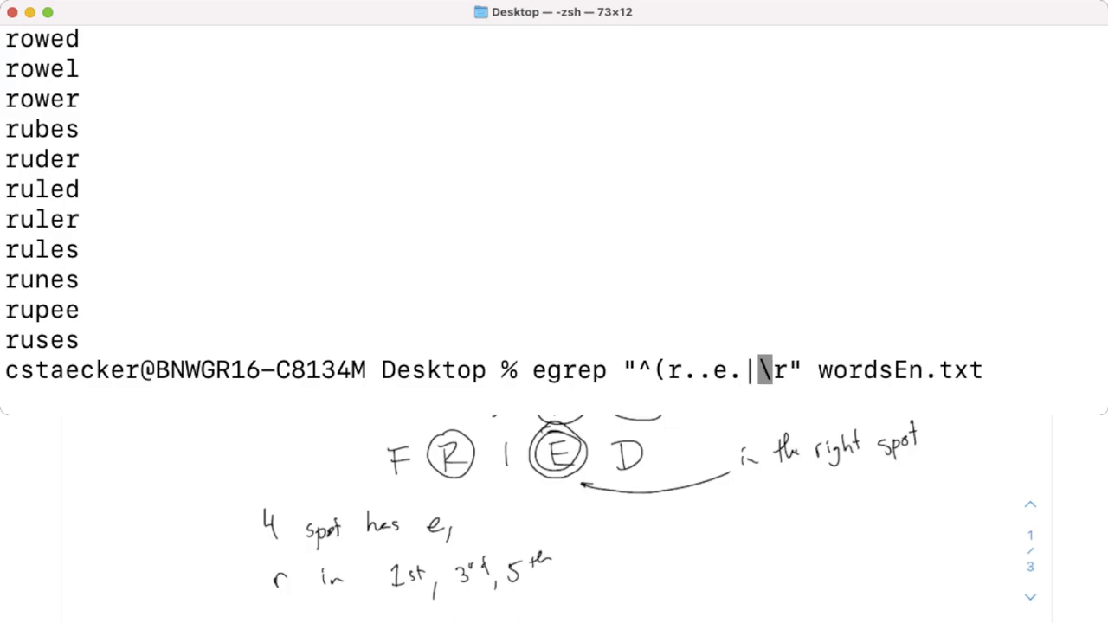
{"action": "type", "text": ".r"}
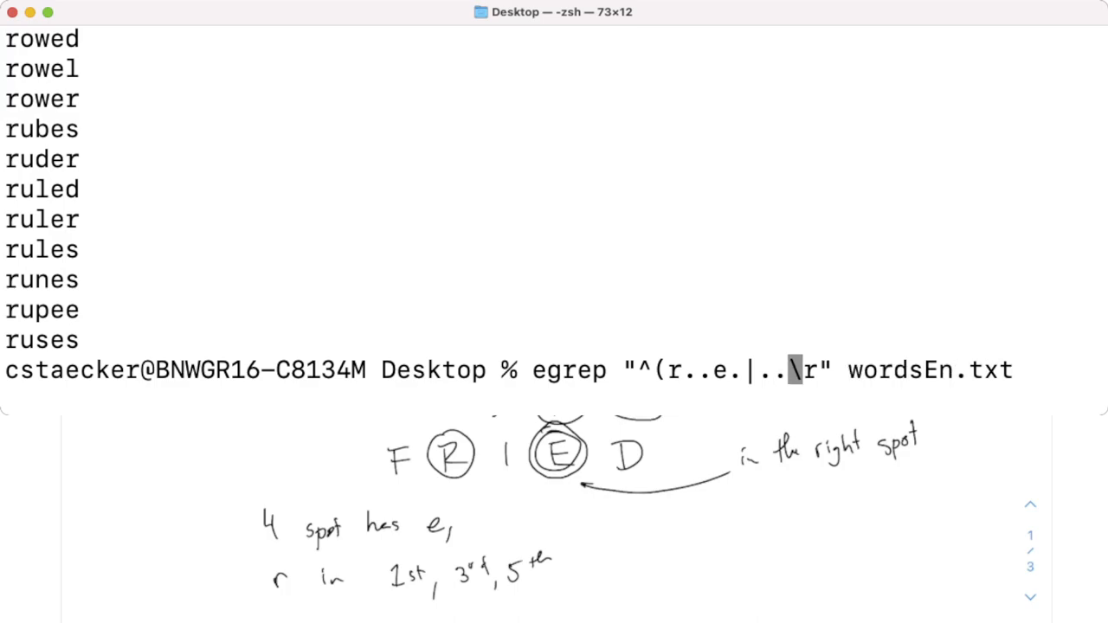
{"action": "type", "text": "re.|"}
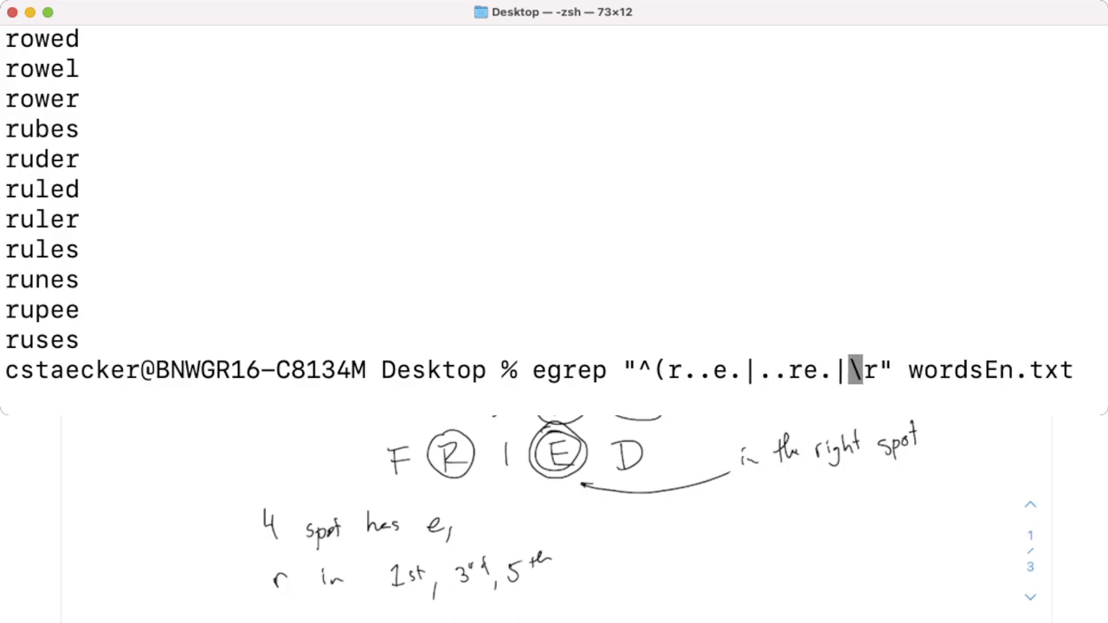
{"action": "type", "text": "...e"}
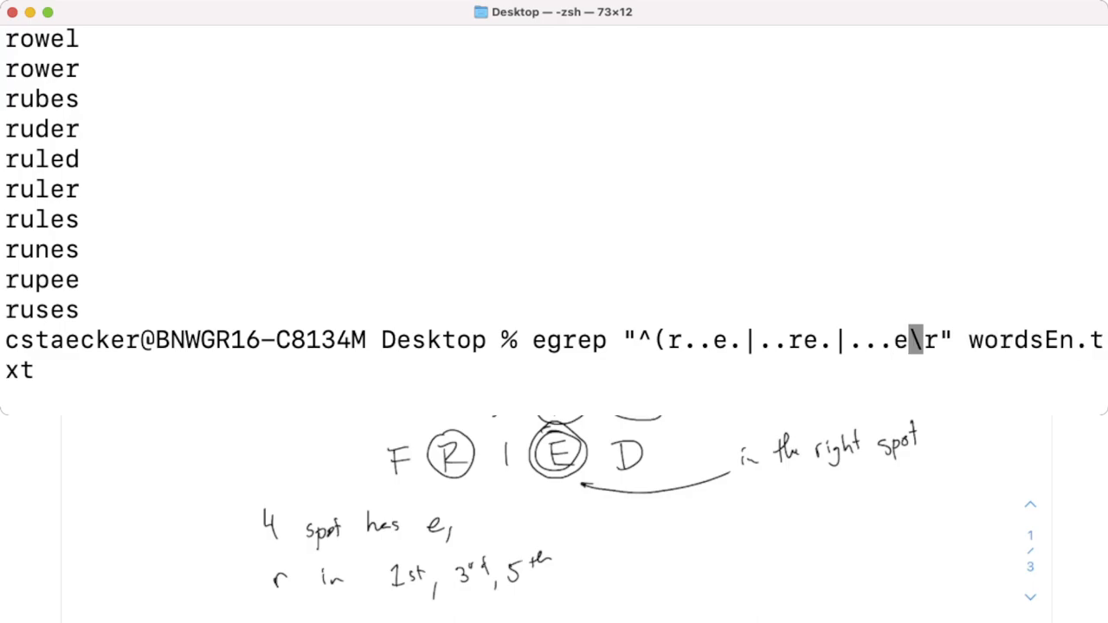
{"action": "type", "text": "r)"}
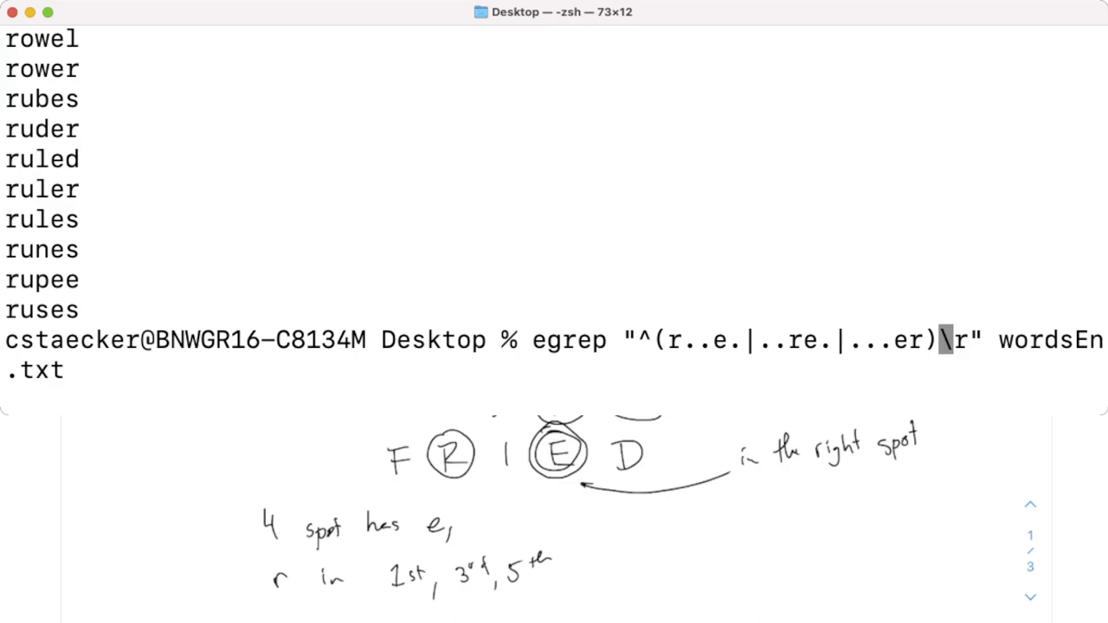
{"action": "key", "text": "Return"}
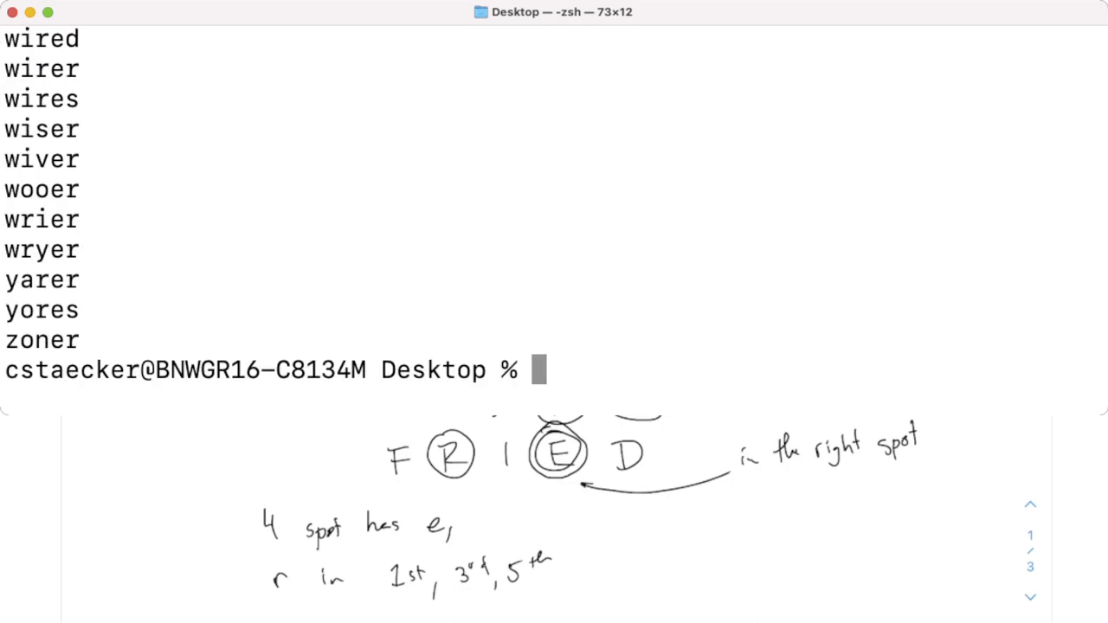
- Review the matches and recall egrep "^(r..e.|..re.|...er)\r" wordsEn.txt at the prompt
{"action": "scroll", "scroll_direction": "up", "scroll_amount": 3}
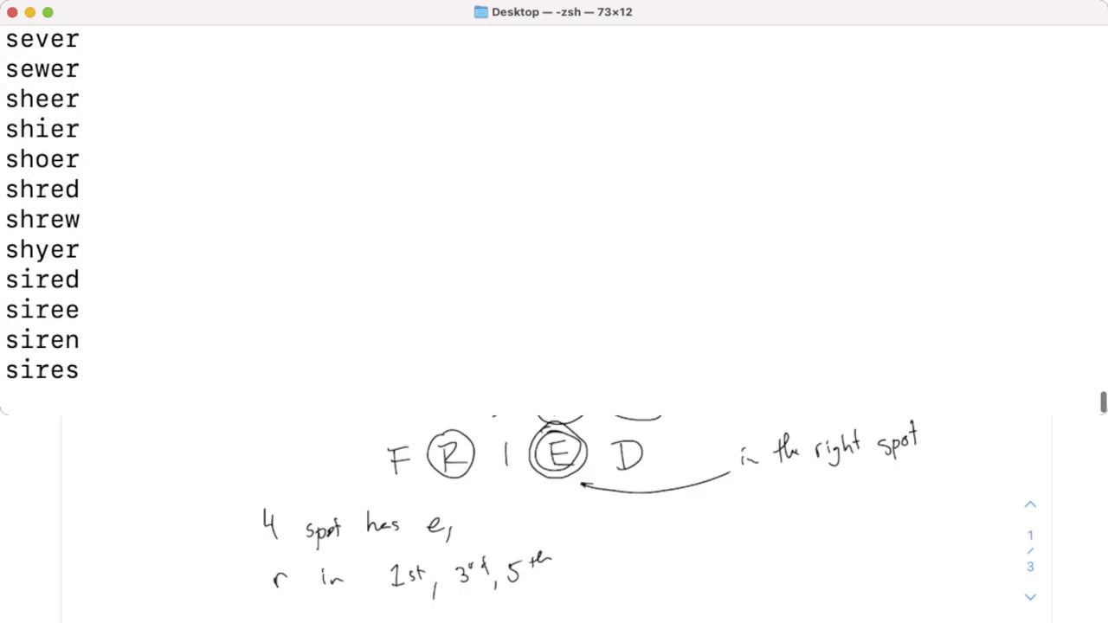
{"action": "scroll", "scroll_direction": "down", "scroll_amount": 3}
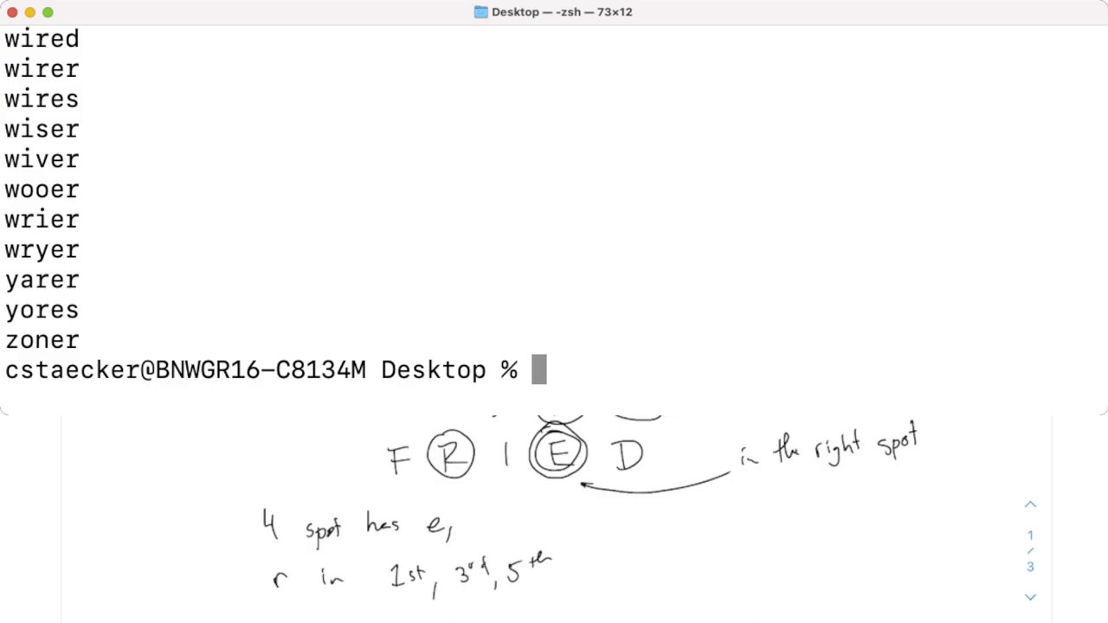
{"action": "type", "text": "egrep \"^(r..e.|..re.|...er)\\r\" wordsEn.txt"}
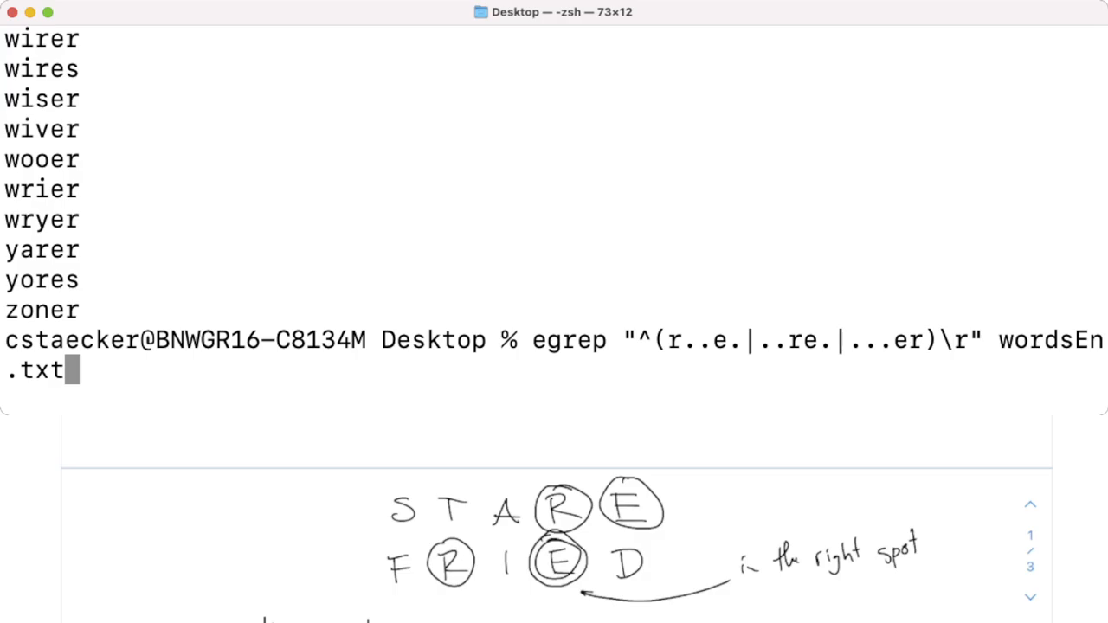
- Handwrite that [^a] matches anything except a and [^abrz] anything except a, b, r, z
{"action": "scroll", "scroll_direction": "down", "scroll_amount": 3}
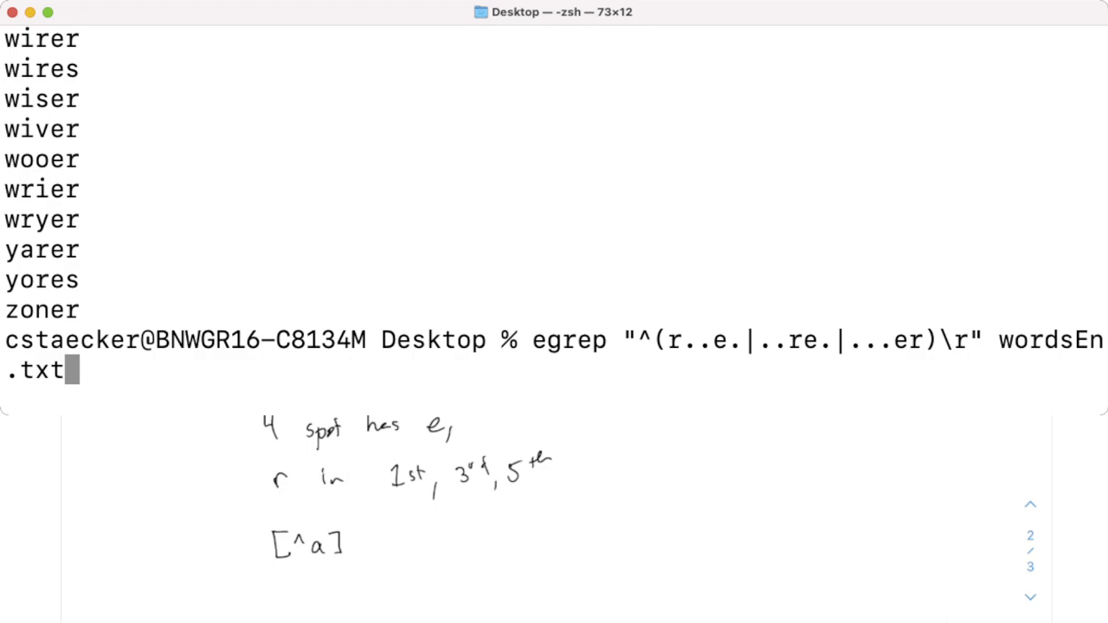
{"action": "left_click", "coordinate": [391, 547]}
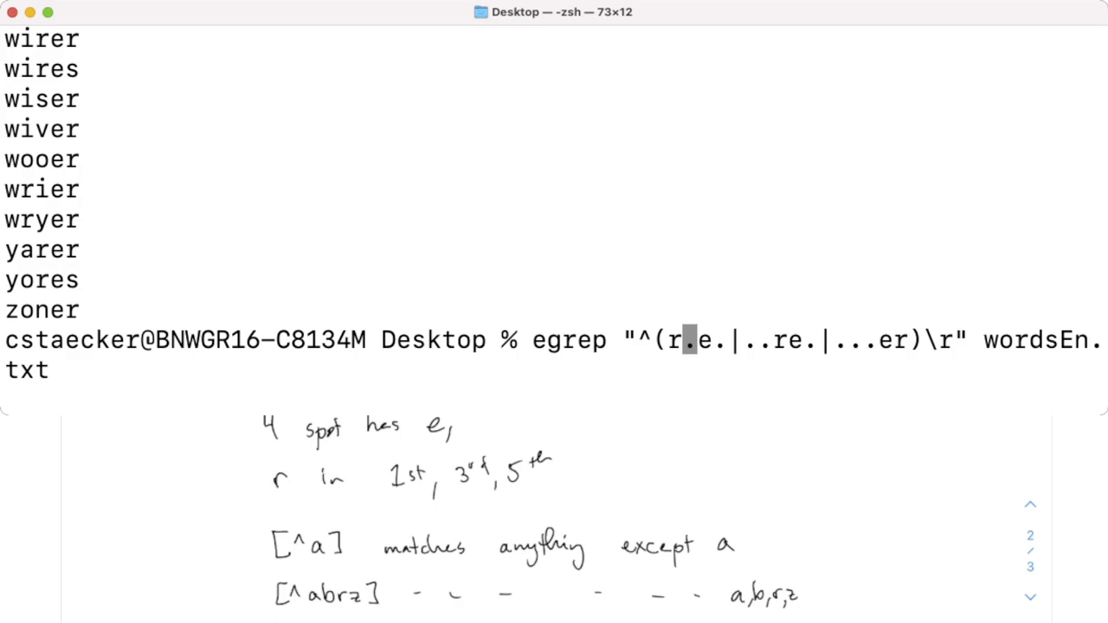
- Replace the first wildcards in the egrep pattern with [^stafidr] and [^stafid] exclusion classes
{"action": "type", "text": "["}
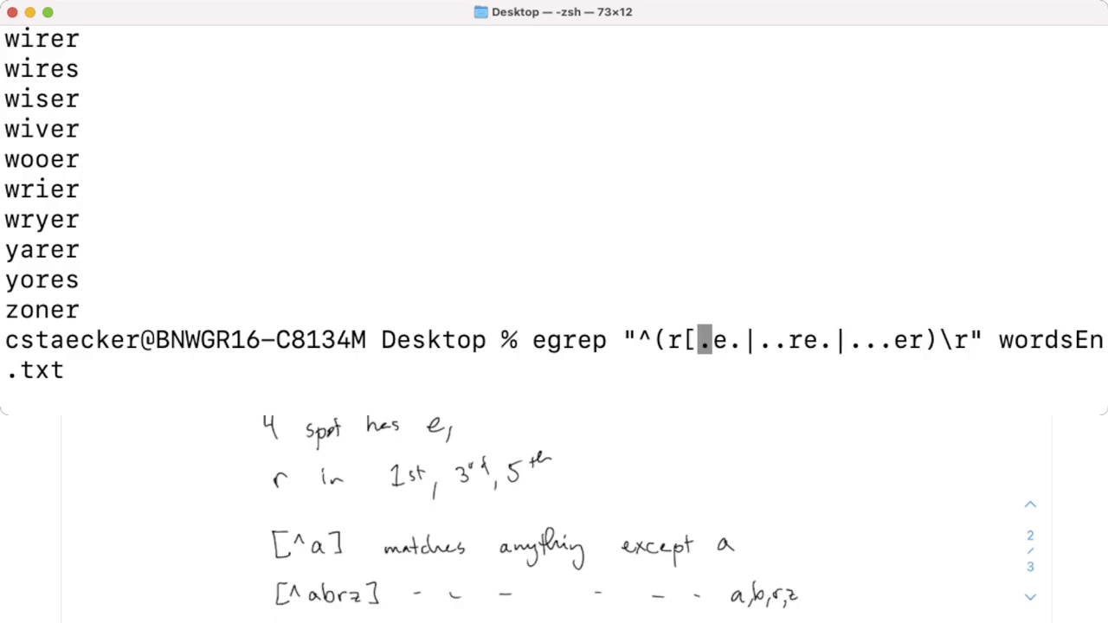
{"action": "type", "text": "^s"}
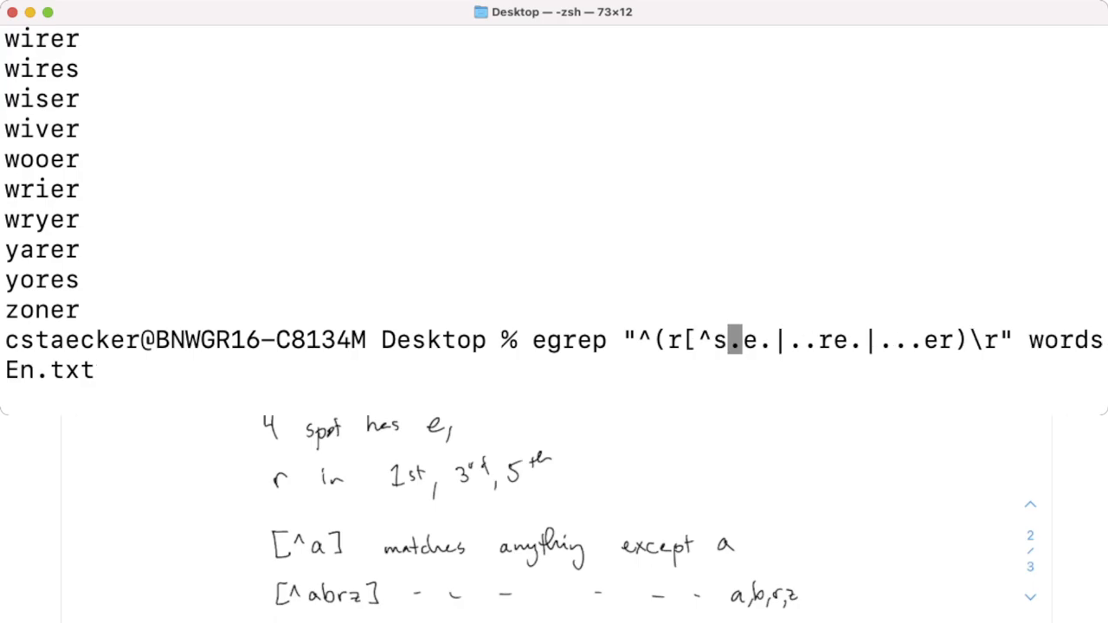
{"action": "type", "text": "tafi"}
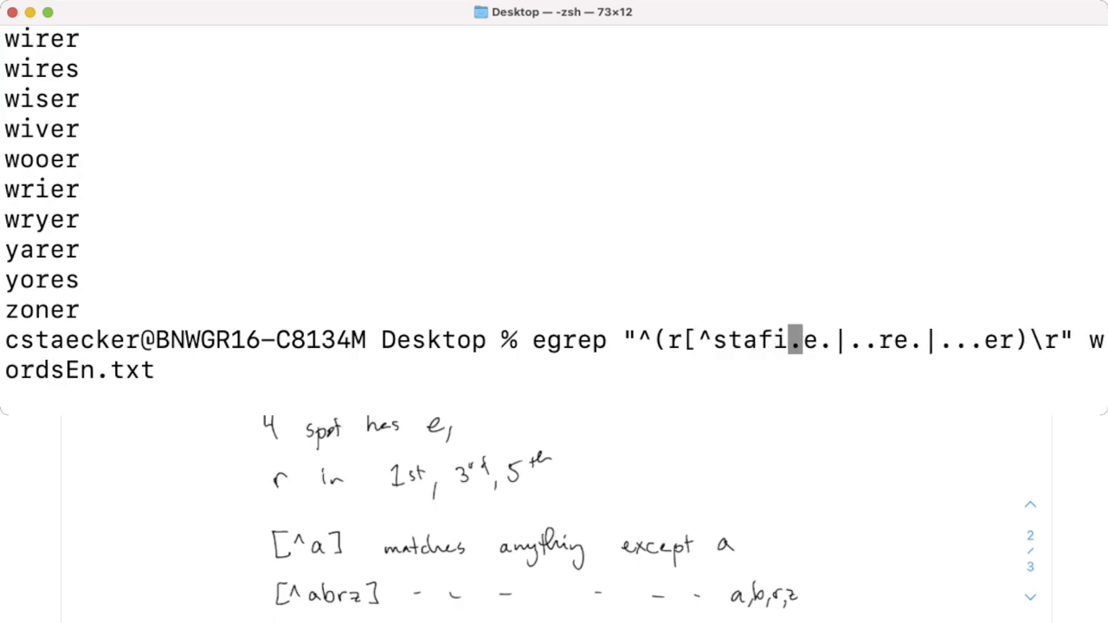
{"action": "type", "text": "d"}
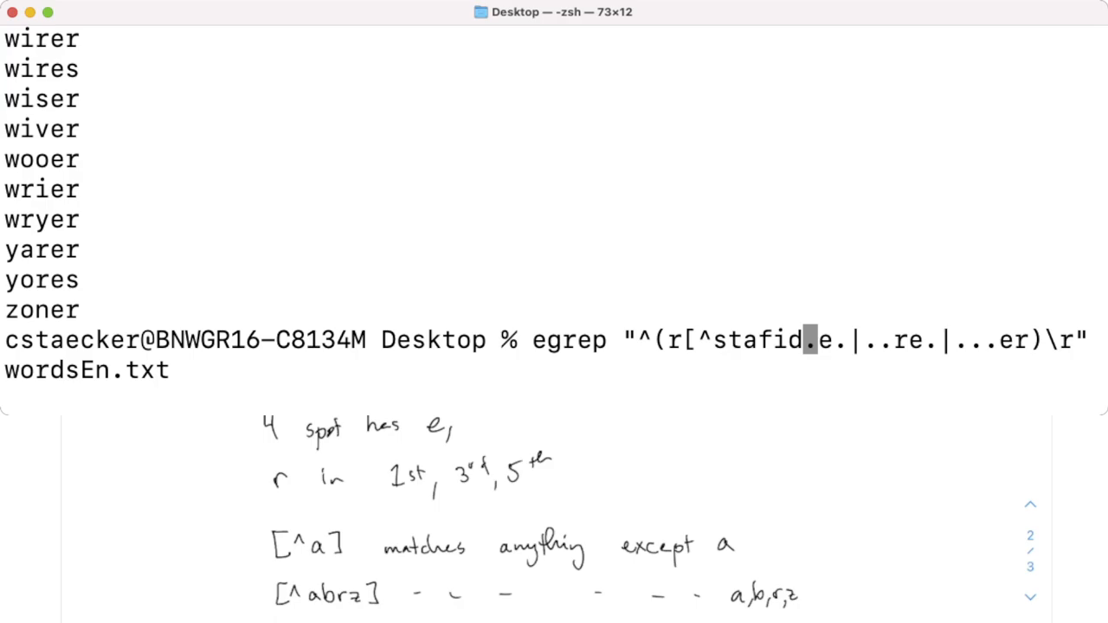
{"action": "type", "text": "r"}
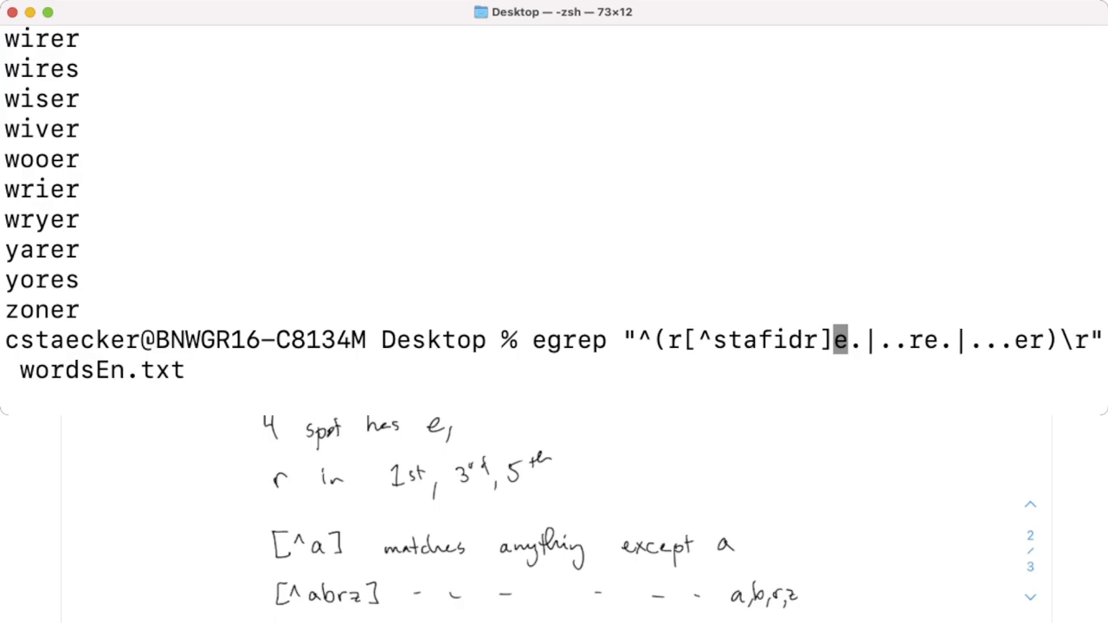
{"action": "type", "text": "[^stafid"}
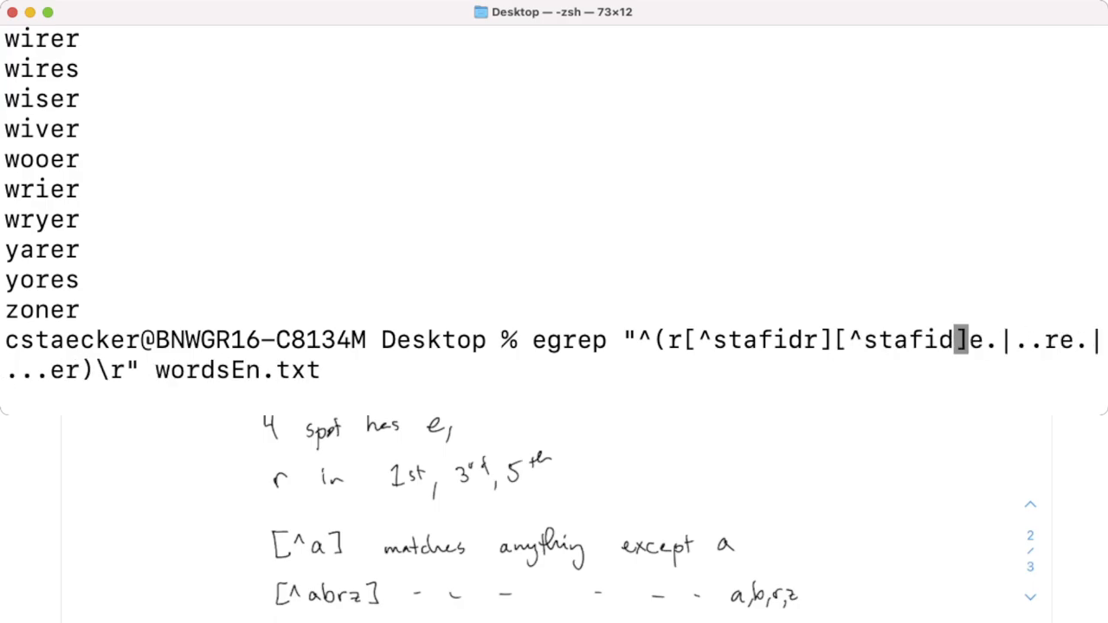
{"action": "key", "text": "Right"}
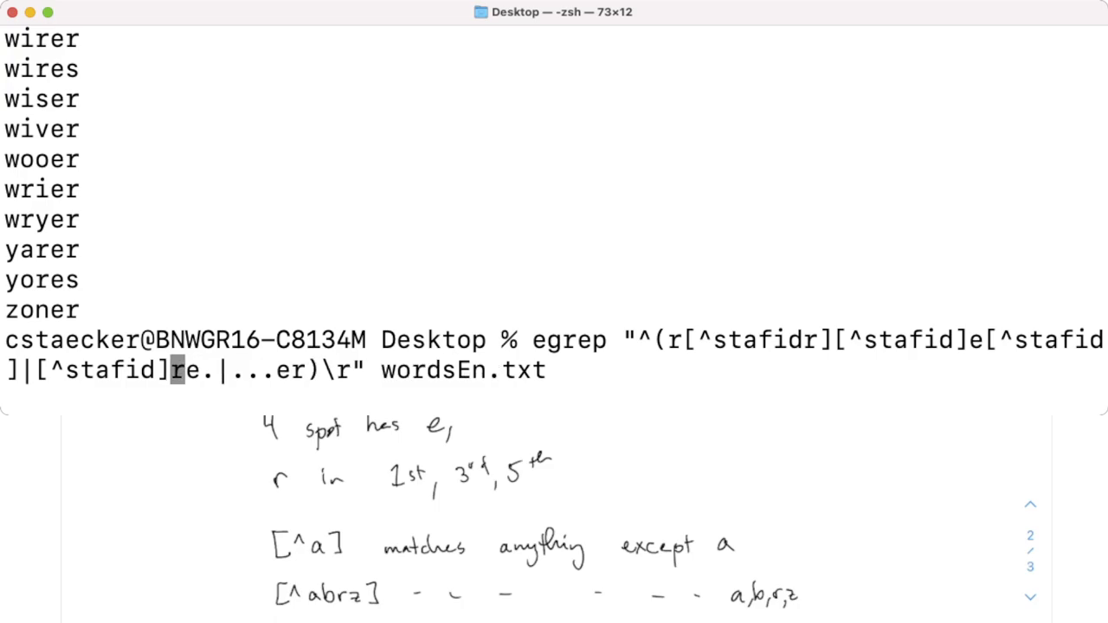
- Replace the remaining wildcards with [^stafidr] classes across the other alternatives, without running yet
{"action": "type", "text": "[^stafidr]re[^stafid"}
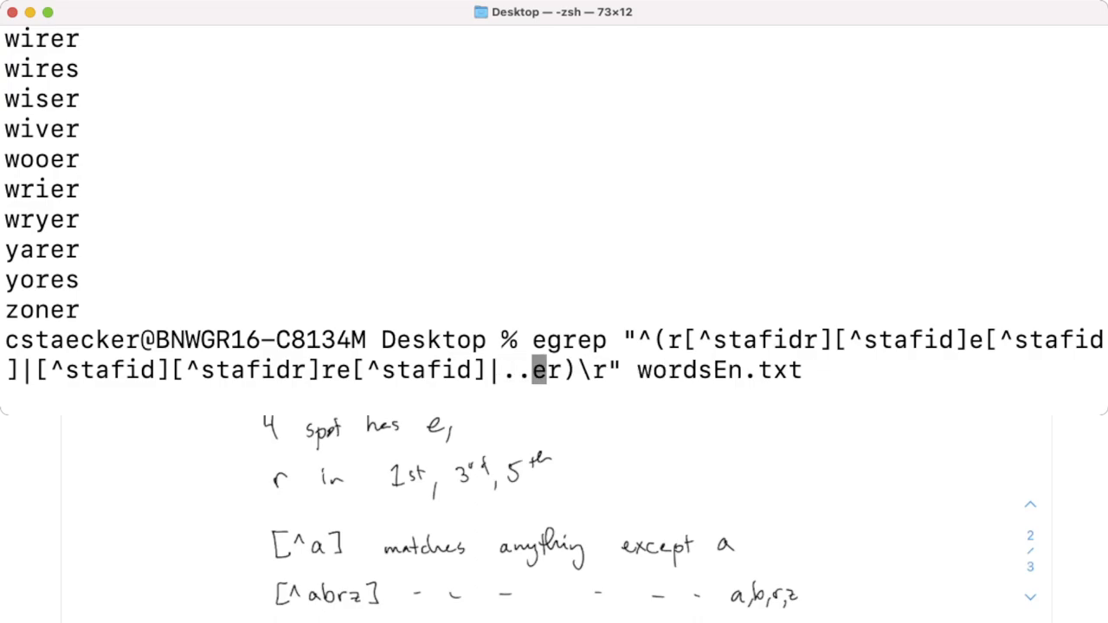
{"action": "type", "text": "[^stafidr][^stafidr][^stafidr]"}
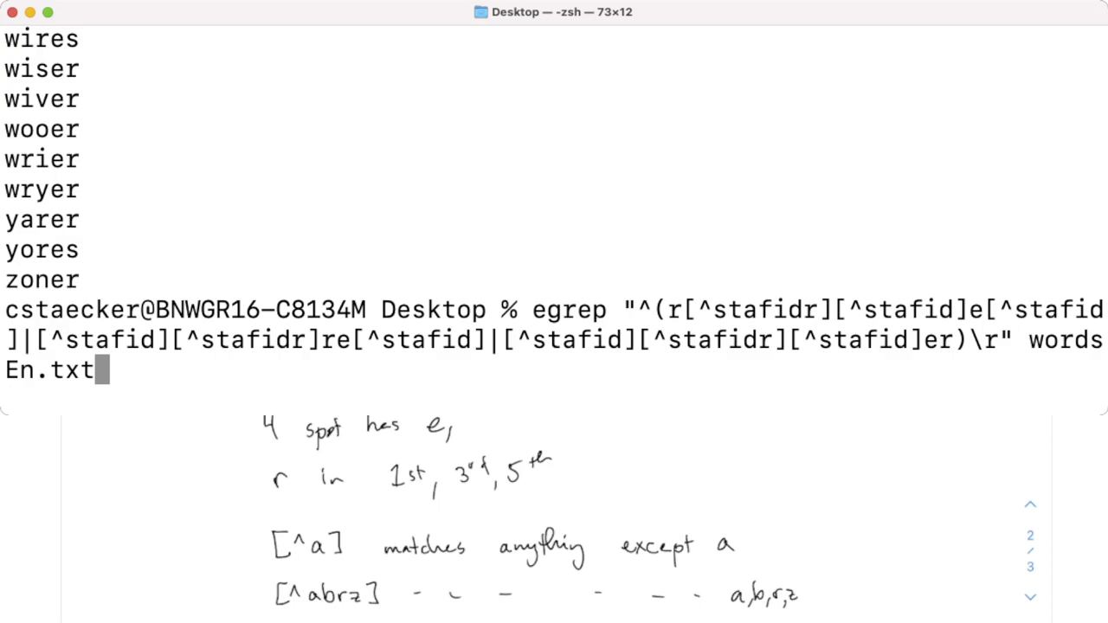
- Run the tightened egrep search and review matches such as ruler, umber and wooer
{"action": "key", "text": "Return"}
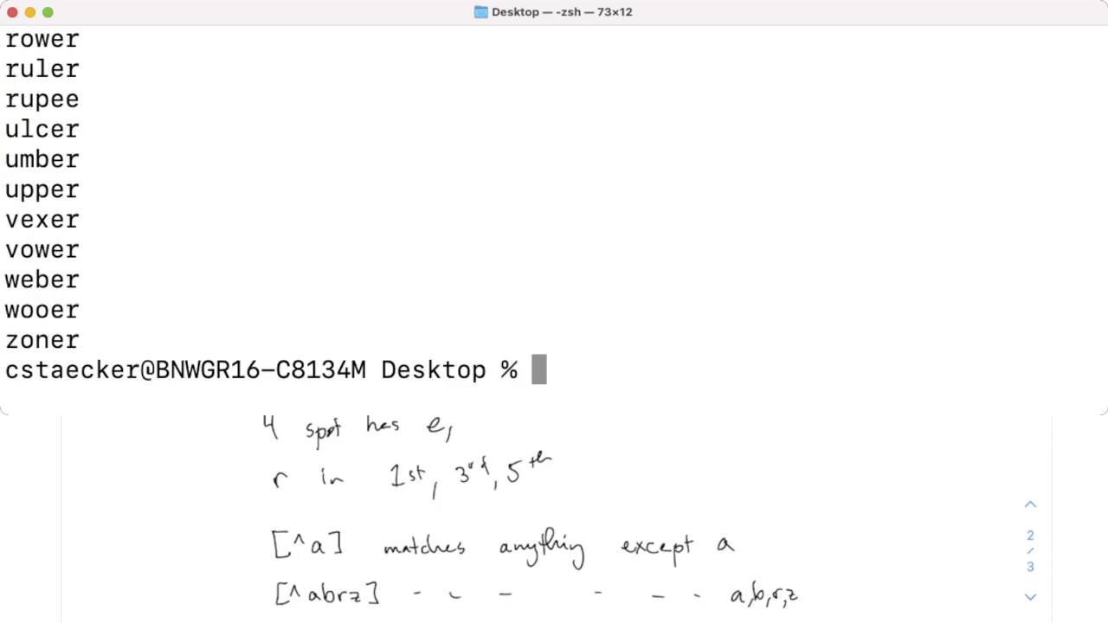
{"action": "scroll", "scroll_direction": "up", "scroll_amount": 3}
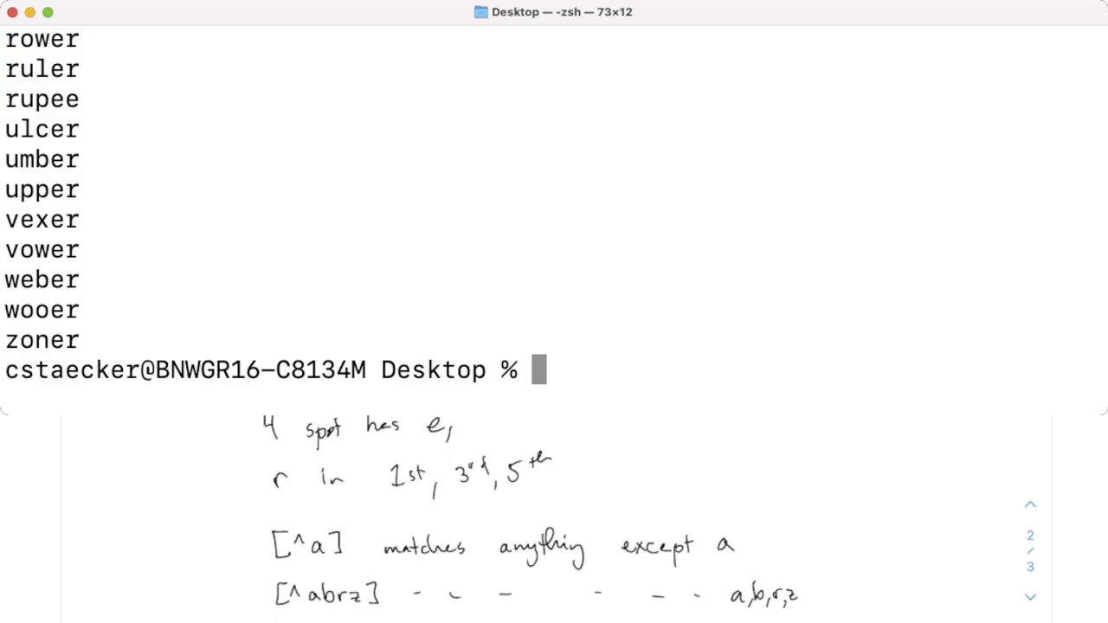
{"action": "scroll", "scroll_direction": "up", "scroll_amount": 3}
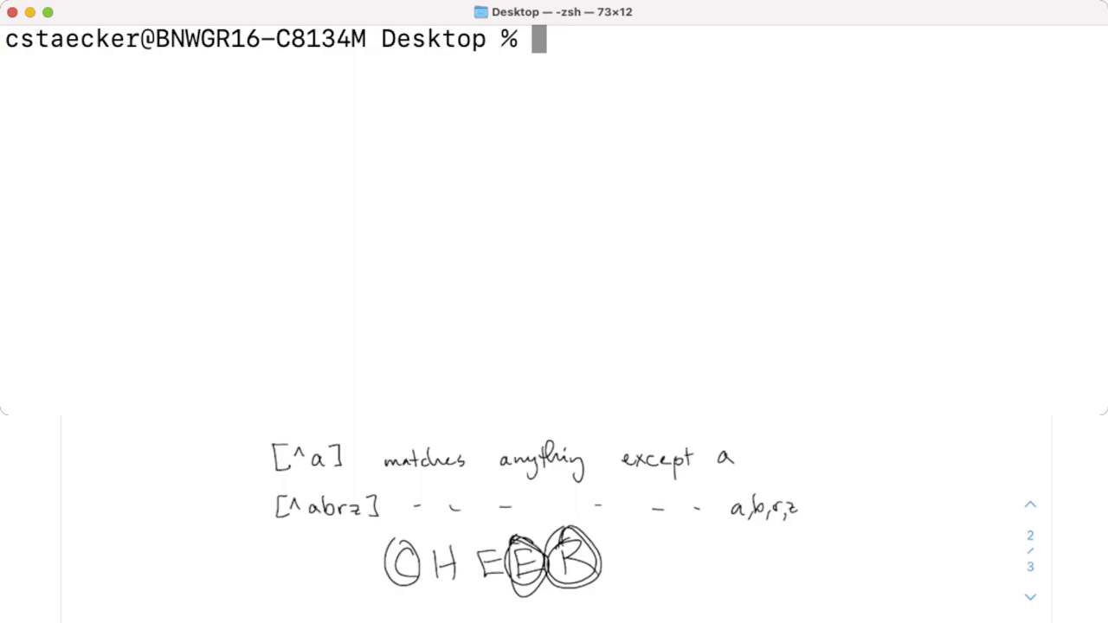
- Rewrite the egrep pattern as ^(c..er|.c.er|..cer)\r to find five-letter er words with c first, second or third
{"action": "type", "text": "egrep \"^(r[^stafidr][^stafid]e[^stafid]|[^stafid][^stafidr]re[^stafid]|[^stafid][^stafidr][^stafid]er)\\r\" wordsEn.txt"}
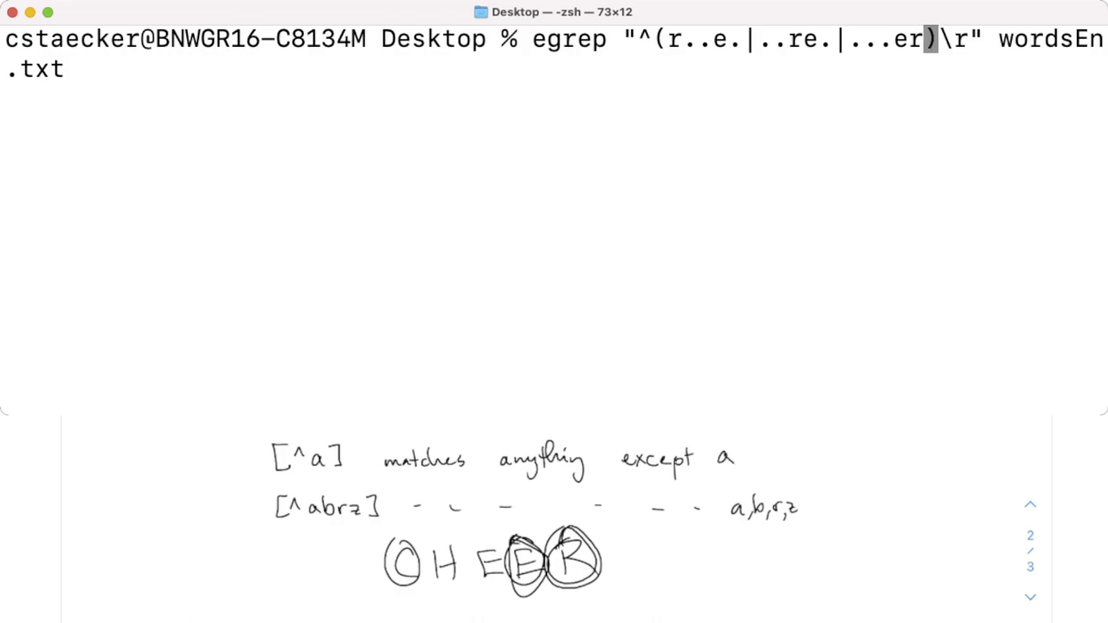
{"action": "key", "text": "backspace"}
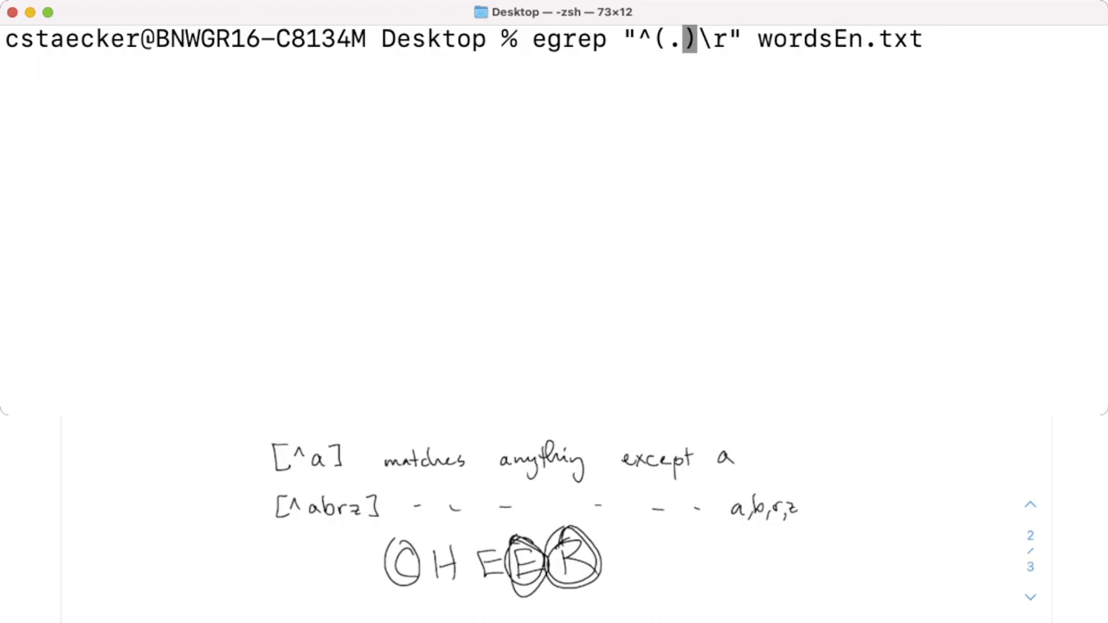
{"action": "type", "text": ".."}
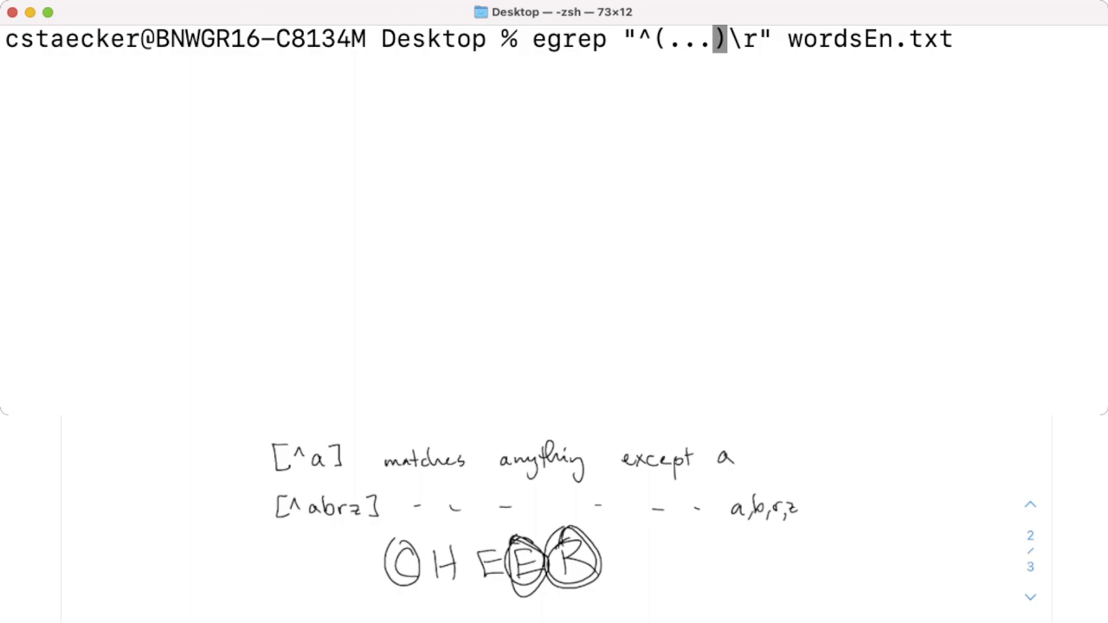
{"action": "type", "text": "er"}
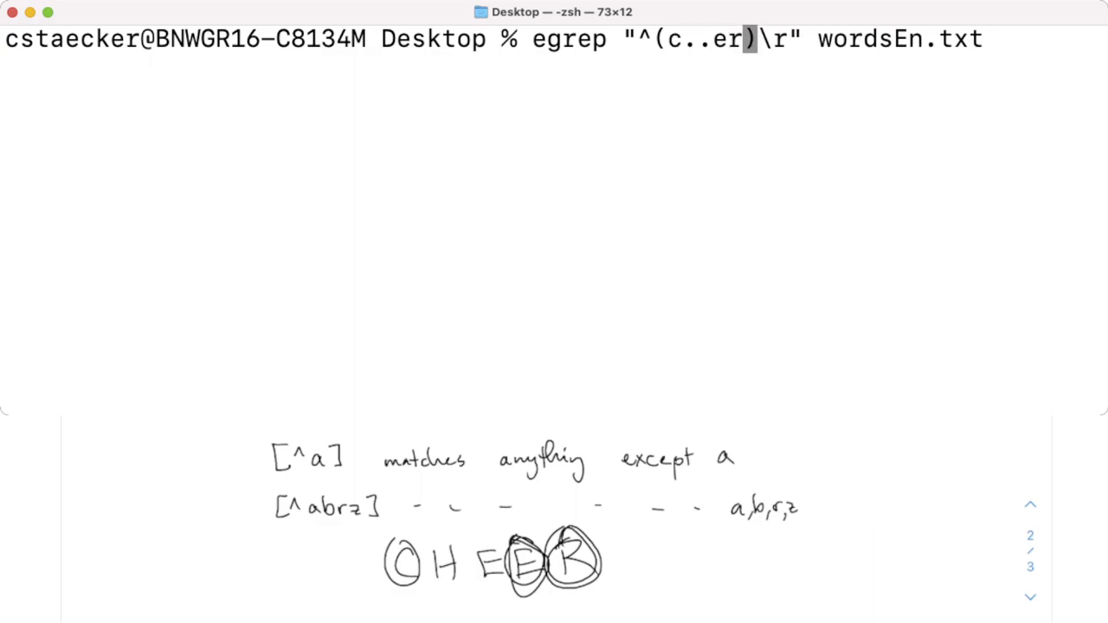
{"action": "type", "text": "|."}
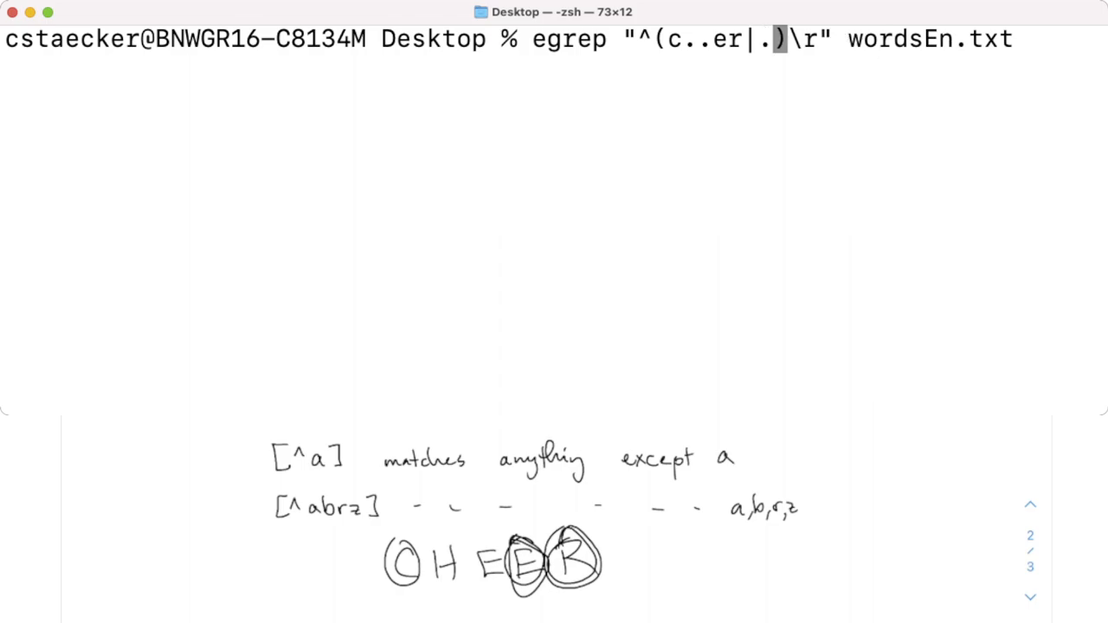
{"action": "type", "text": "c.er|"}
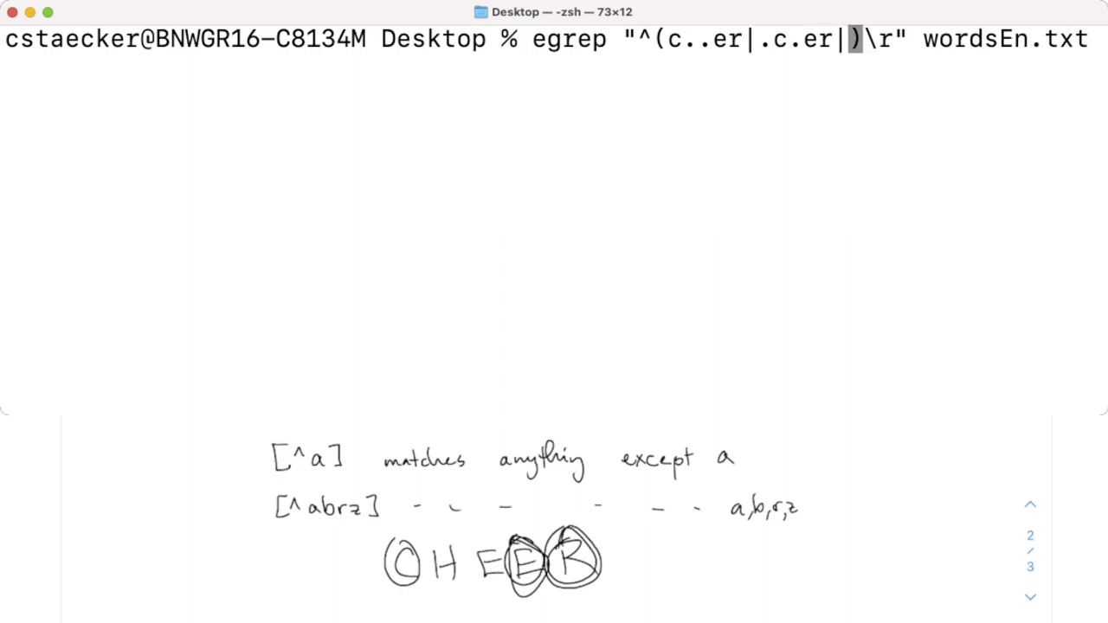
{"action": "type", "text": "..ce"}
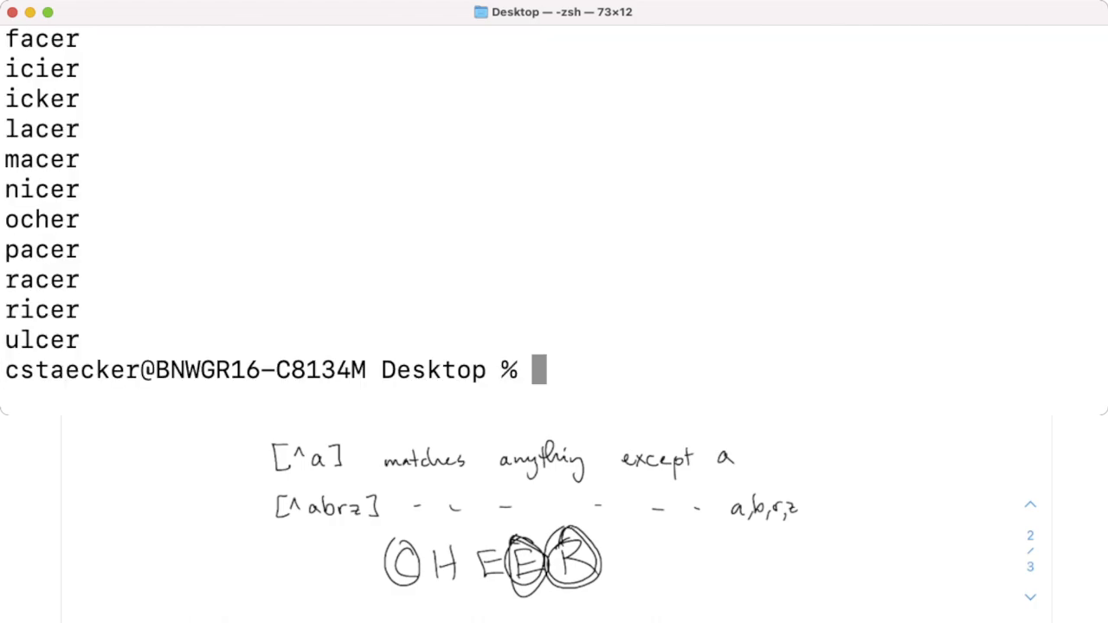
- Recall the c-position egrep command on wordsEn.txt and drop the c..er alternative from the pattern
{"action": "scroll", "scroll_direction": "up", "scroll_amount": 3}
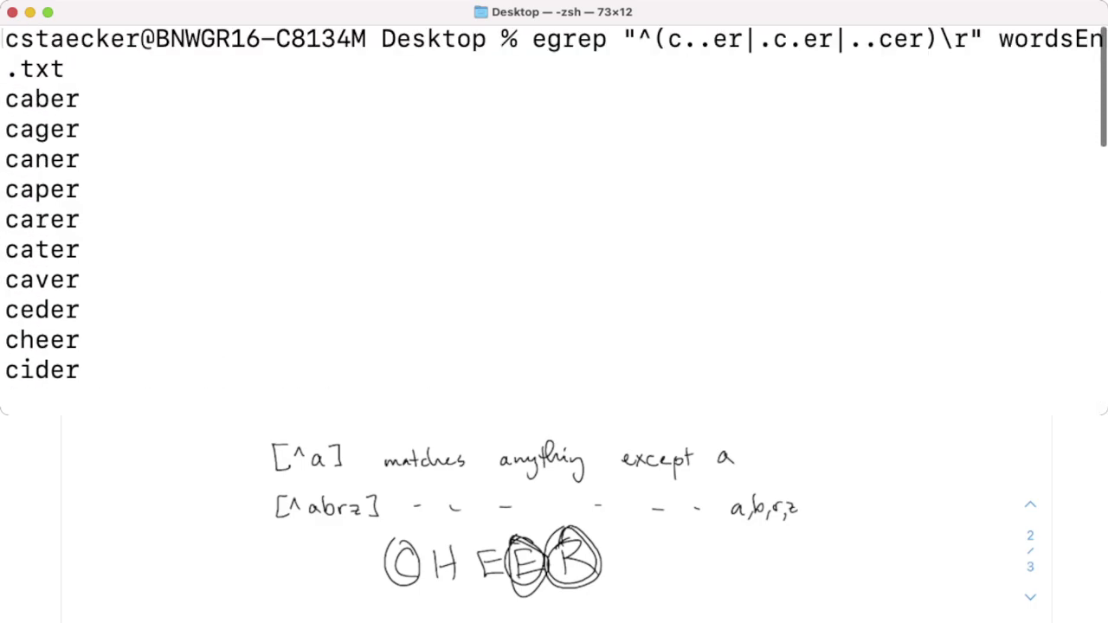
{"action": "scroll", "scroll_direction": "down", "scroll_amount": 3}
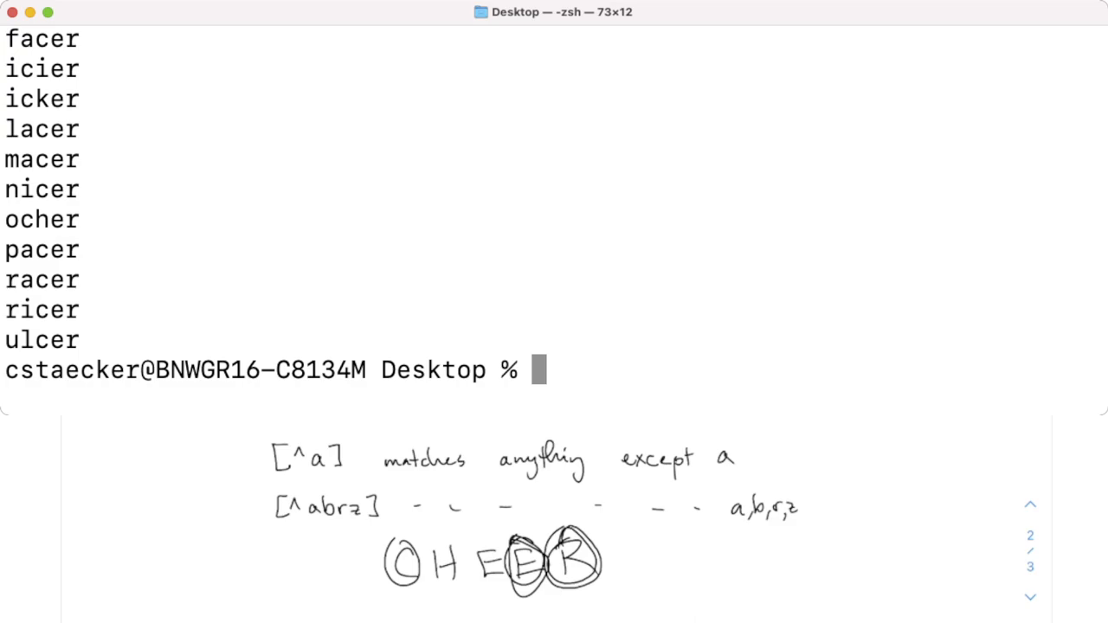
{"action": "type", "text": "egrep \"^(c..er|.c.er|..cer)\\r\" wordsEn.txt"}
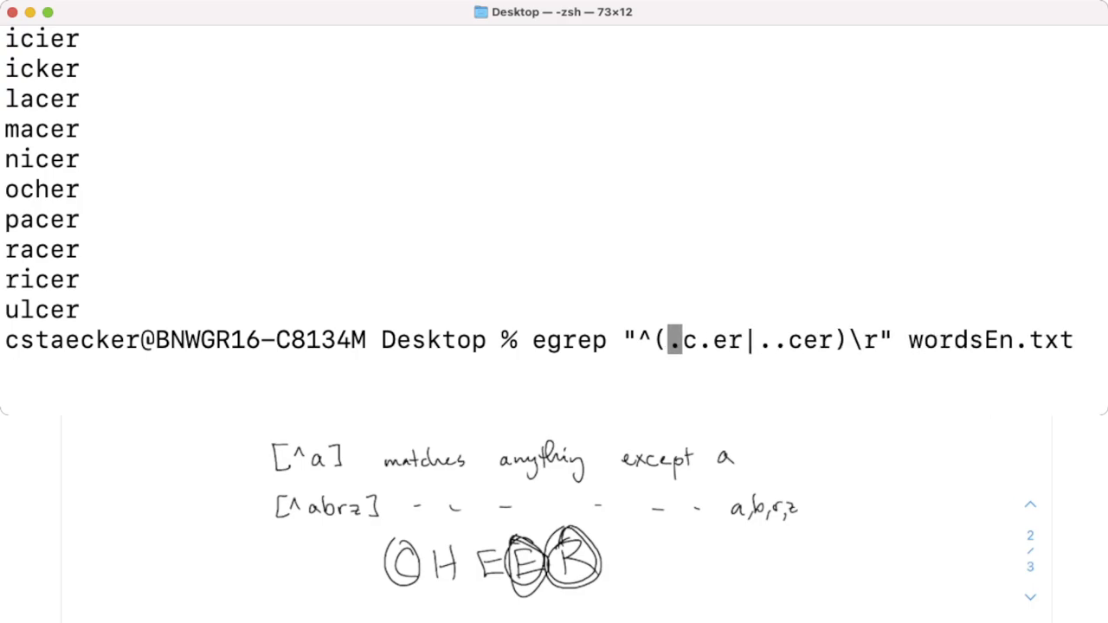
- Run the narrowed ^(.c.er|..cer)\r search on wordsEn.txt and recall it for editing
{"action": "key", "text": "Return"}
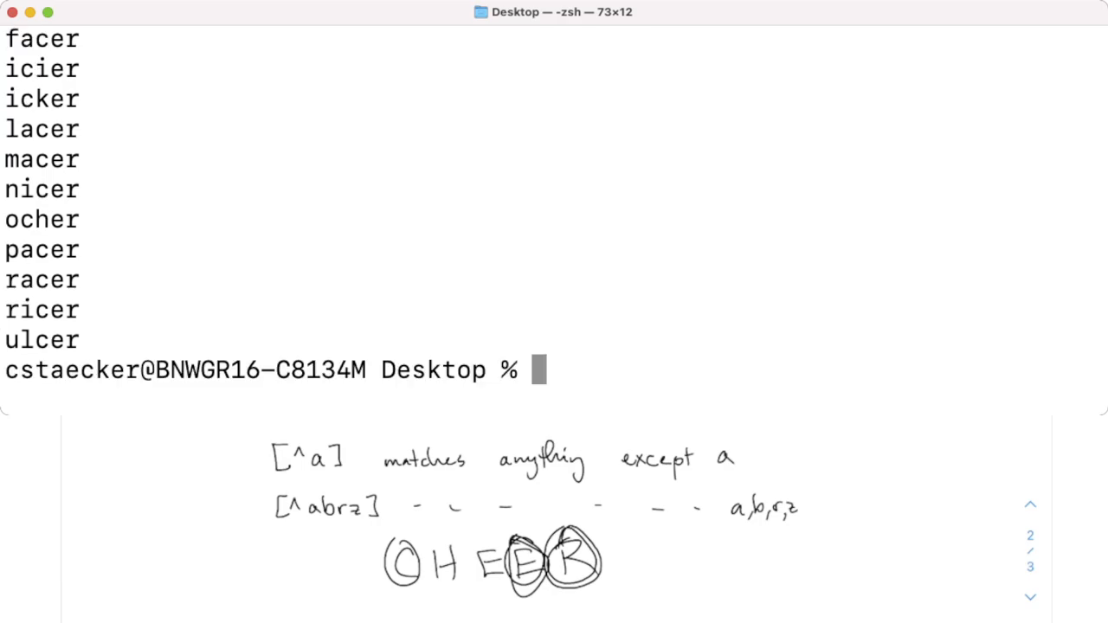
{"action": "key", "text": "Return"}
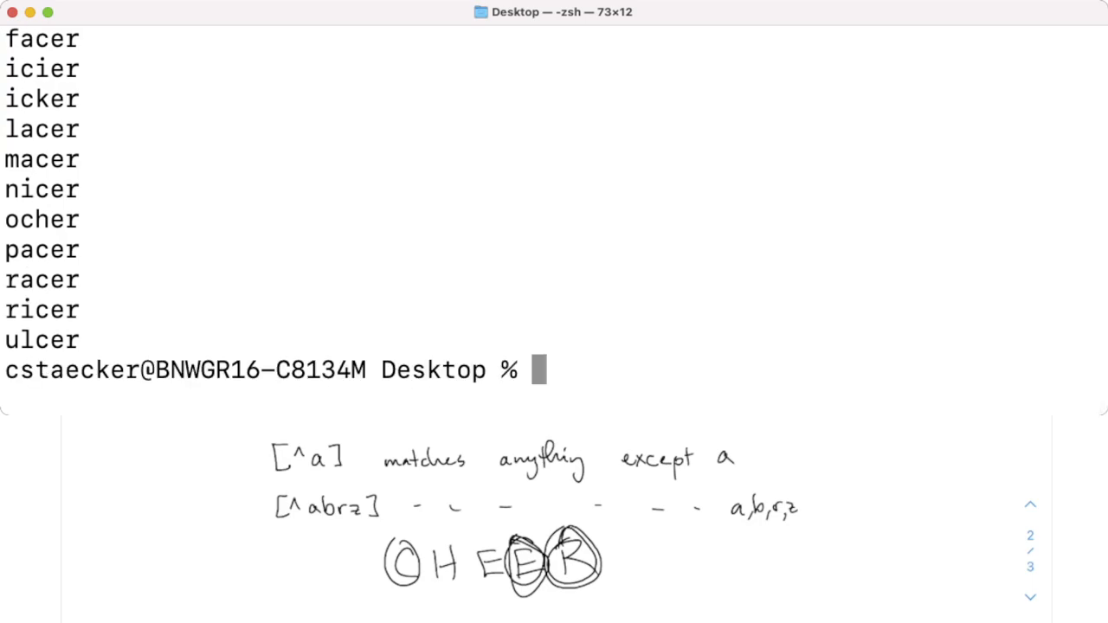
{"action": "type", "text": "egrep \"^(.c.er|..cer)\\r\" wordsEn.txt"}
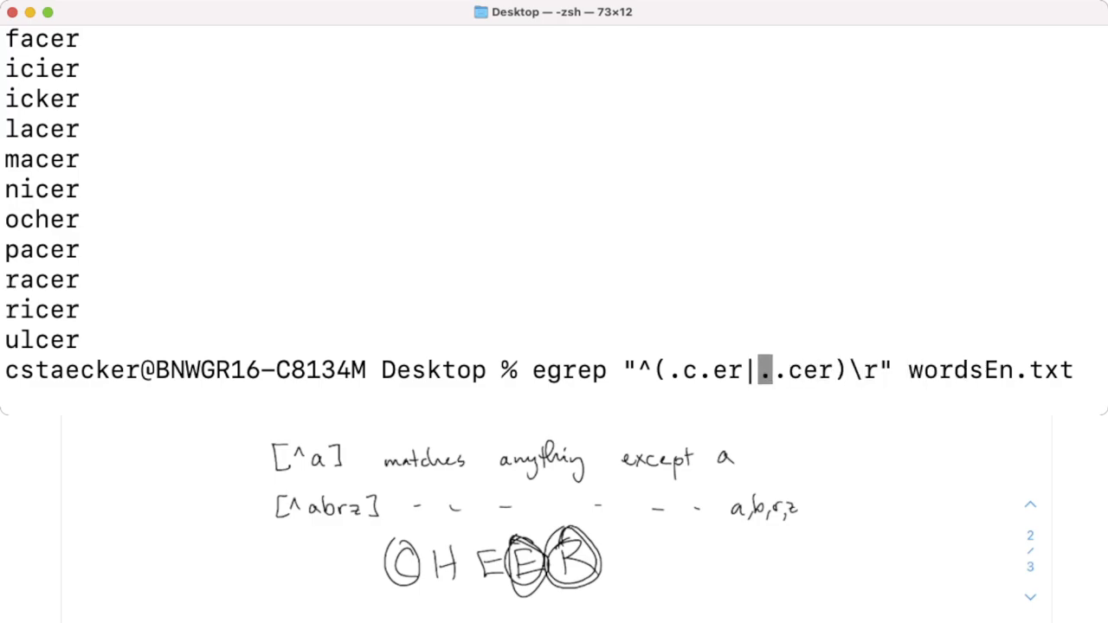
- Replace the dots with [^stafidhc] exclusion classes and run the refined search
{"action": "type", "text": "["}
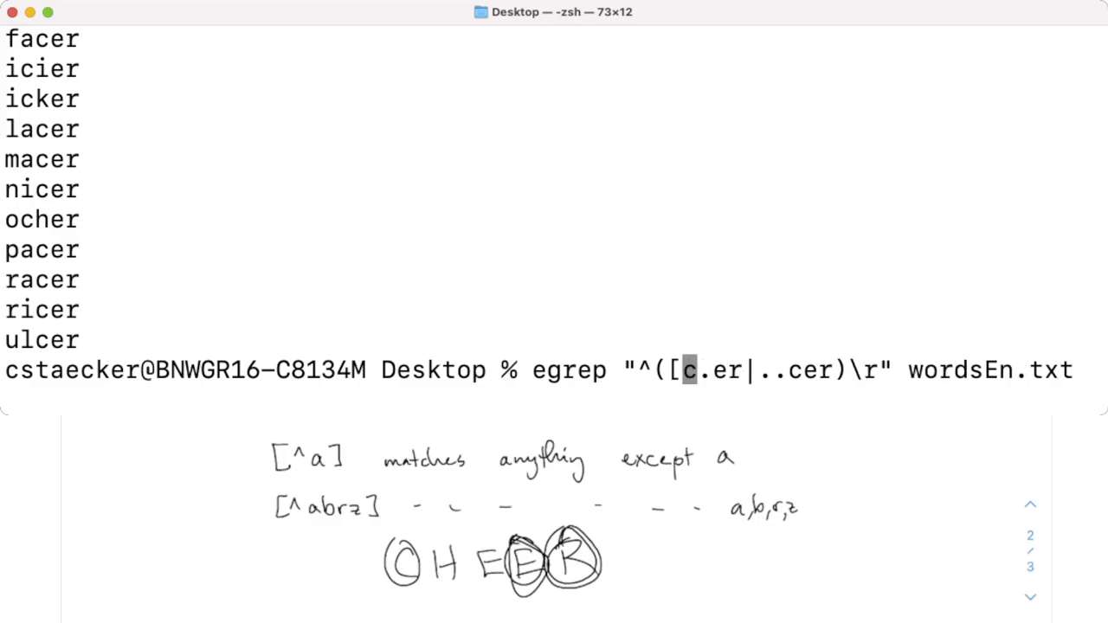
{"action": "type", "text": "^"}
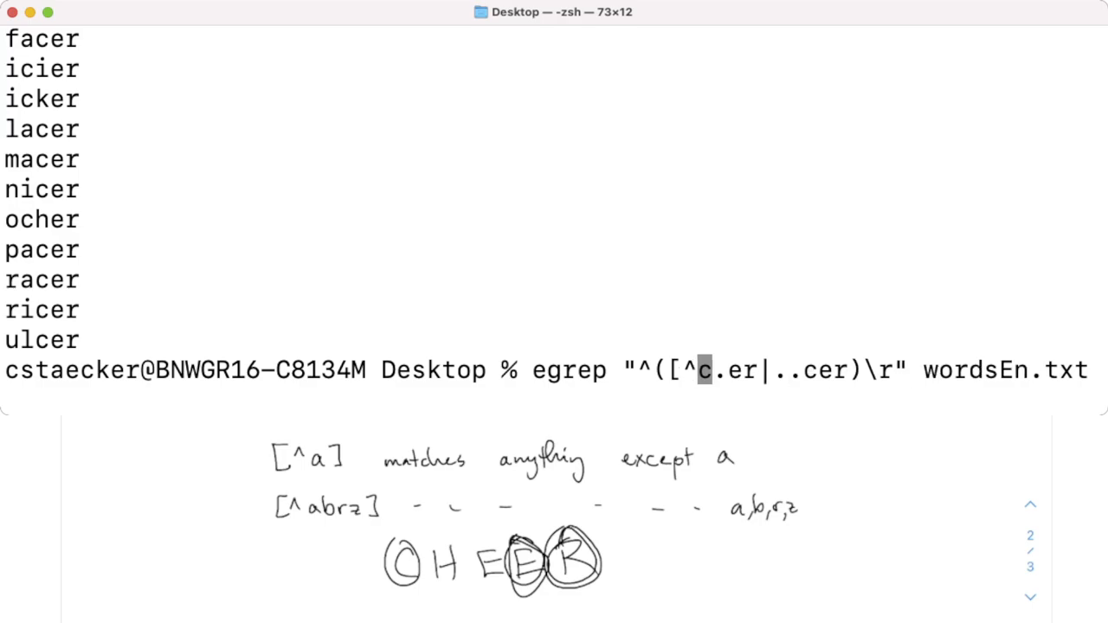
{"action": "type", "text": "staef"}
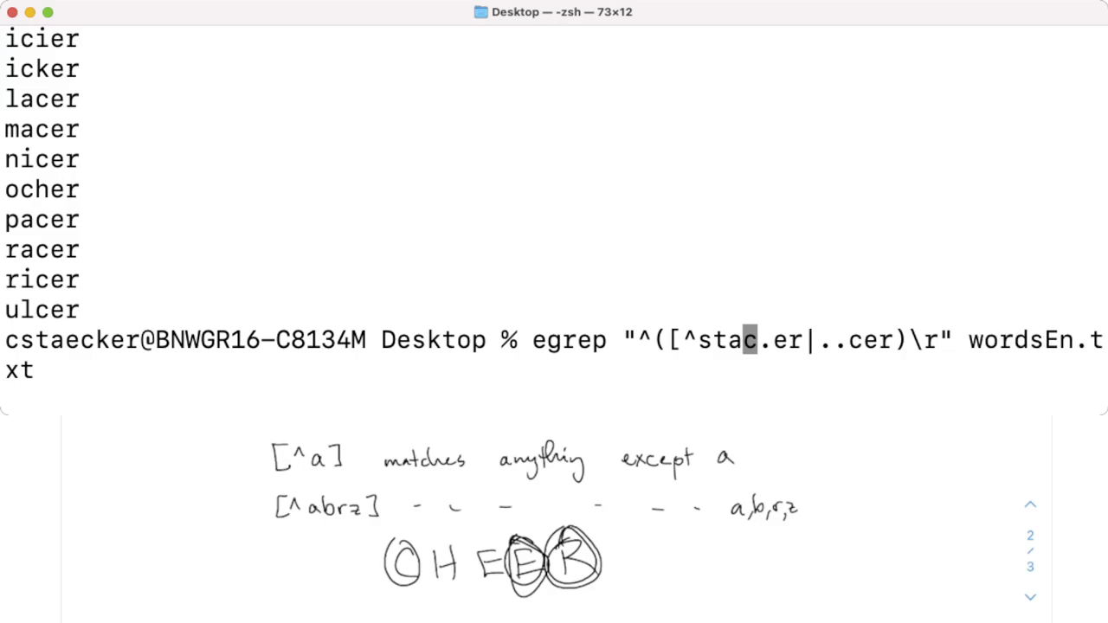
{"action": "type", "text": "fi"}
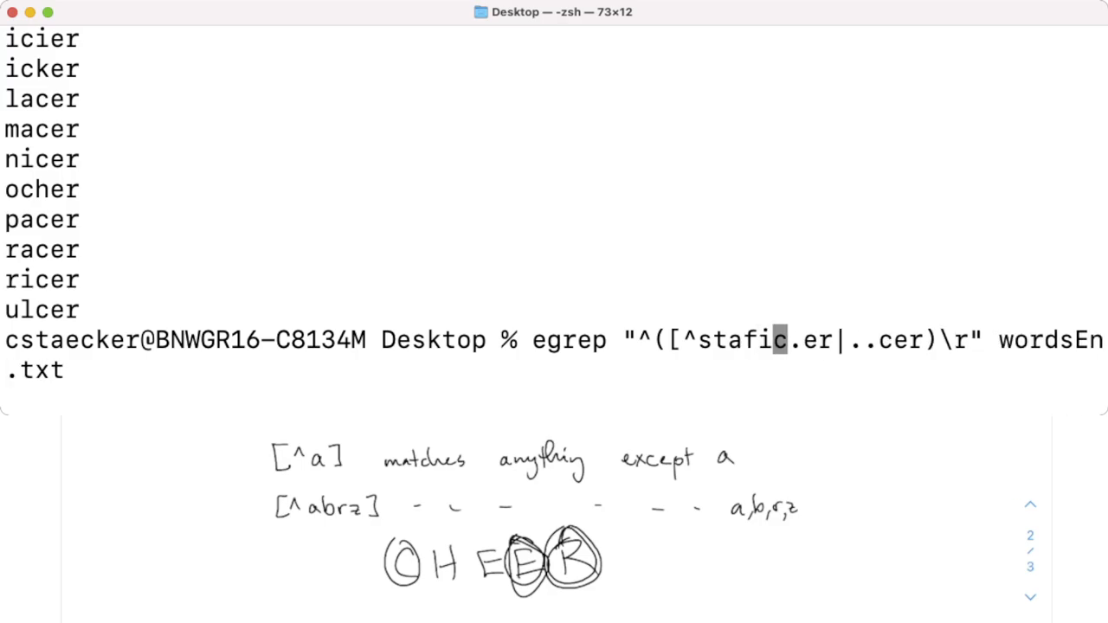
{"action": "type", "text": "dhc"}
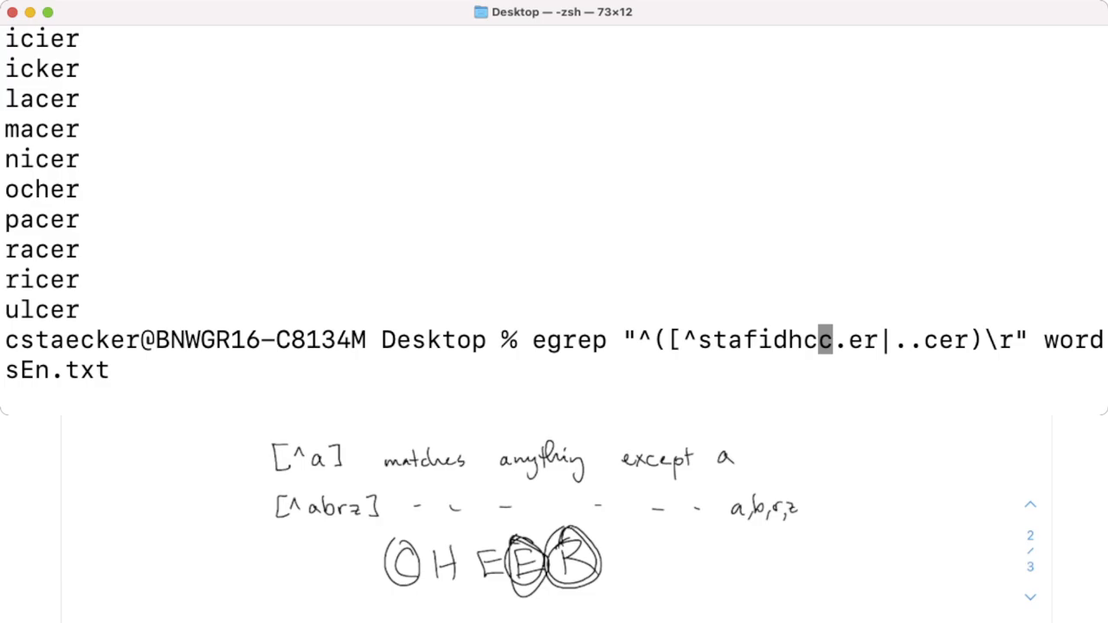
{"action": "type", "text": "]c[^stafidhc"}
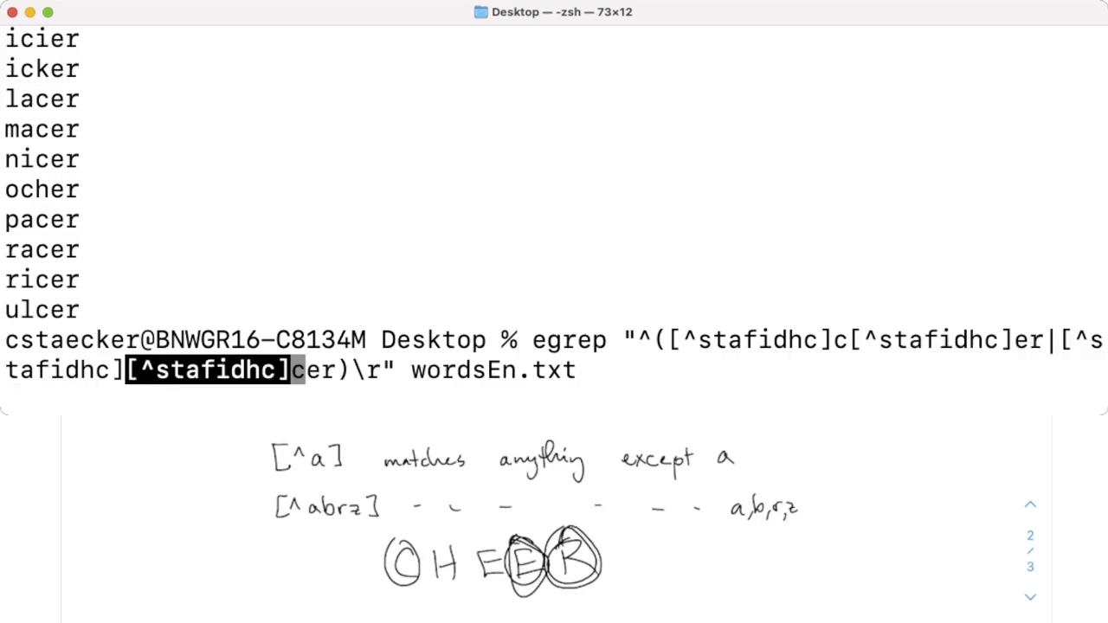
{"action": "key", "text": "Return"}
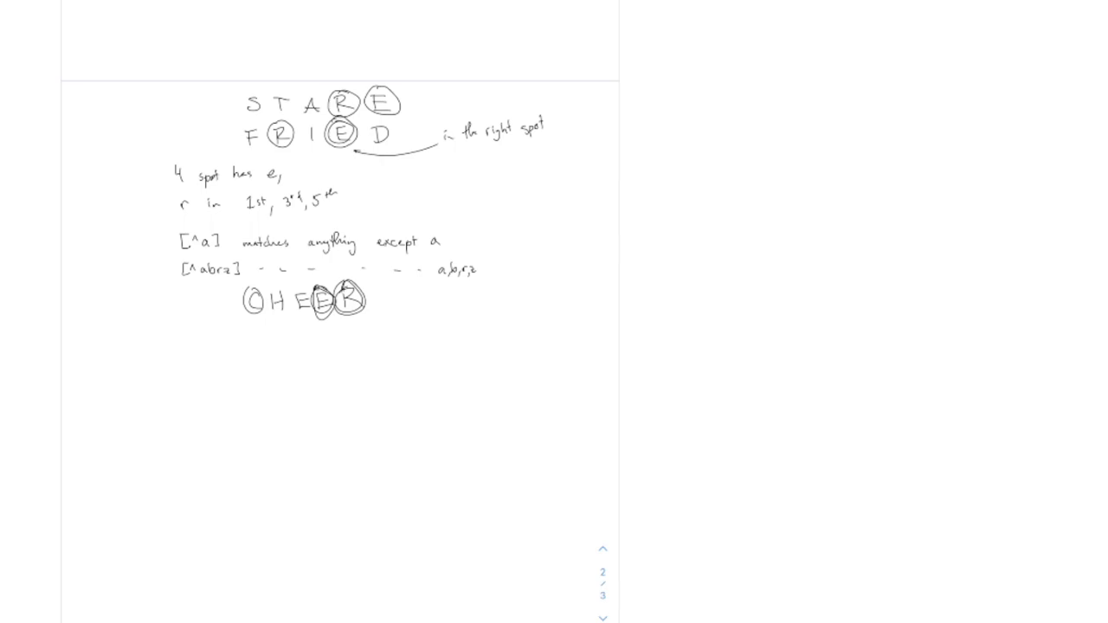
- Draw a horizontal dividing line beneath the circled OHEER to start a fresh section
{"action": "scroll", "scroll_direction": "down", "scroll_amount": 3}
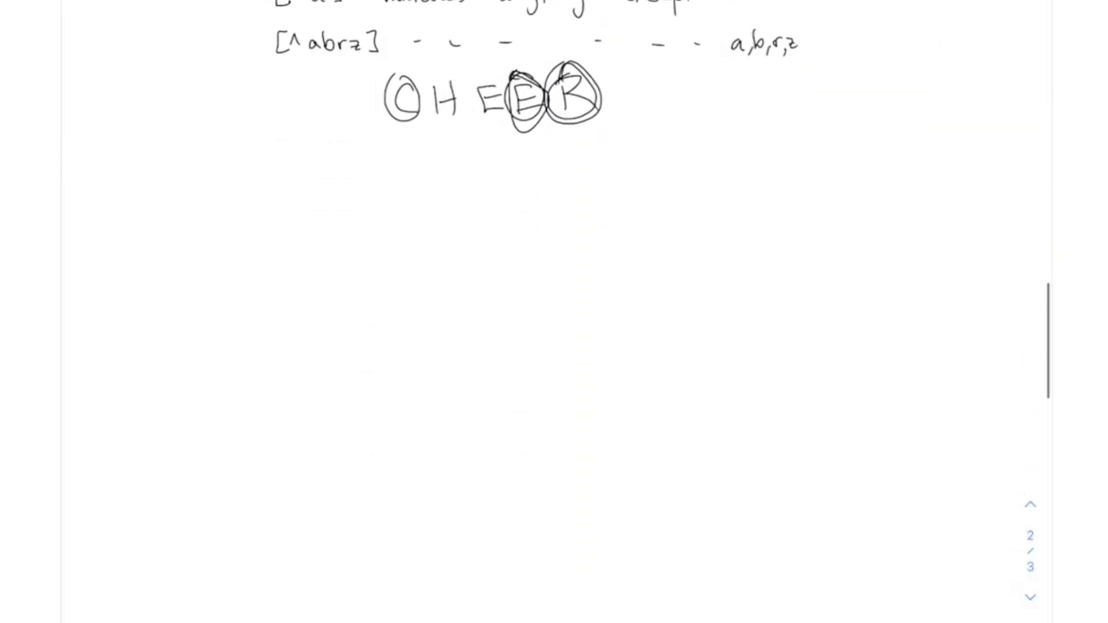
{"action": "left_click_drag", "start_coordinate": [104, 205], "coordinate": [1004, 206]}
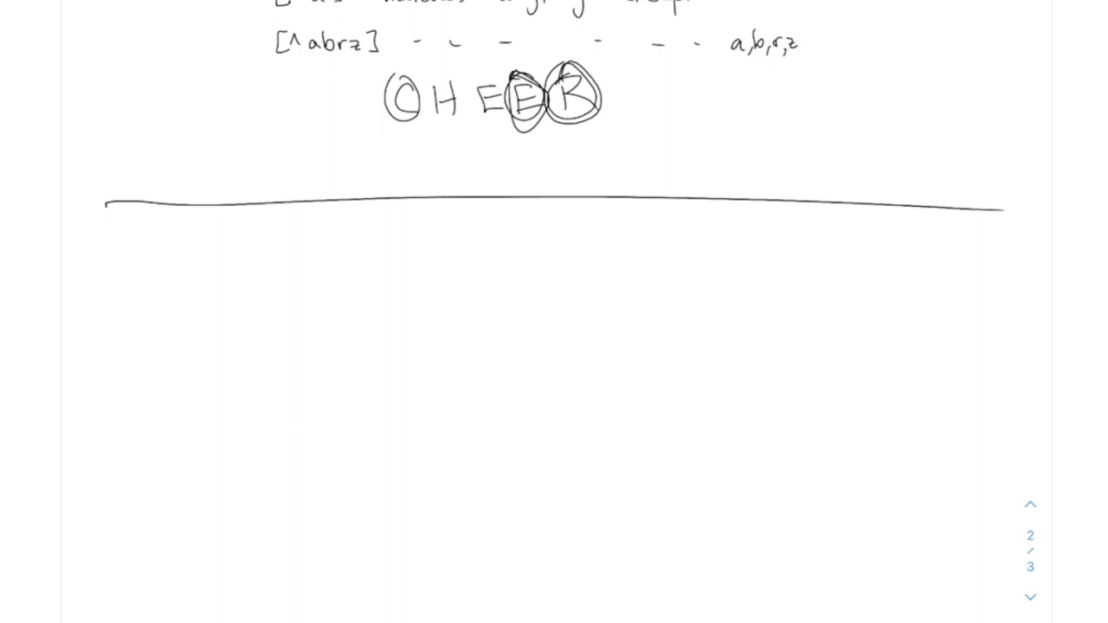
- Handwrite the set {a^n ba} paired with the expression a*ba
{"action": "left_click_drag", "start_coordinate": [277, 286], "coordinate": [364, 277]}
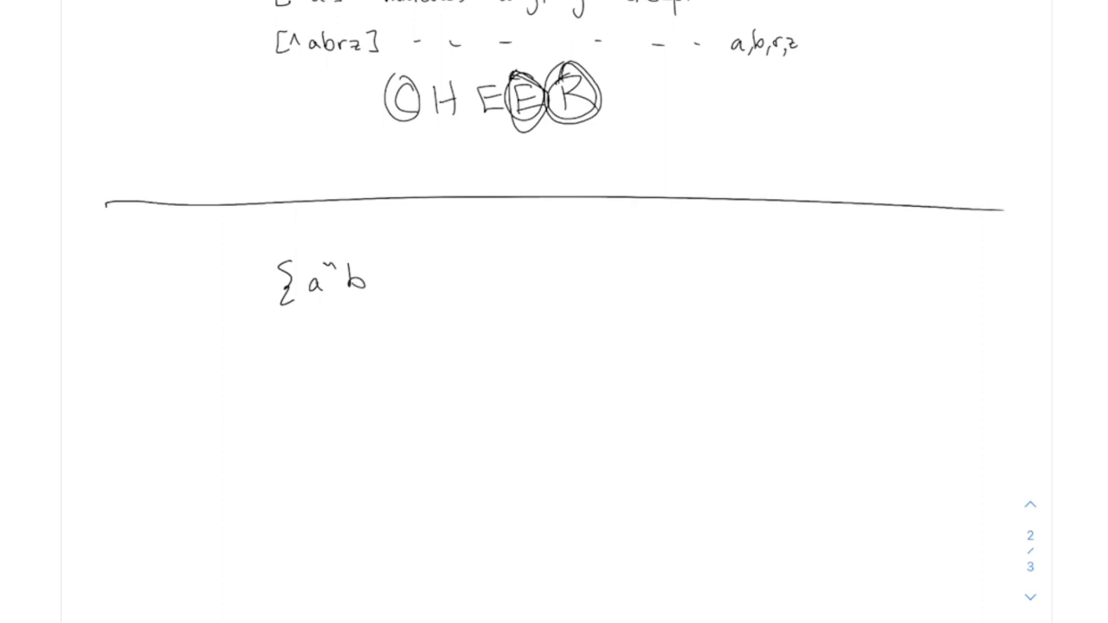
{"action": "left_click_drag", "start_coordinate": [390, 277], "coordinate": [419, 277]}
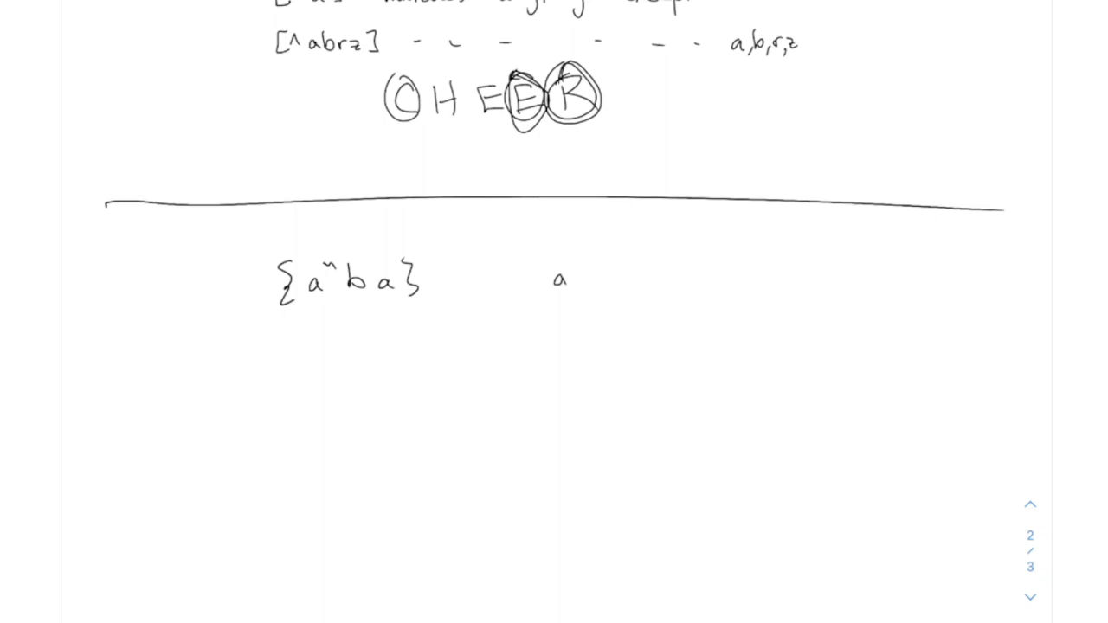
{"action": "left_click_drag", "start_coordinate": [554, 277], "coordinate": [619, 277]}
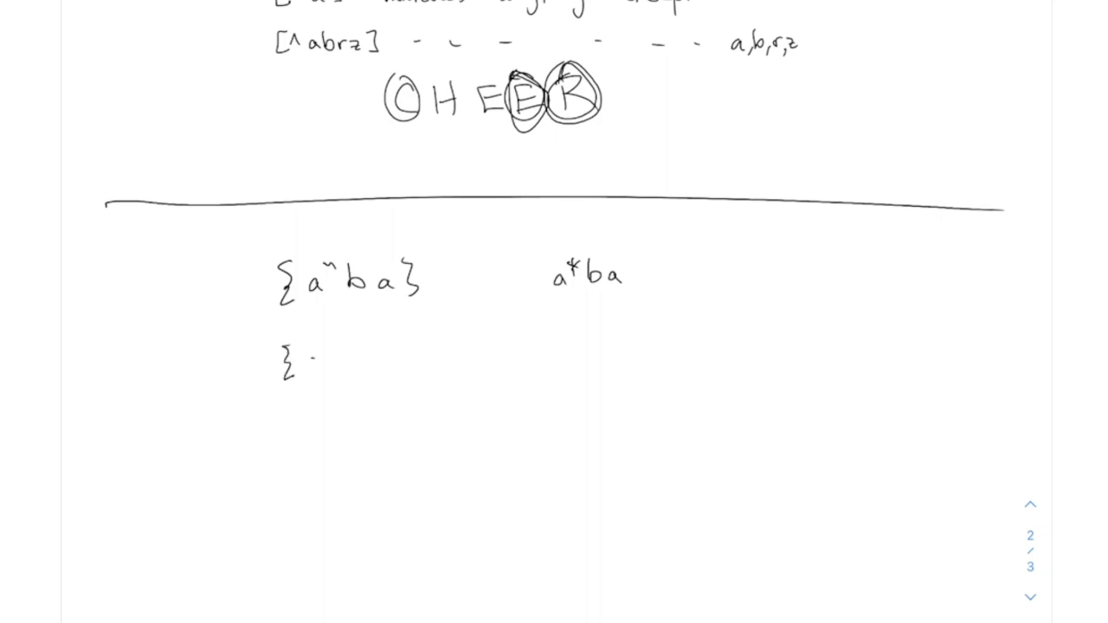
- Handwrite the set {a^n ba | n>0} paired with the expression aa*ba
{"action": "left_click_drag", "start_coordinate": [303, 359], "coordinate": [381, 358]}
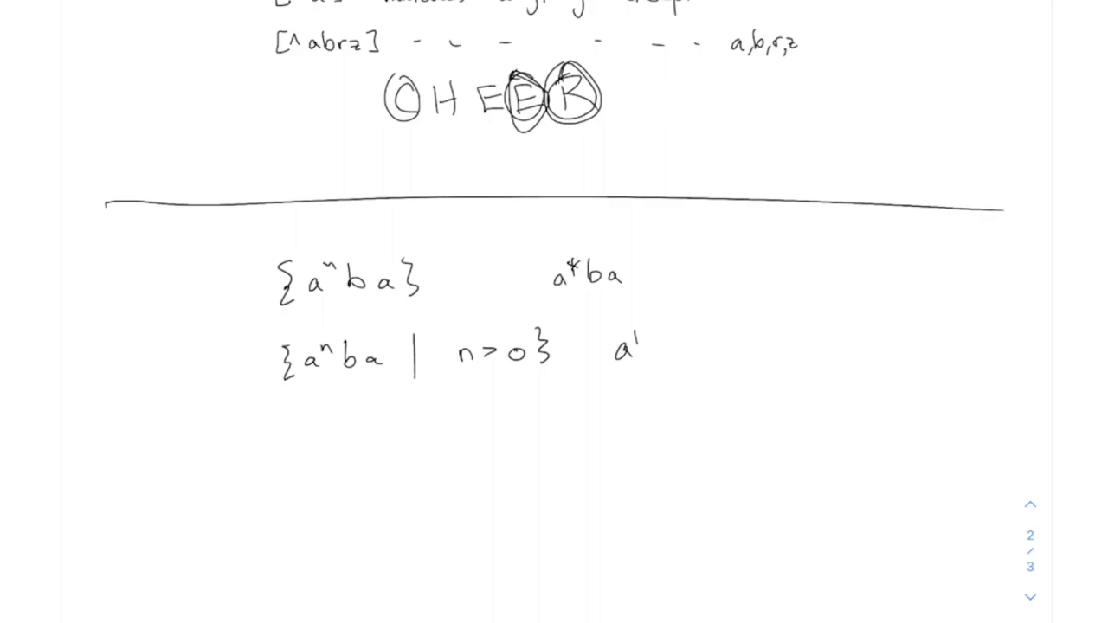
{"action": "left_click_drag", "start_coordinate": [624, 354], "coordinate": [644, 346]}
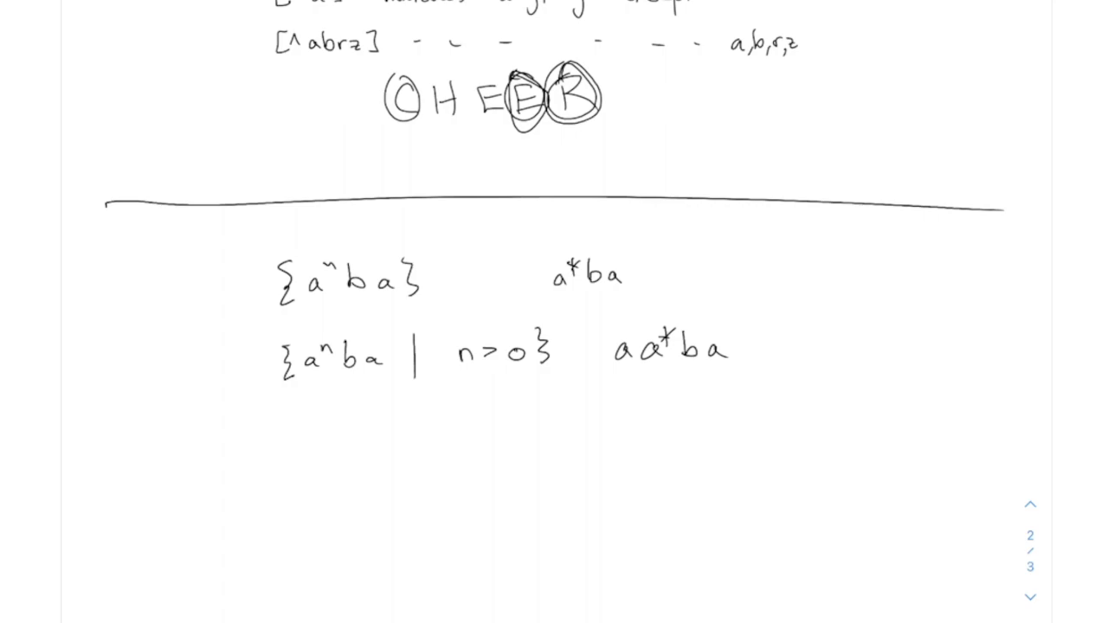
- Handwrite {a^n ba | n≤2} paired with the expression (ε+a+a²)ba on the next row
{"action": "left_click", "coordinate": [783, 159]}
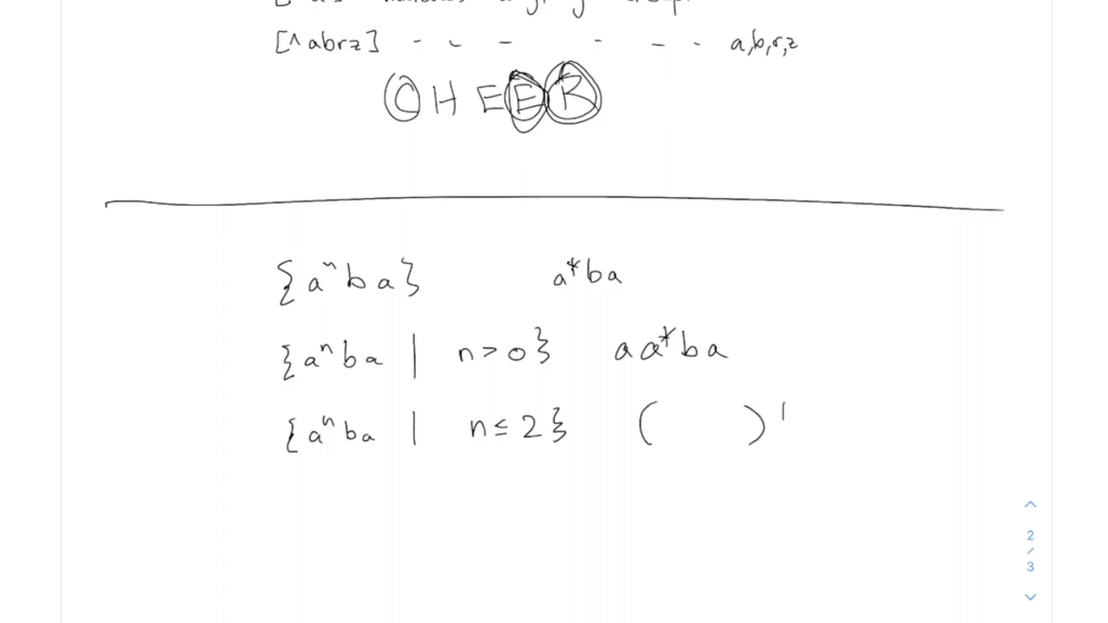
{"action": "type", "text": "ba"}
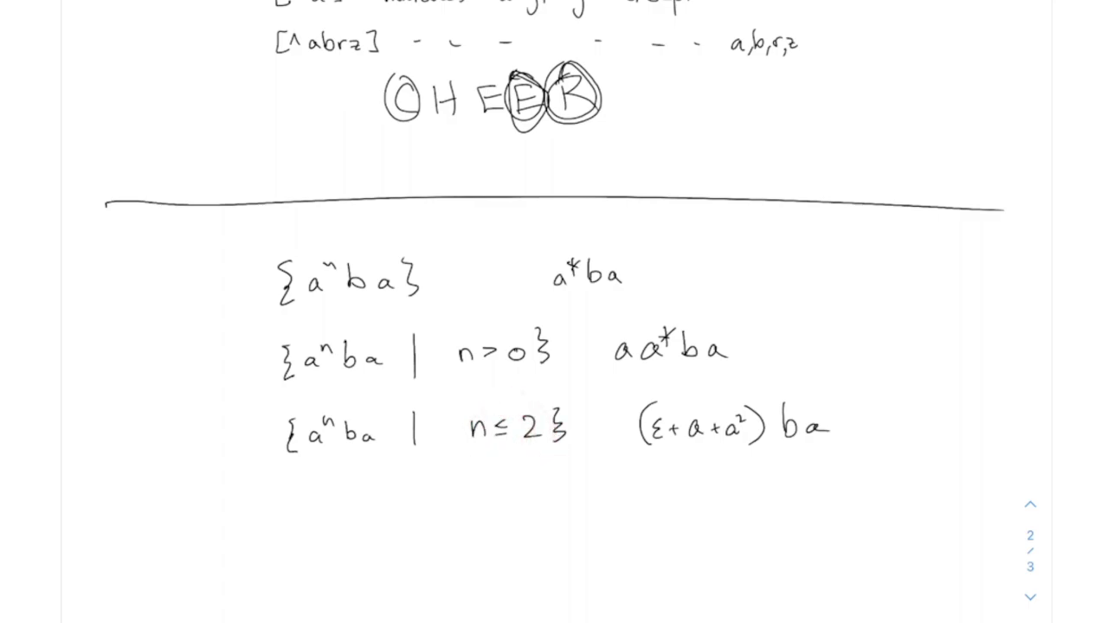
{"action": "scroll", "scroll_direction": "up", "scroll_amount": 3}
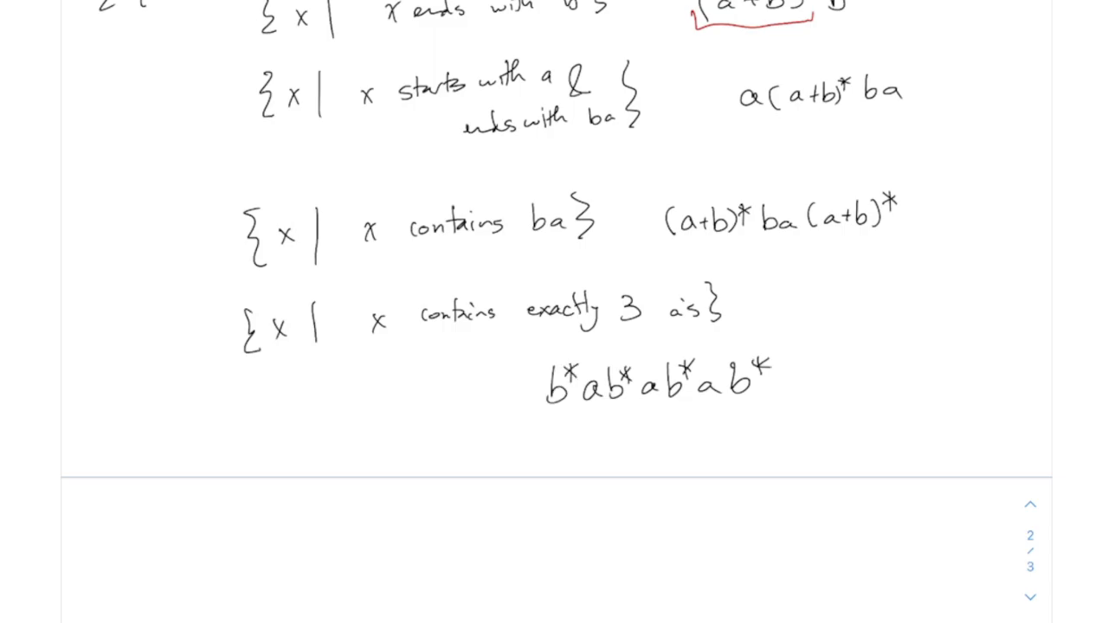